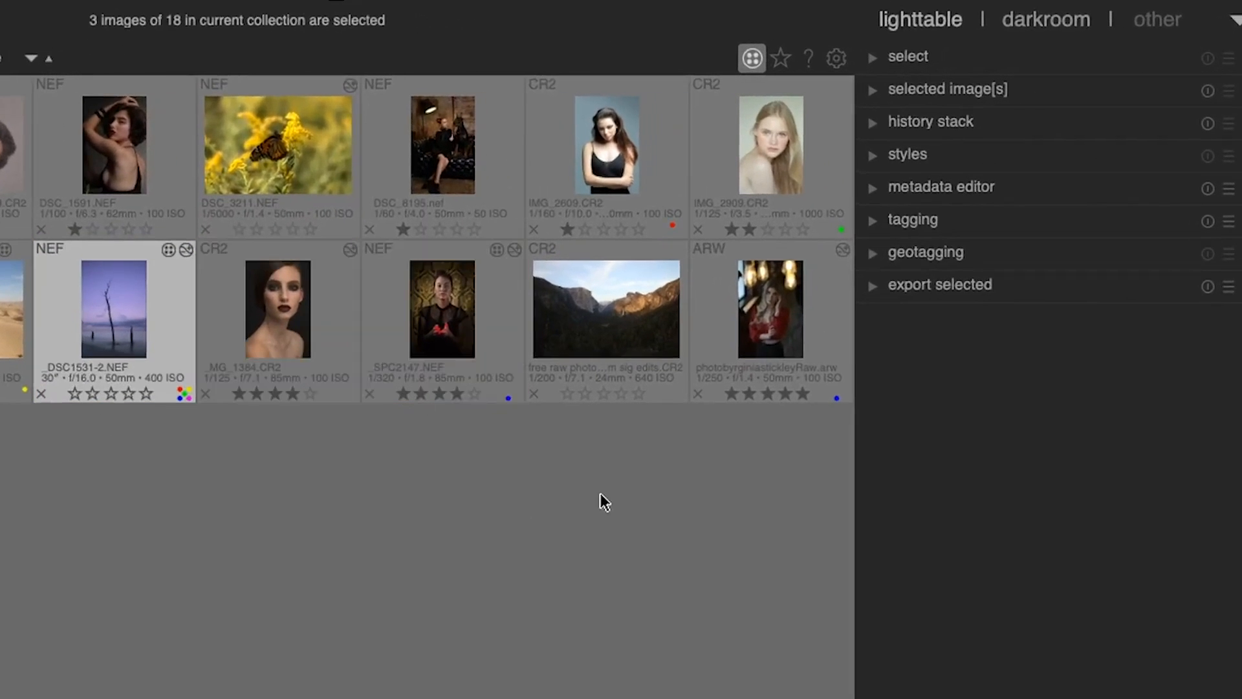
mouse_move(939, 285)
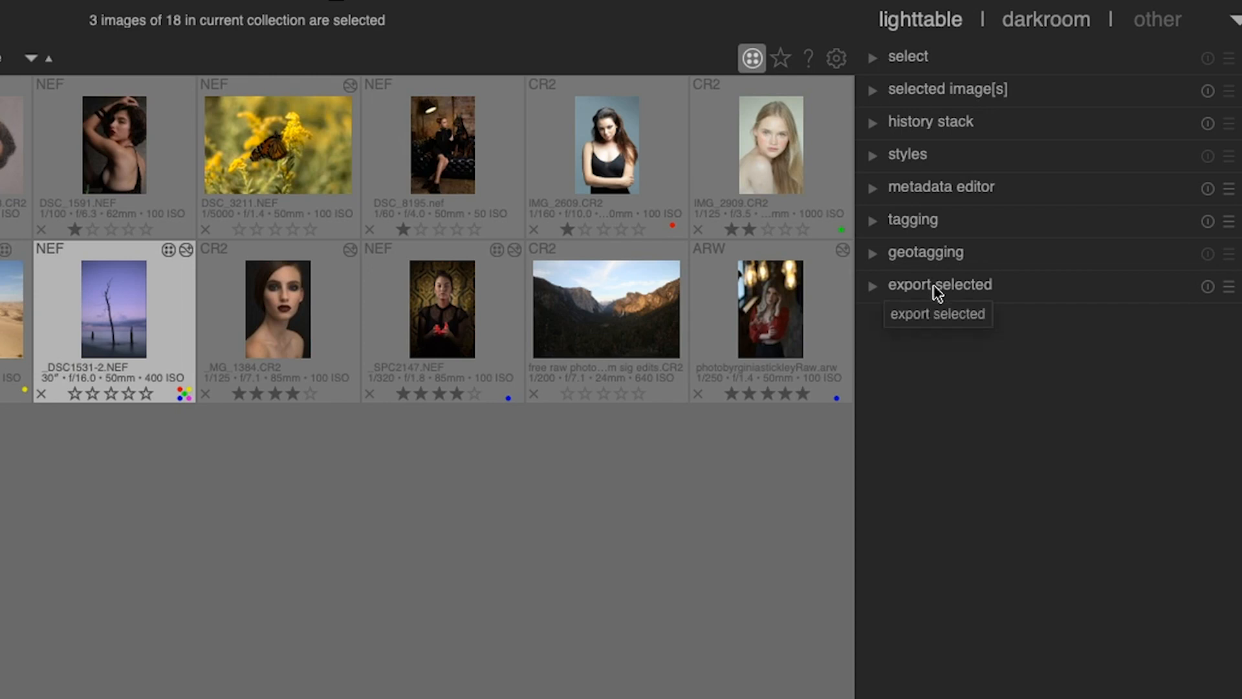
Expand the 'export selected' module in the lighttable right panel.
click(940, 284)
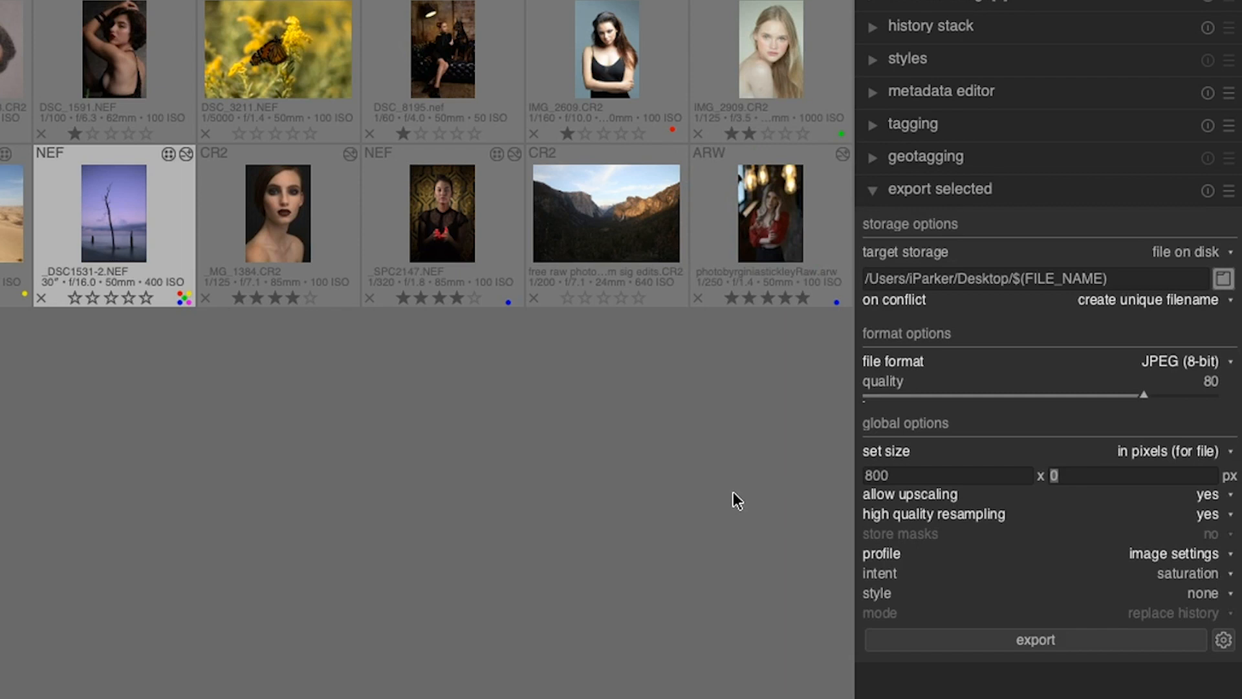
mouse_move(1000, 517)
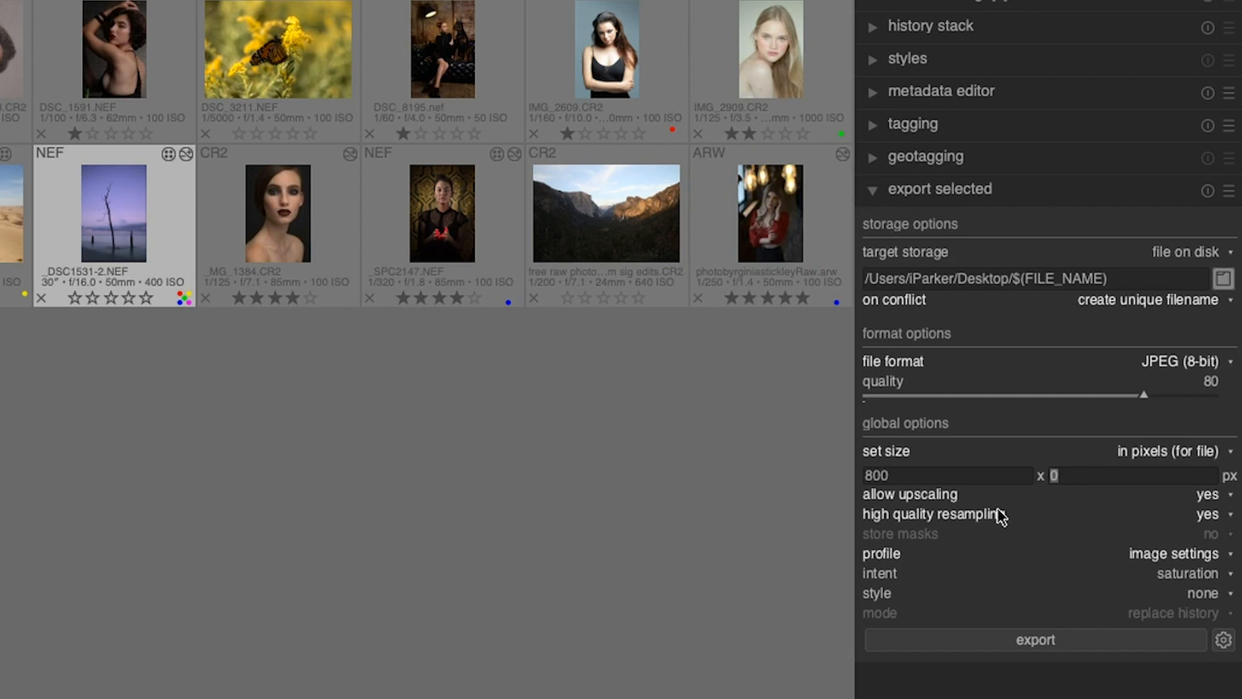
mouse_move(1061, 674)
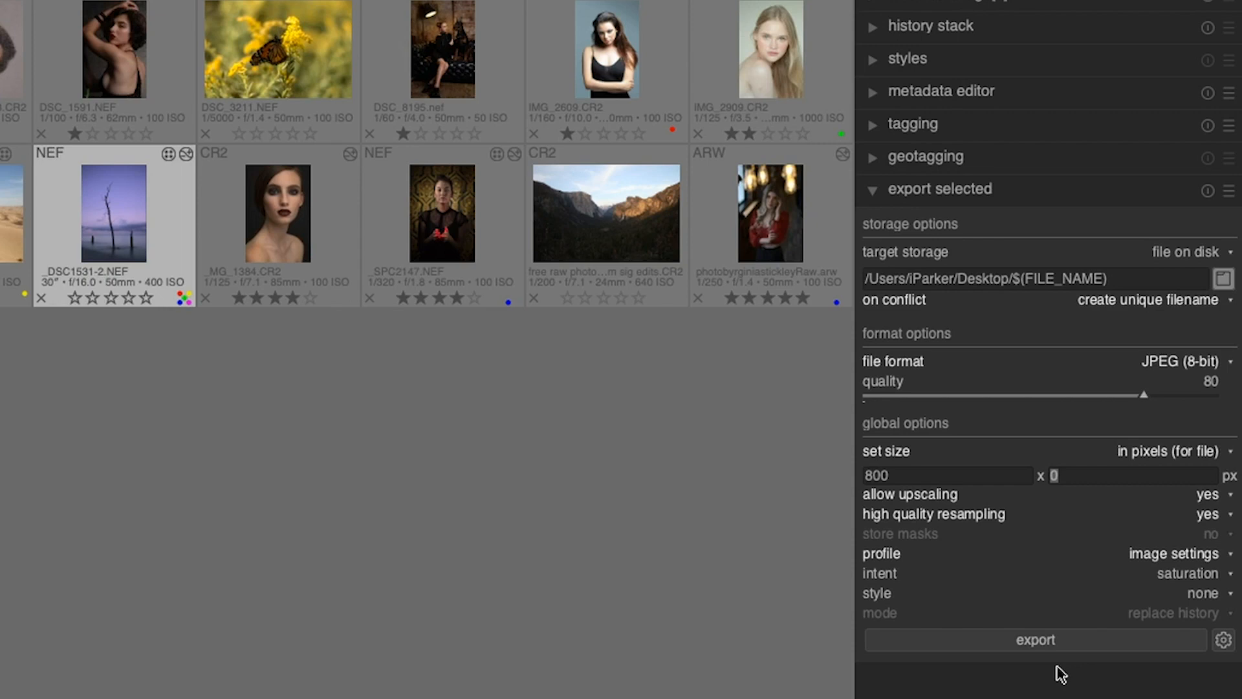
mouse_move(1071, 658)
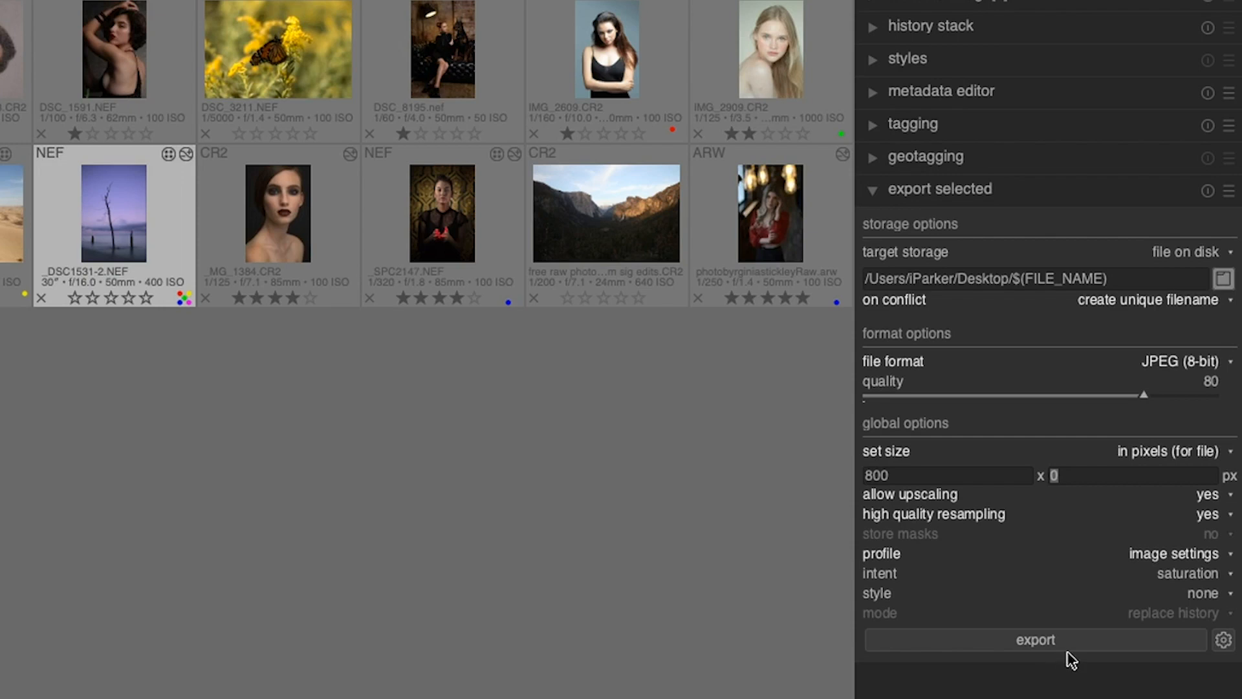
mouse_move(1137, 270)
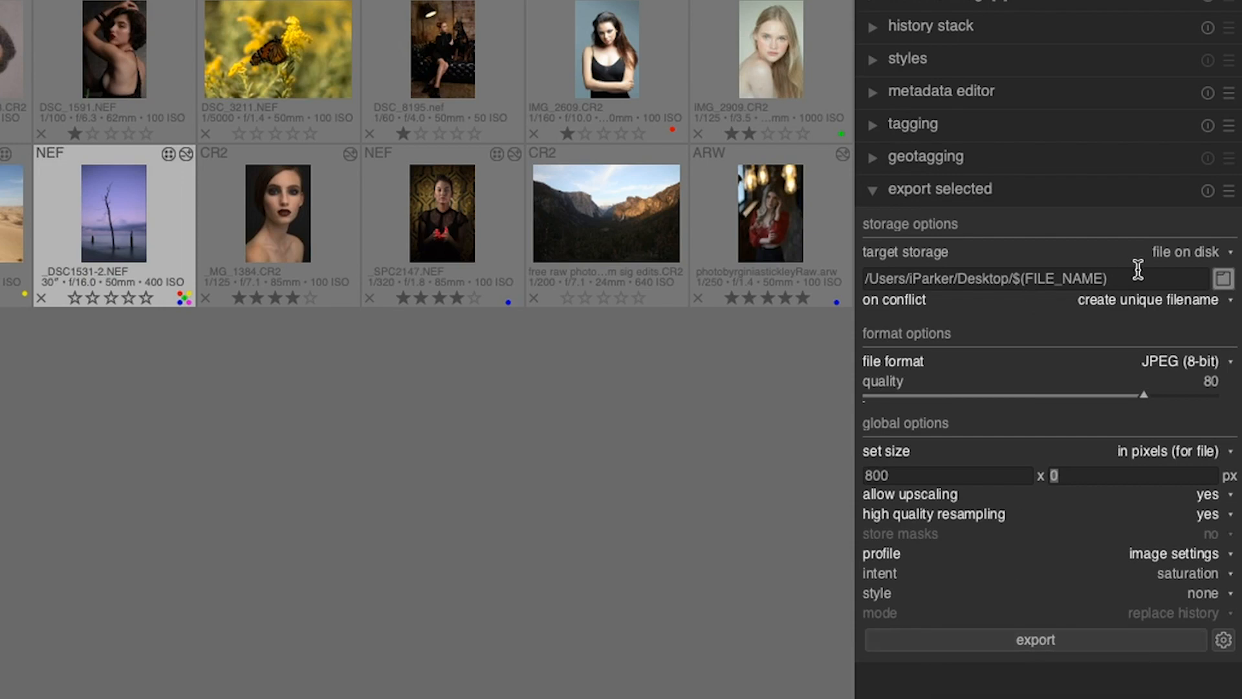
mouse_move(1176, 308)
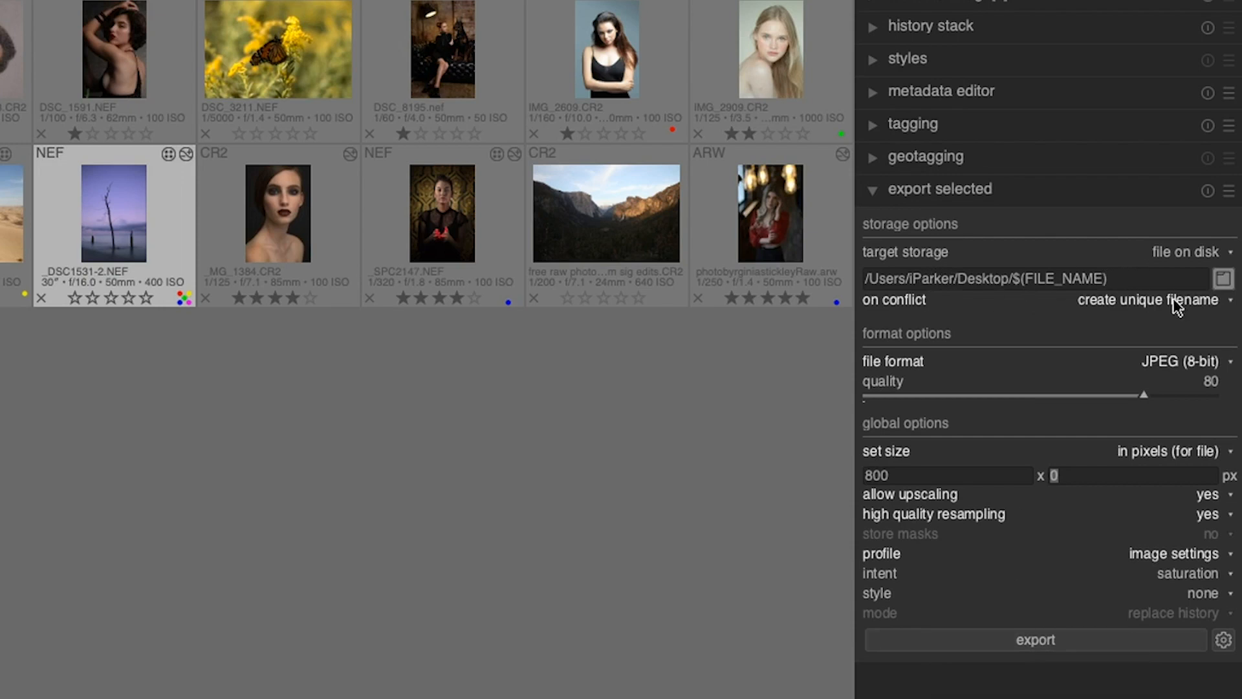
click(1224, 279)
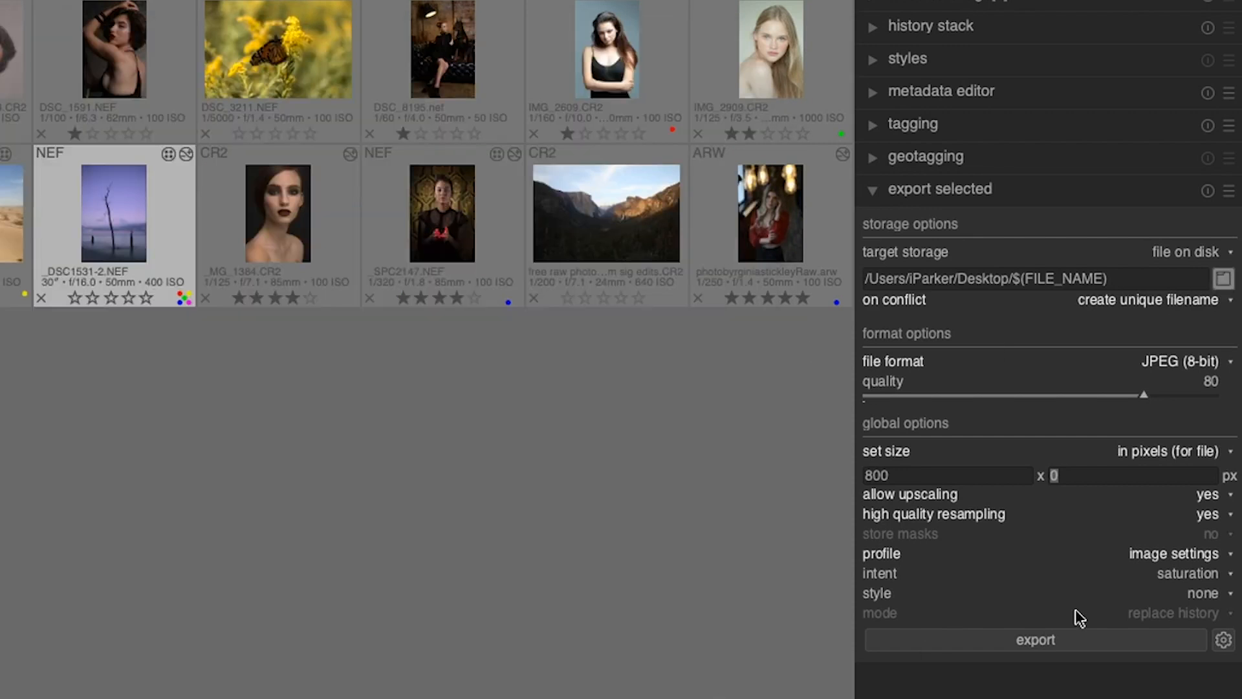
mouse_move(1123, 307)
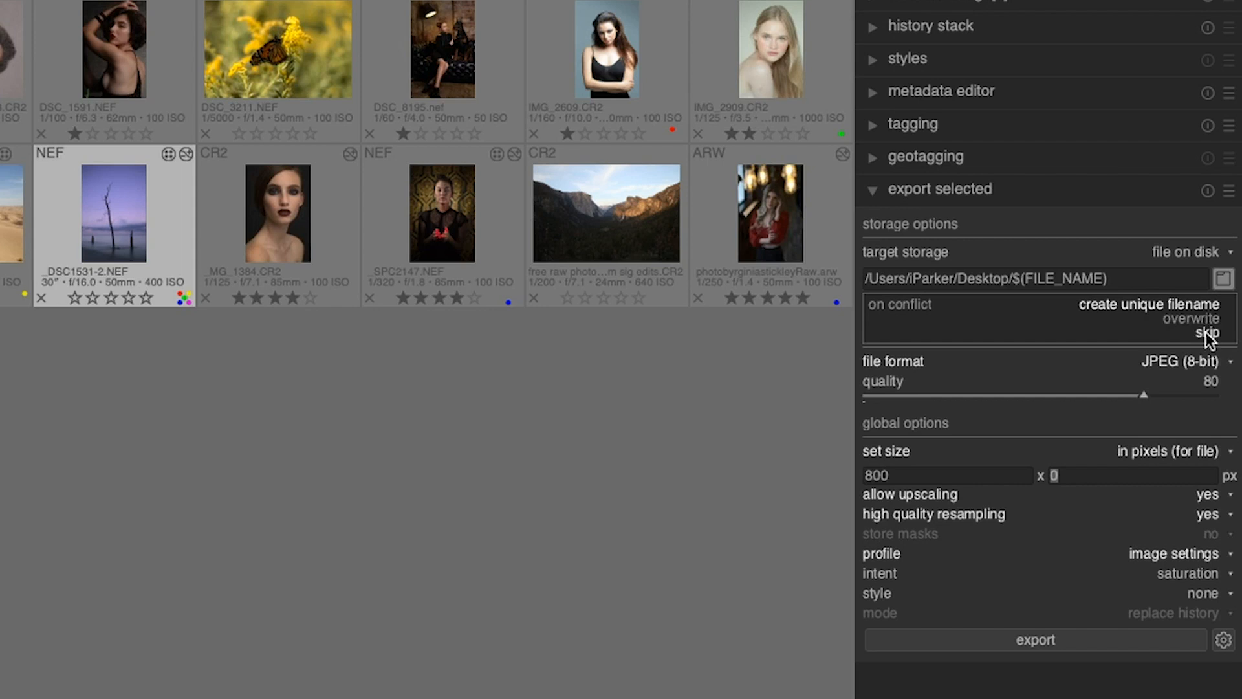
mouse_move(1205, 340)
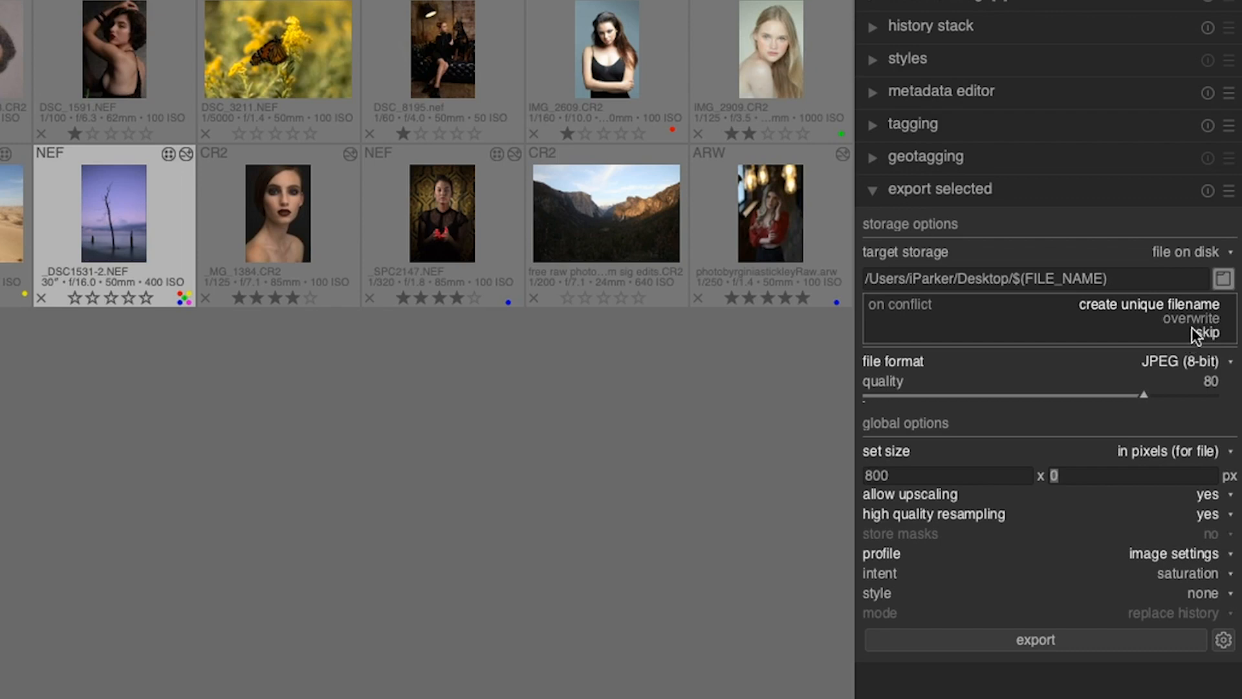
click(1147, 303)
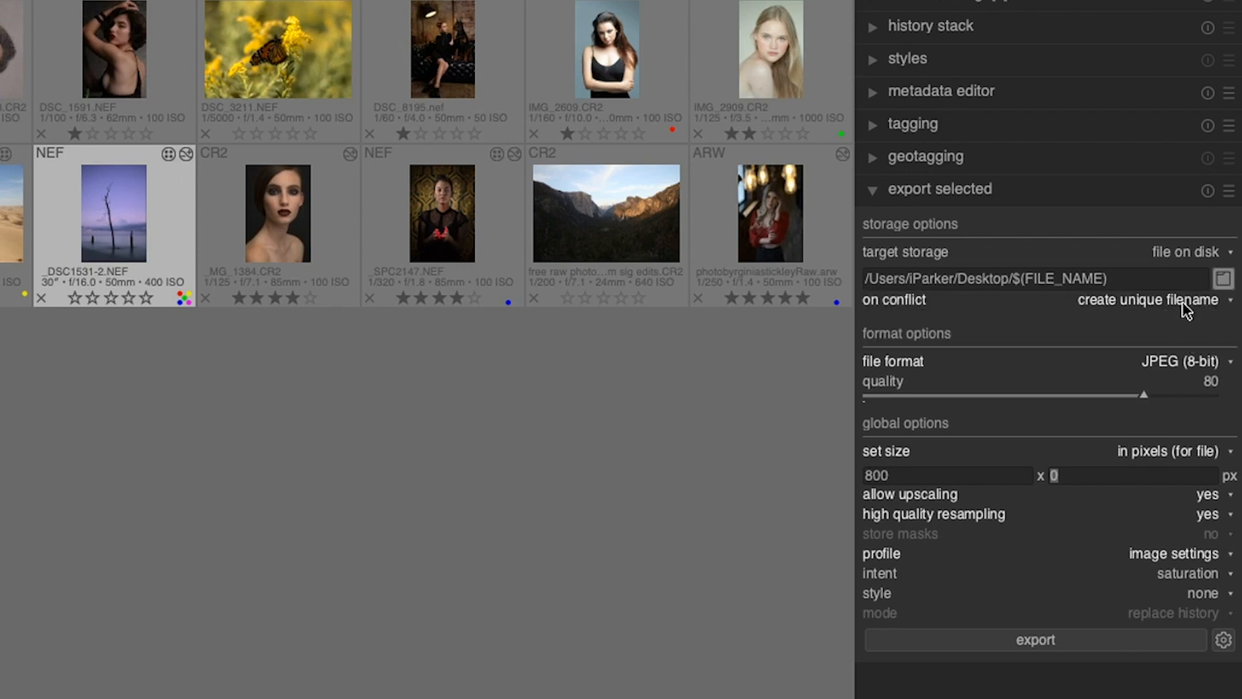
mouse_move(1174, 323)
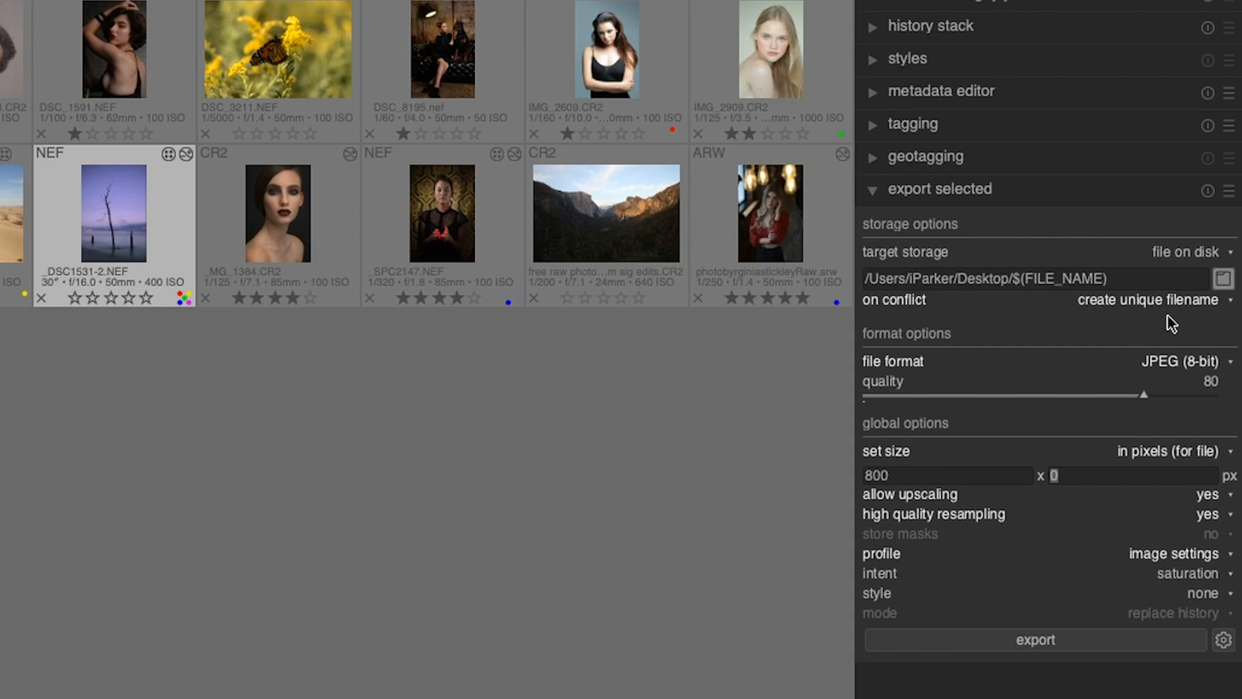
mouse_move(1142, 319)
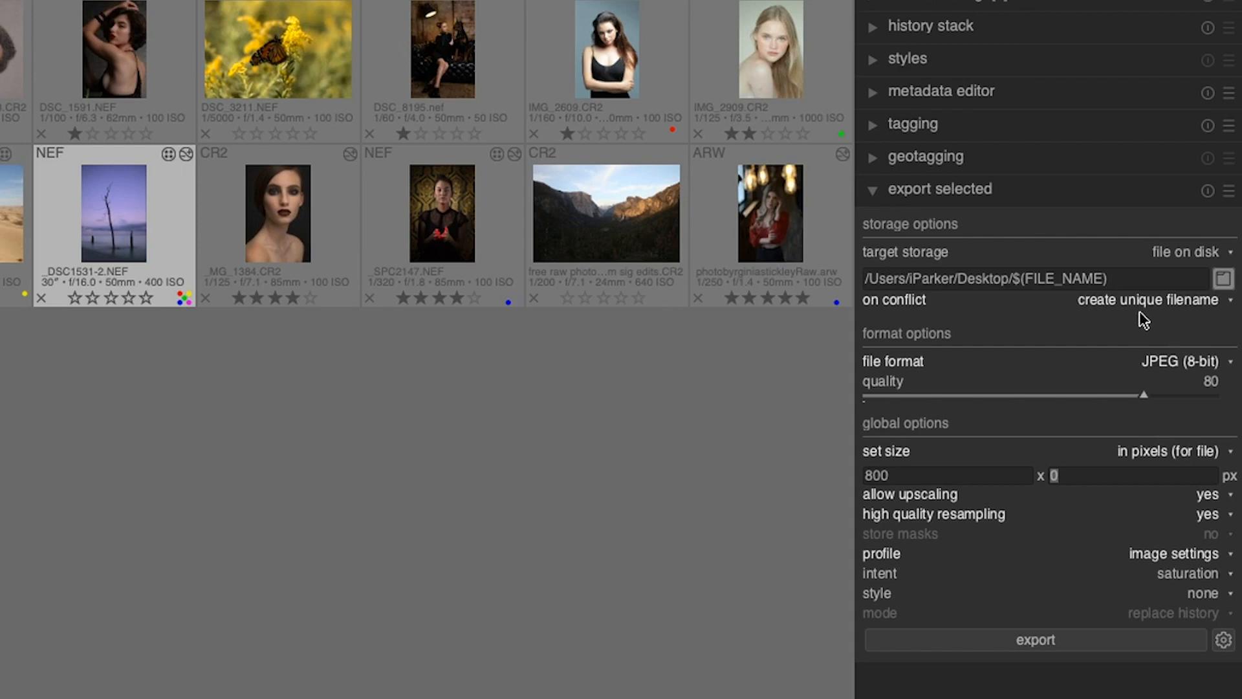
mouse_move(877, 348)
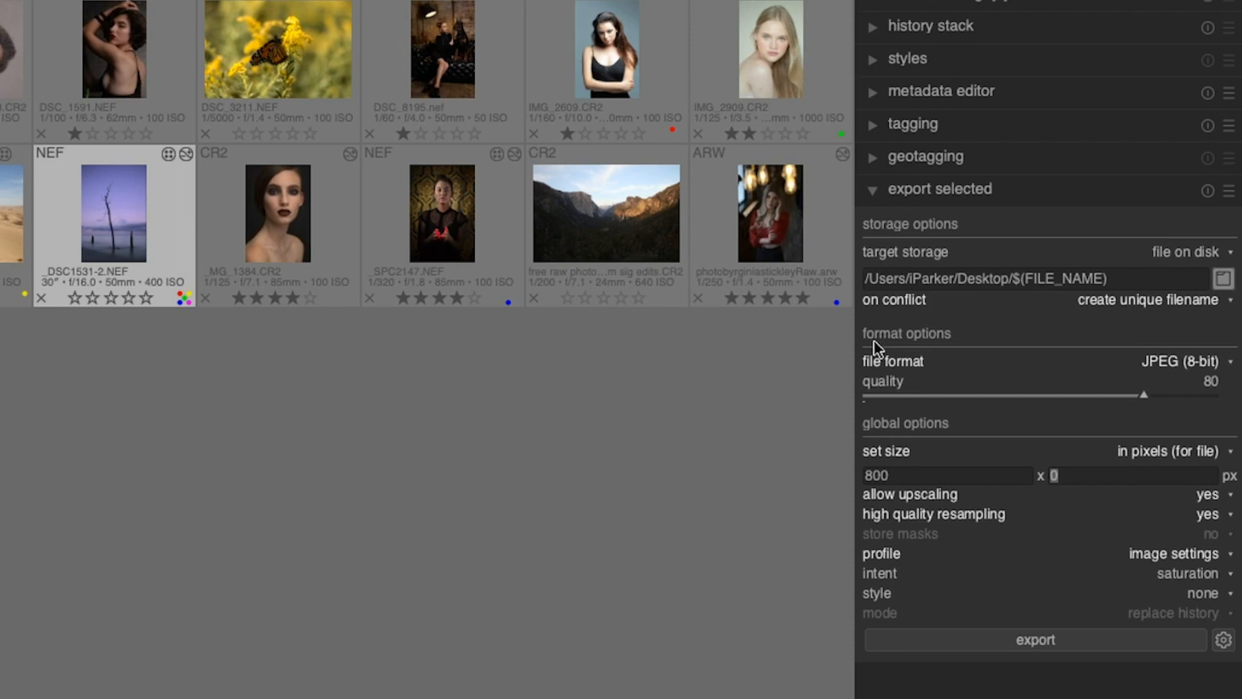
mouse_move(1075, 351)
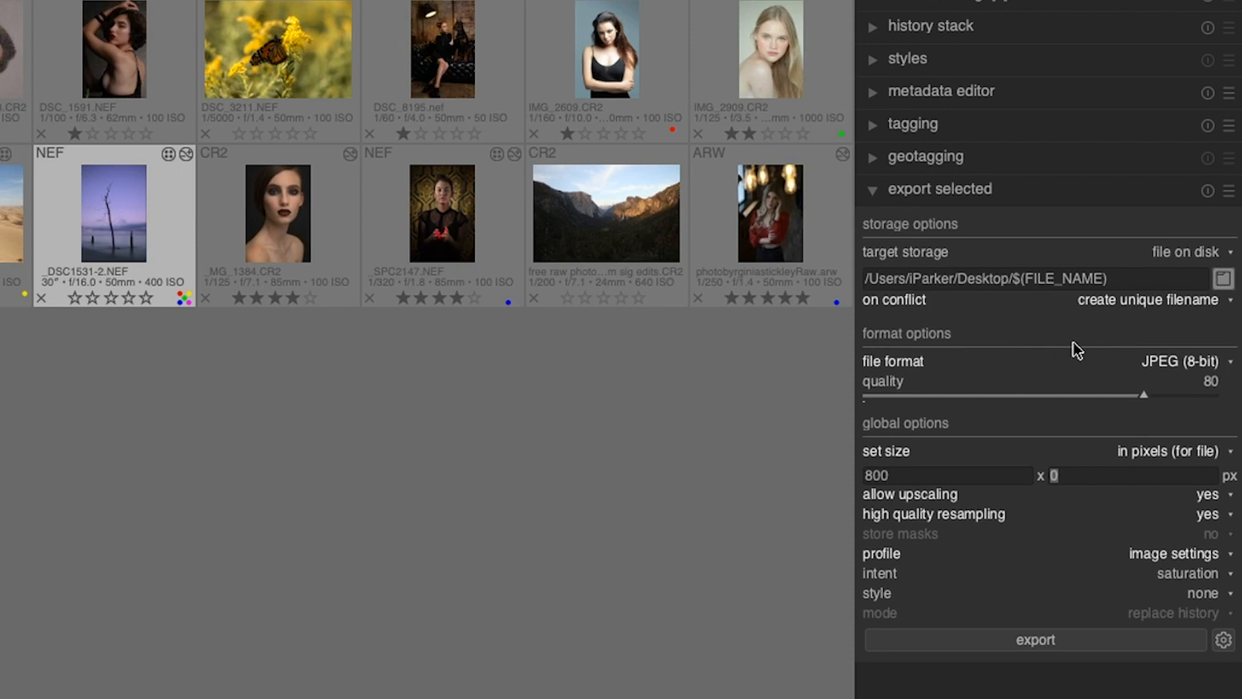
mouse_move(1096, 353)
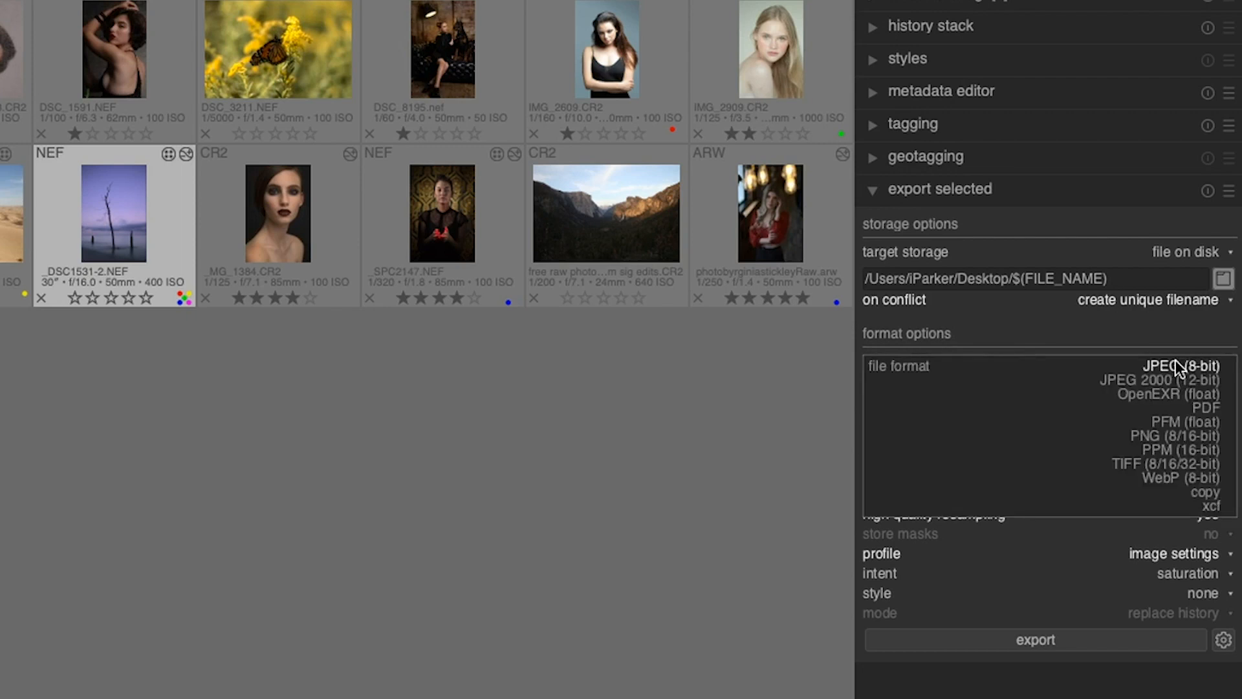
click(1184, 365)
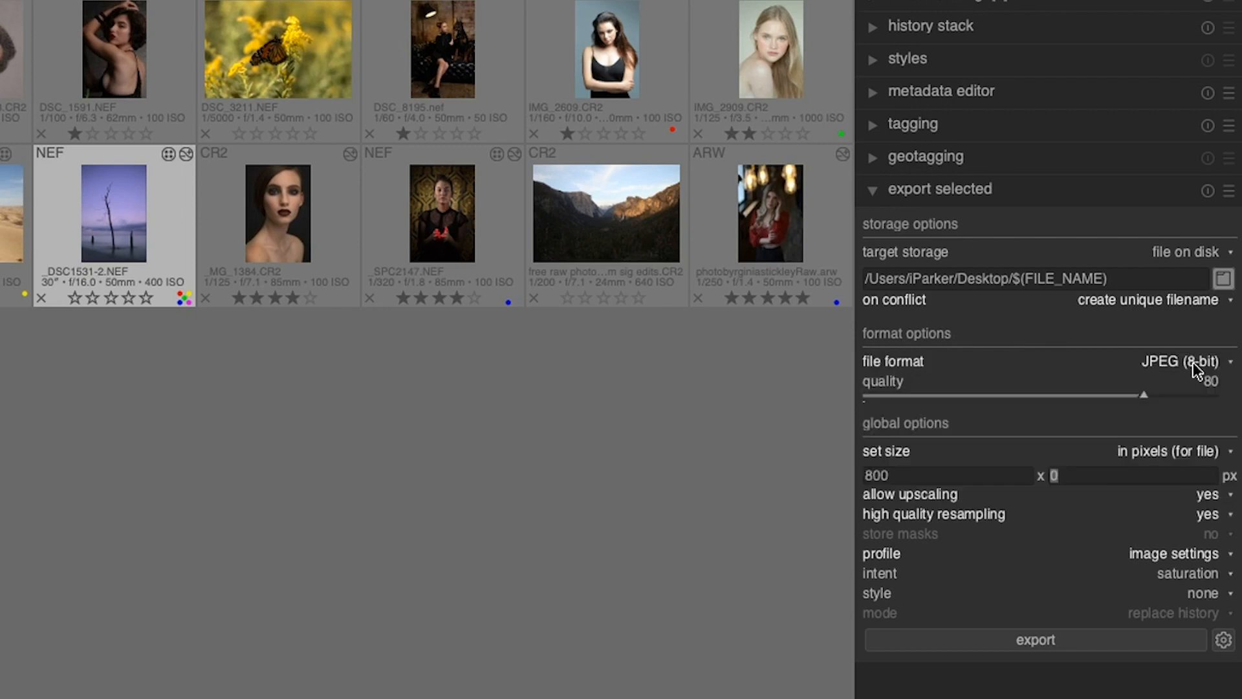
click(1180, 361)
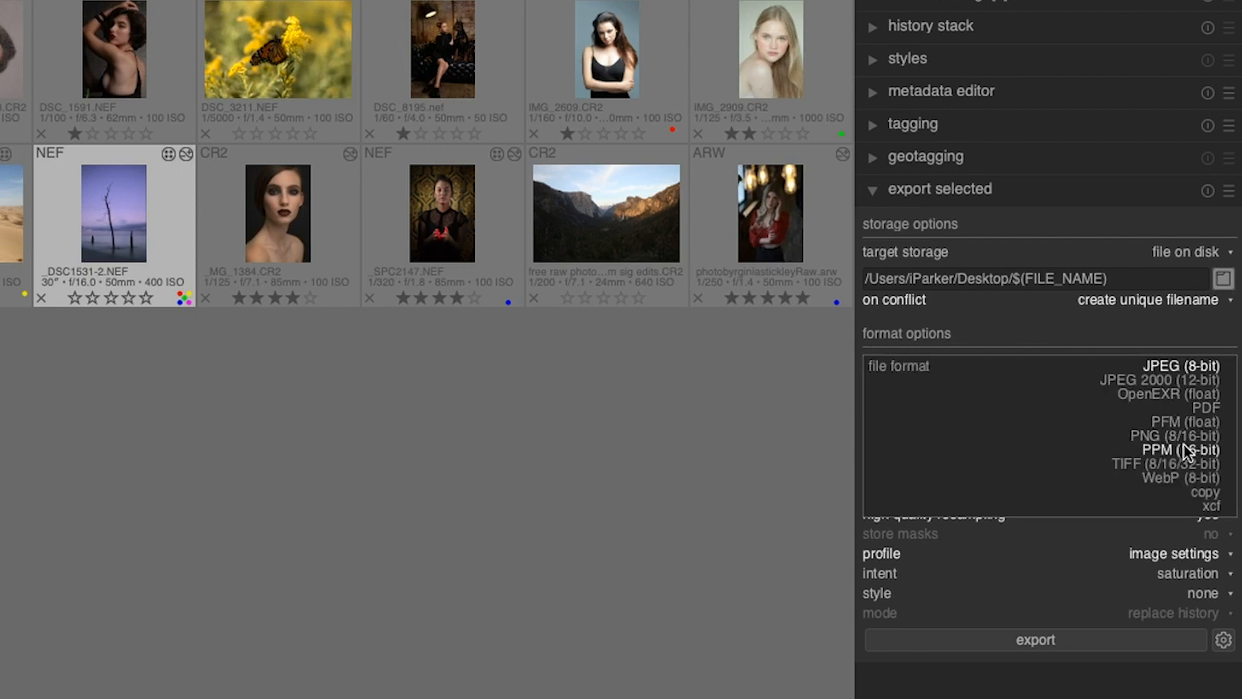
mouse_move(1202, 511)
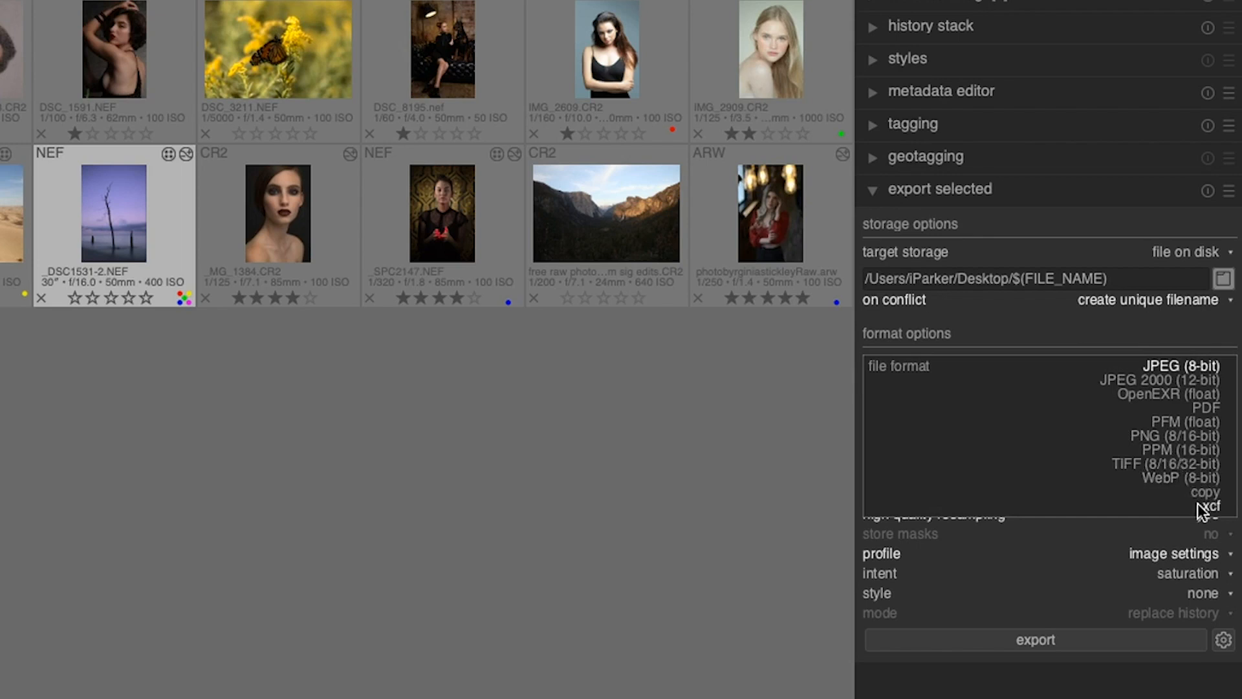
mouse_move(1188, 421)
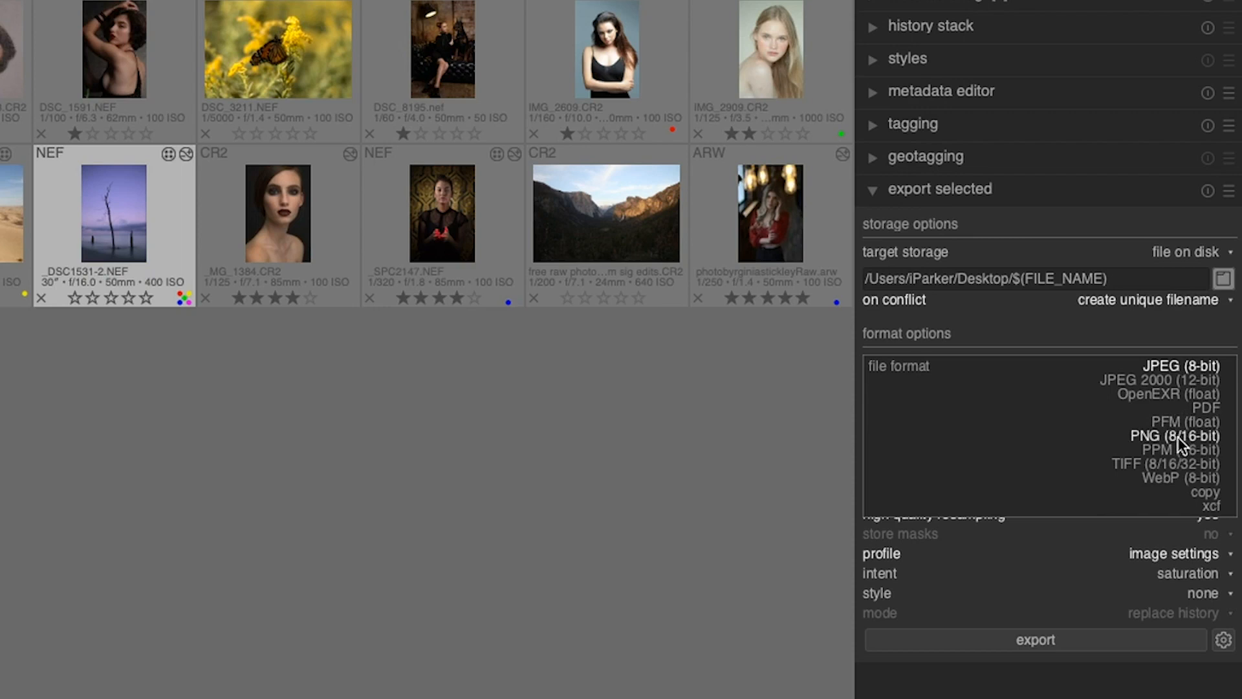
mouse_move(1186, 422)
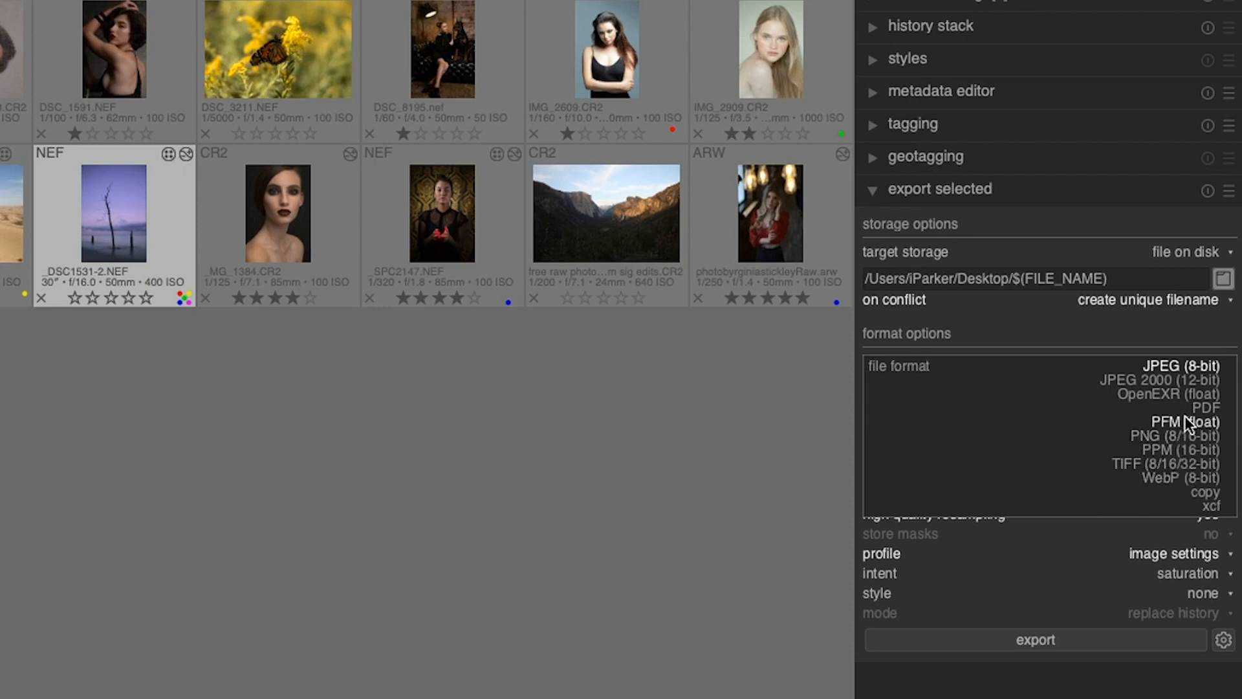
mouse_move(1181, 366)
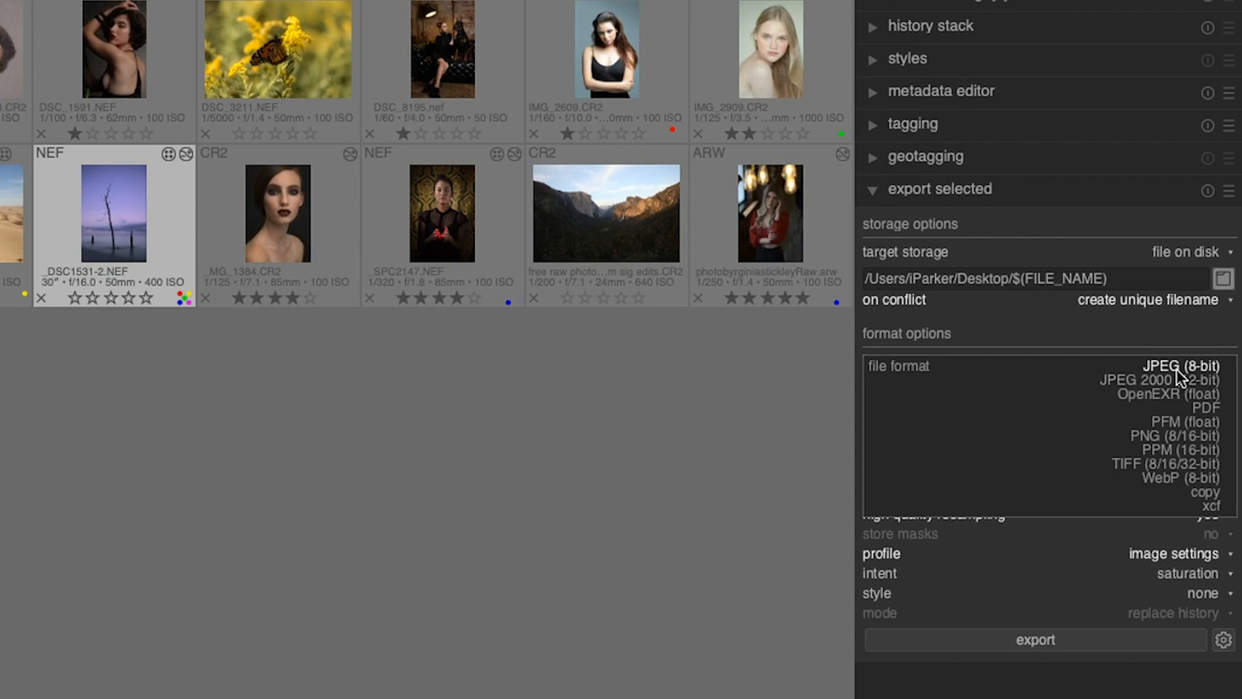
mouse_move(1216, 379)
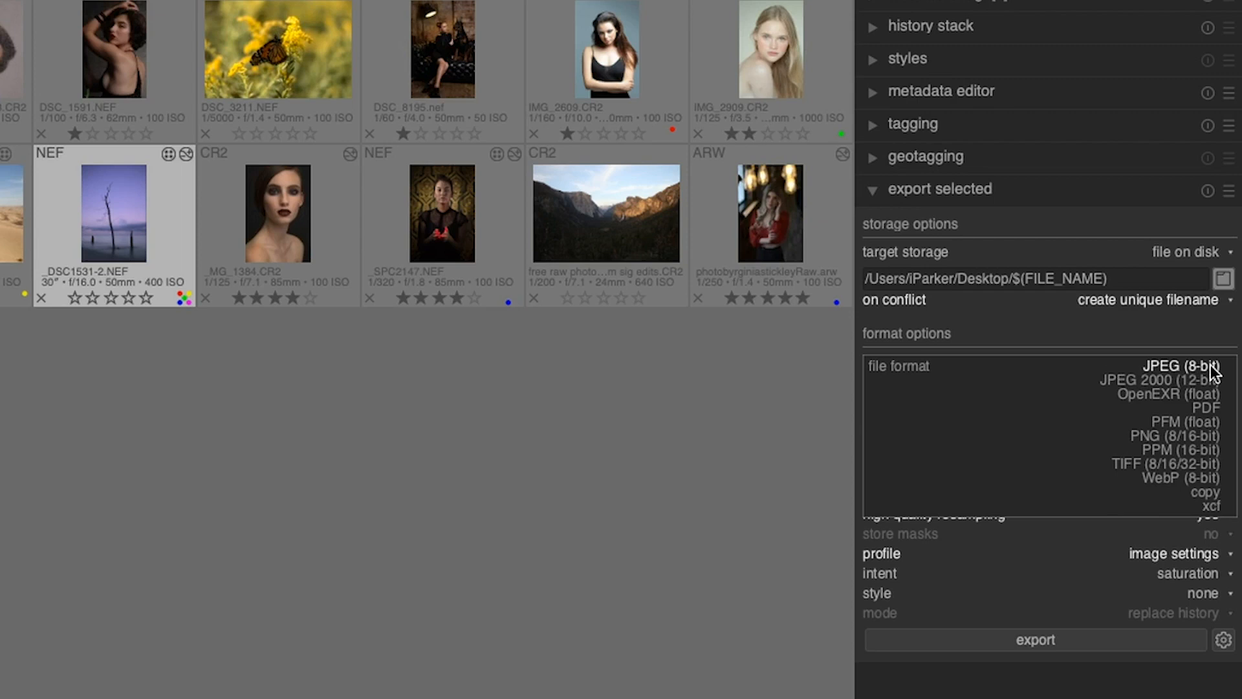
click(1177, 365)
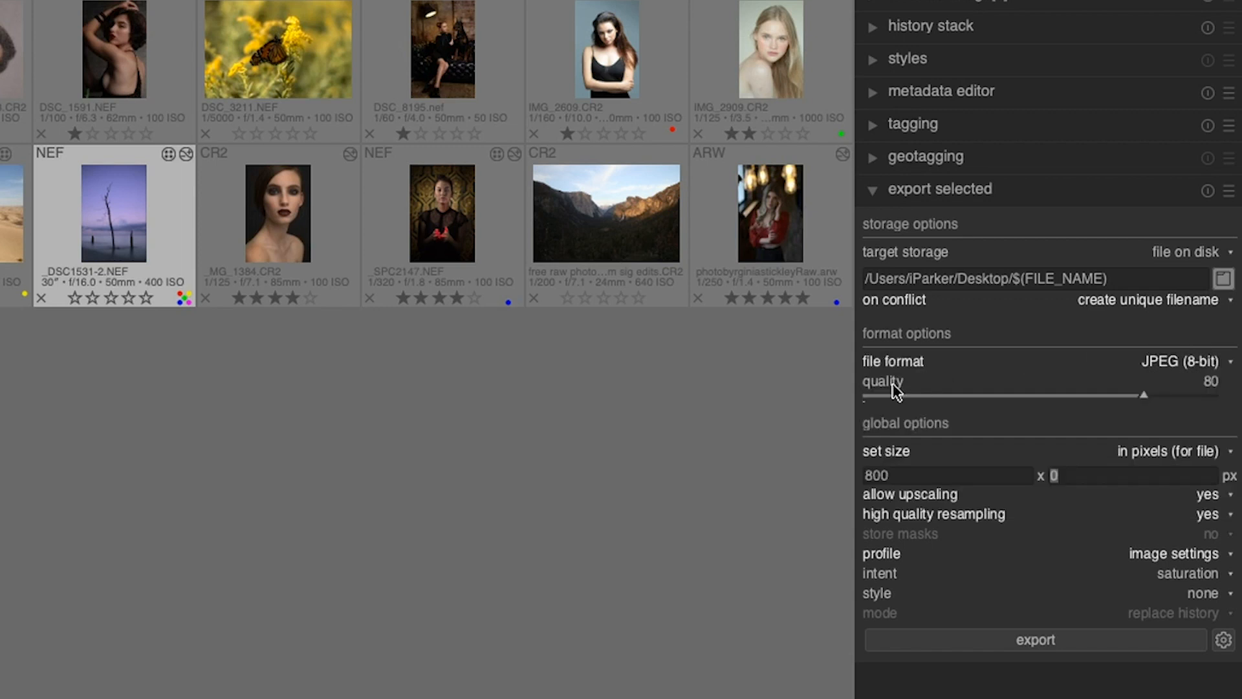
mouse_move(1224, 380)
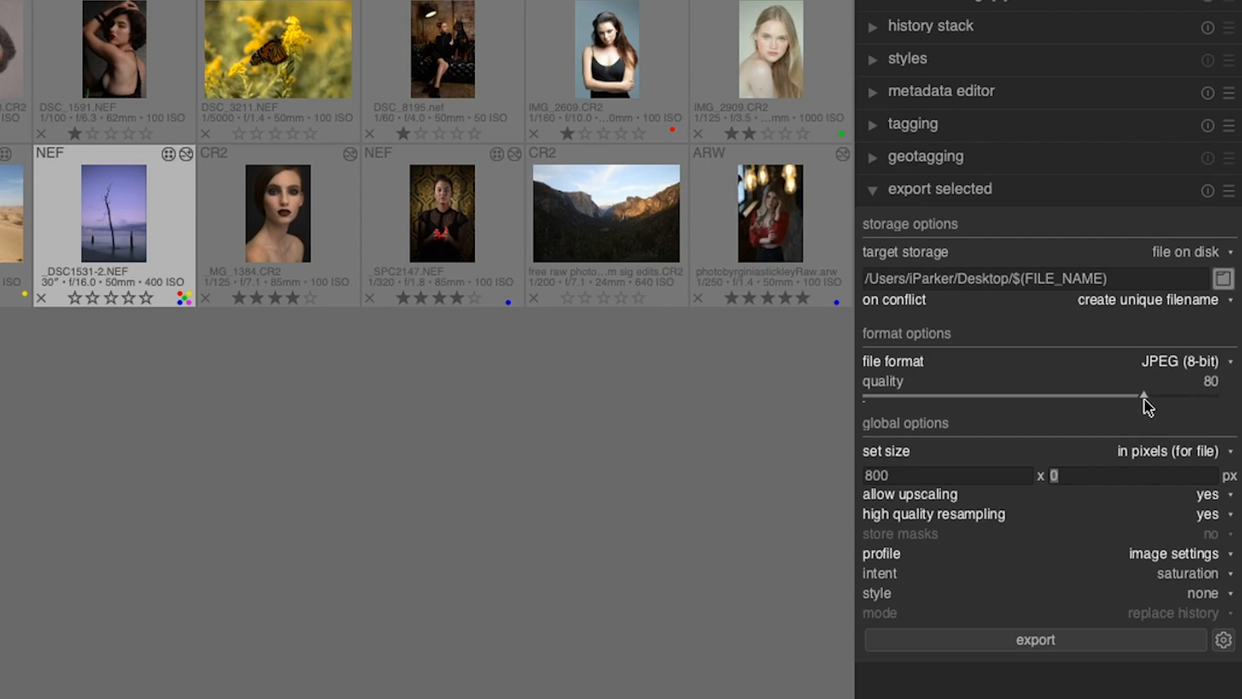
mouse_move(1150, 418)
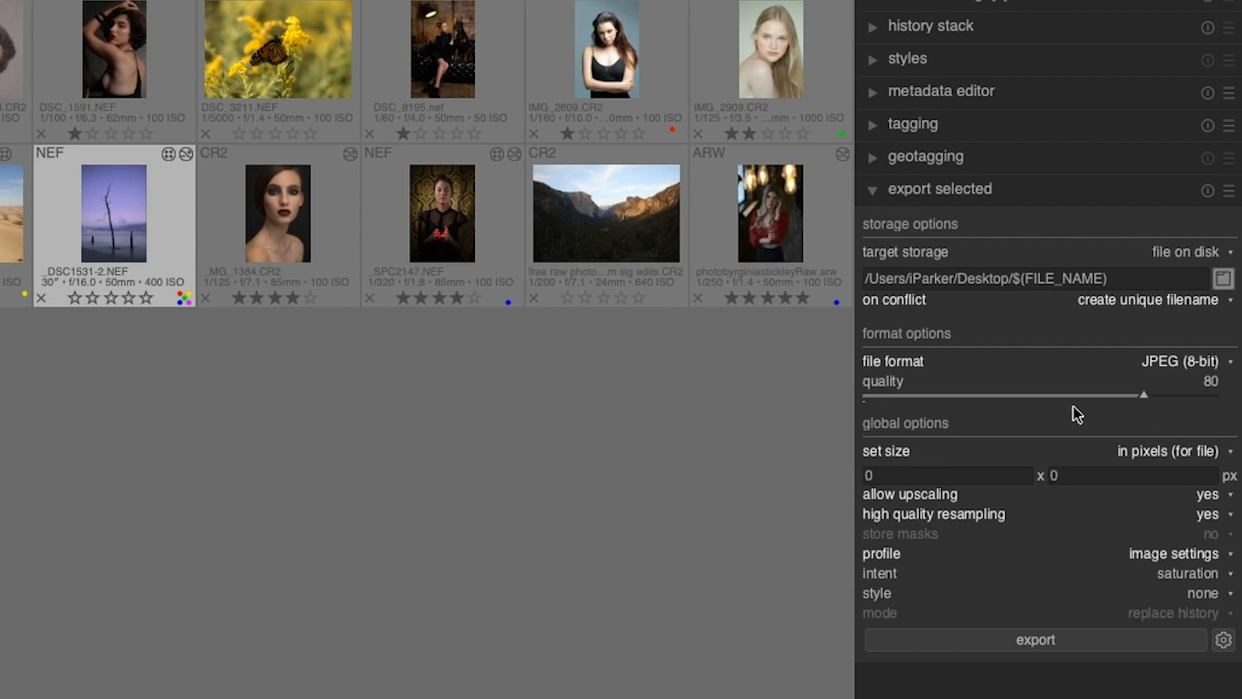
mouse_move(861, 456)
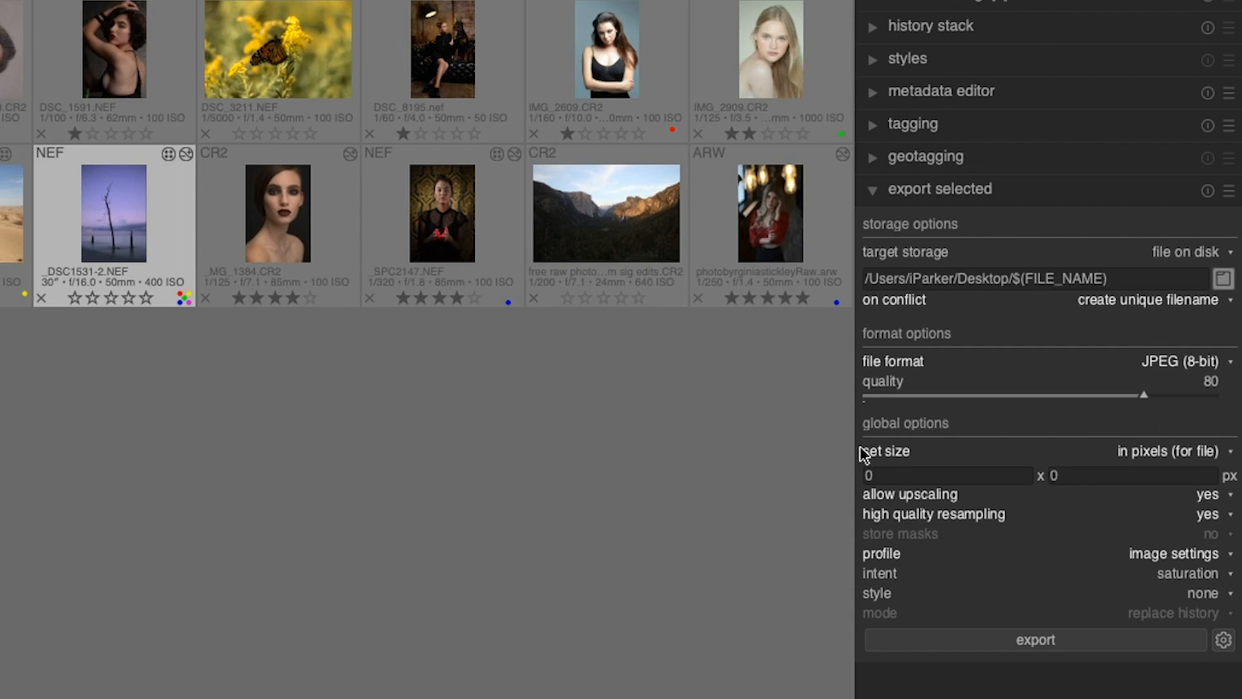
mouse_move(988, 518)
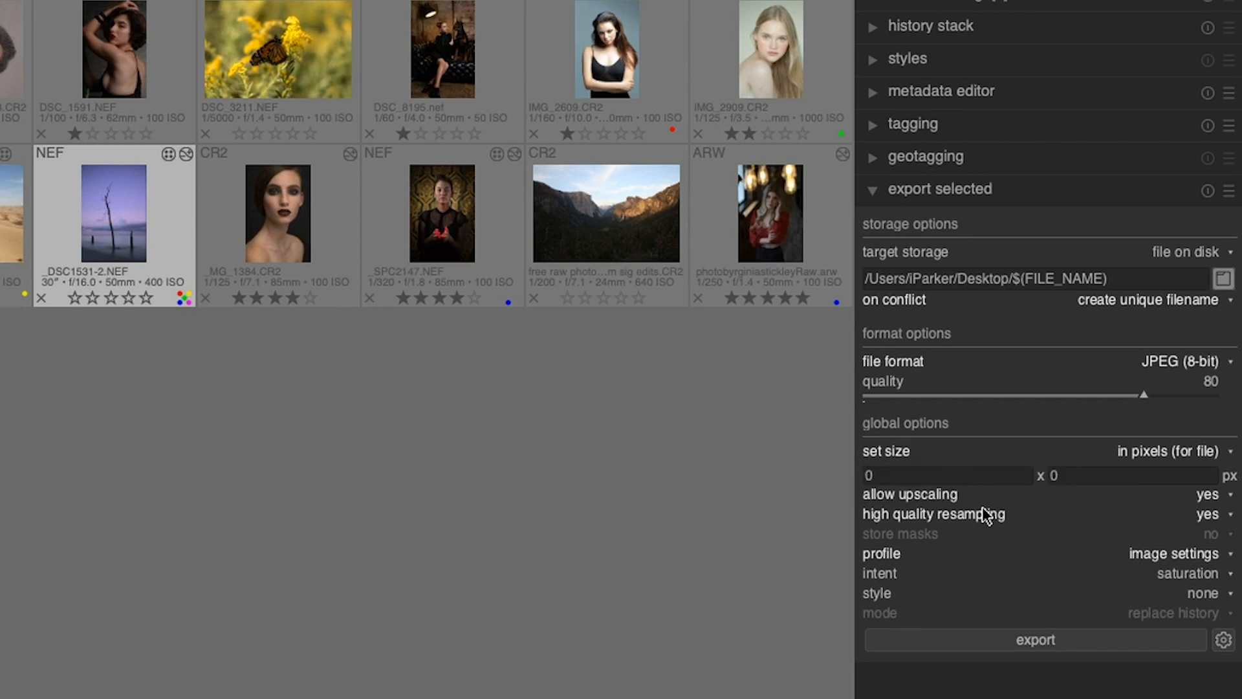
mouse_move(986, 516)
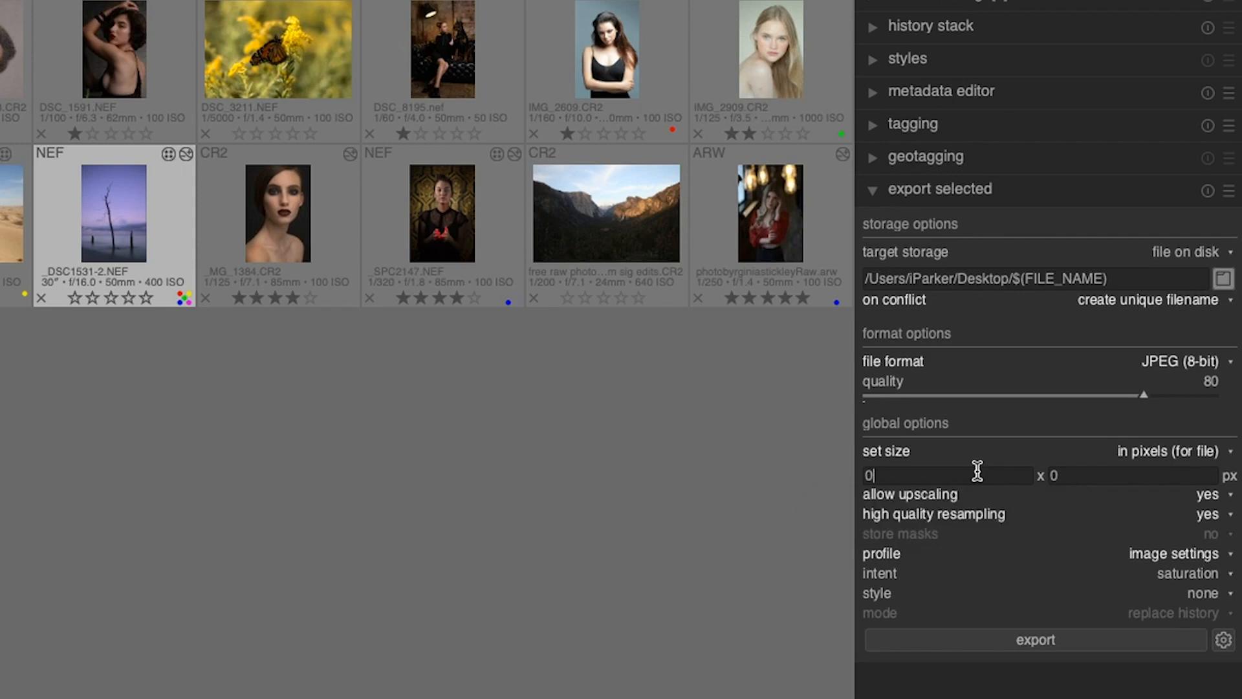
Try size 'in inch (for print)', return to pixels, and set width 800, height 0.
click(1061, 475)
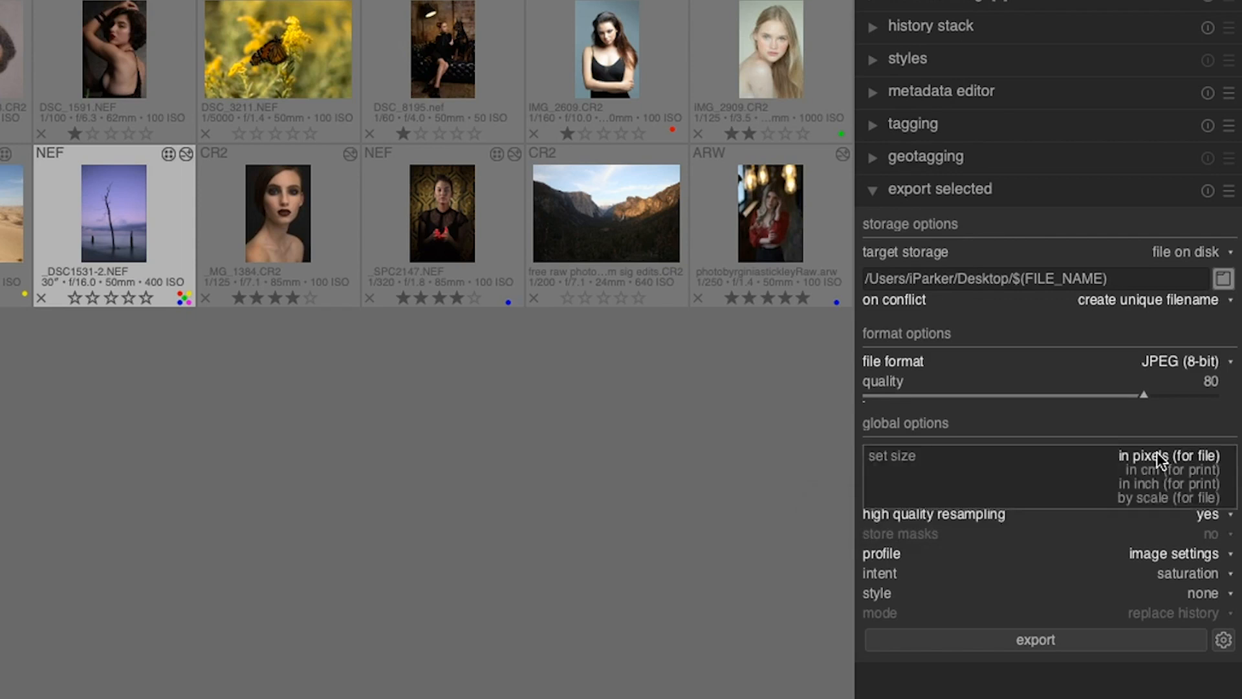
mouse_move(1166, 482)
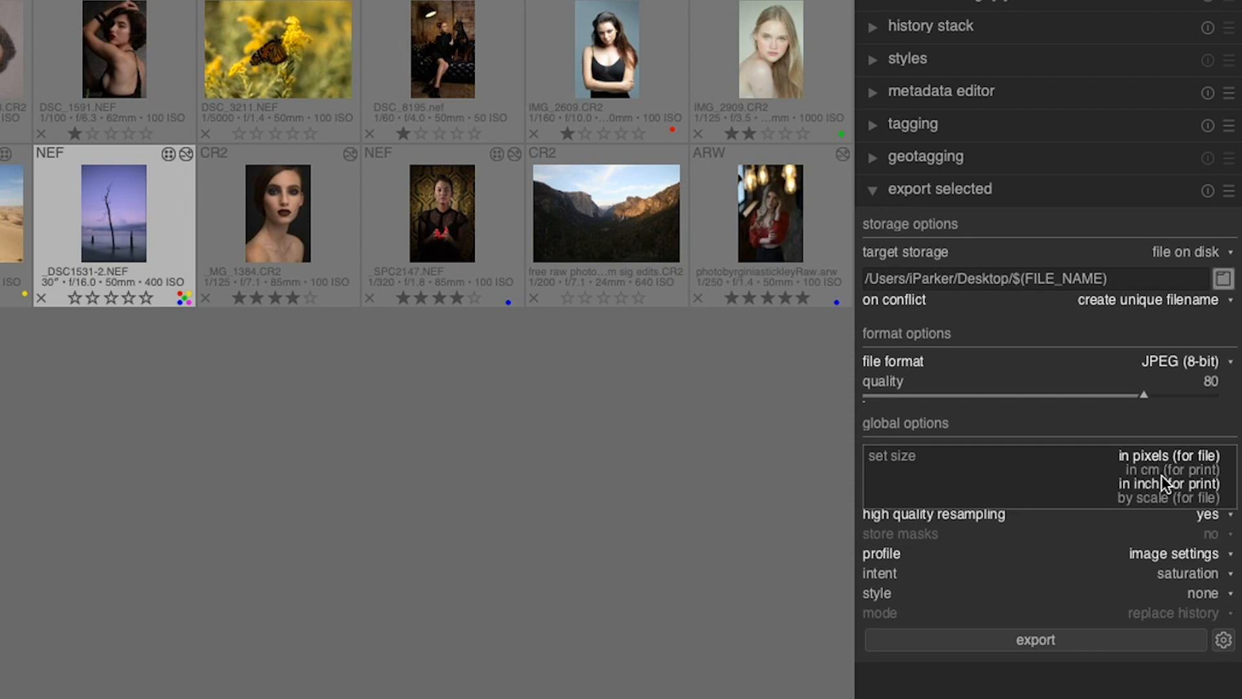
click(1163, 454)
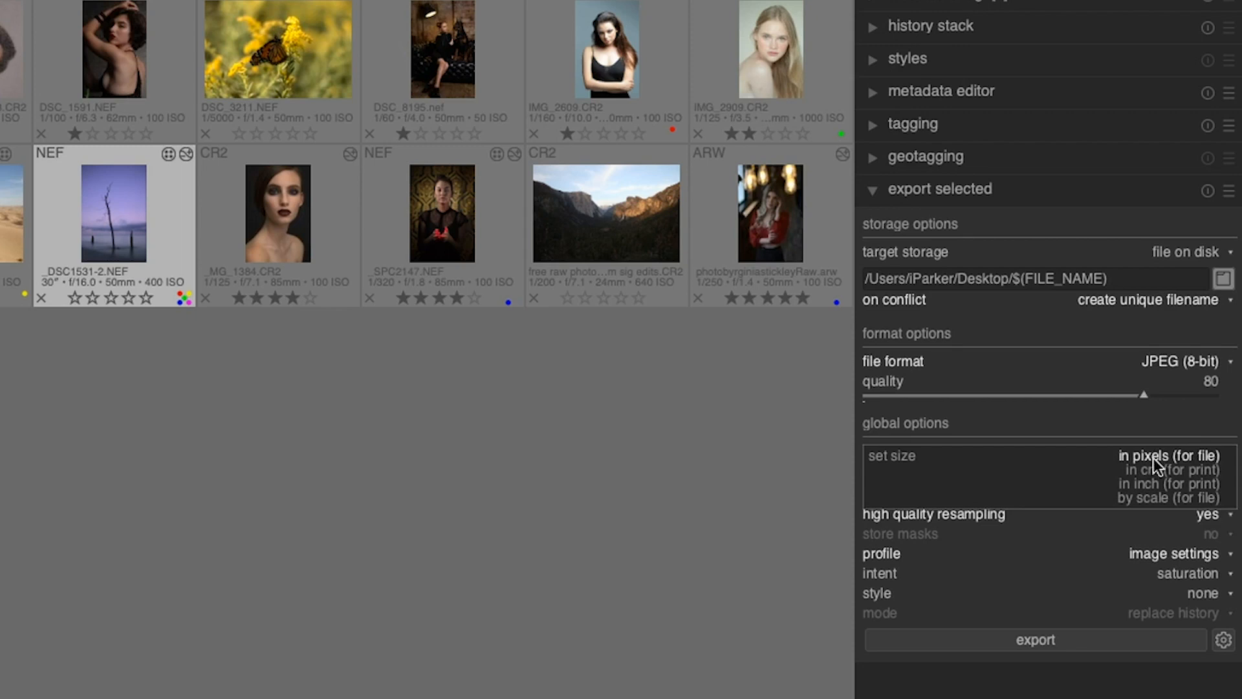
click(1167, 482)
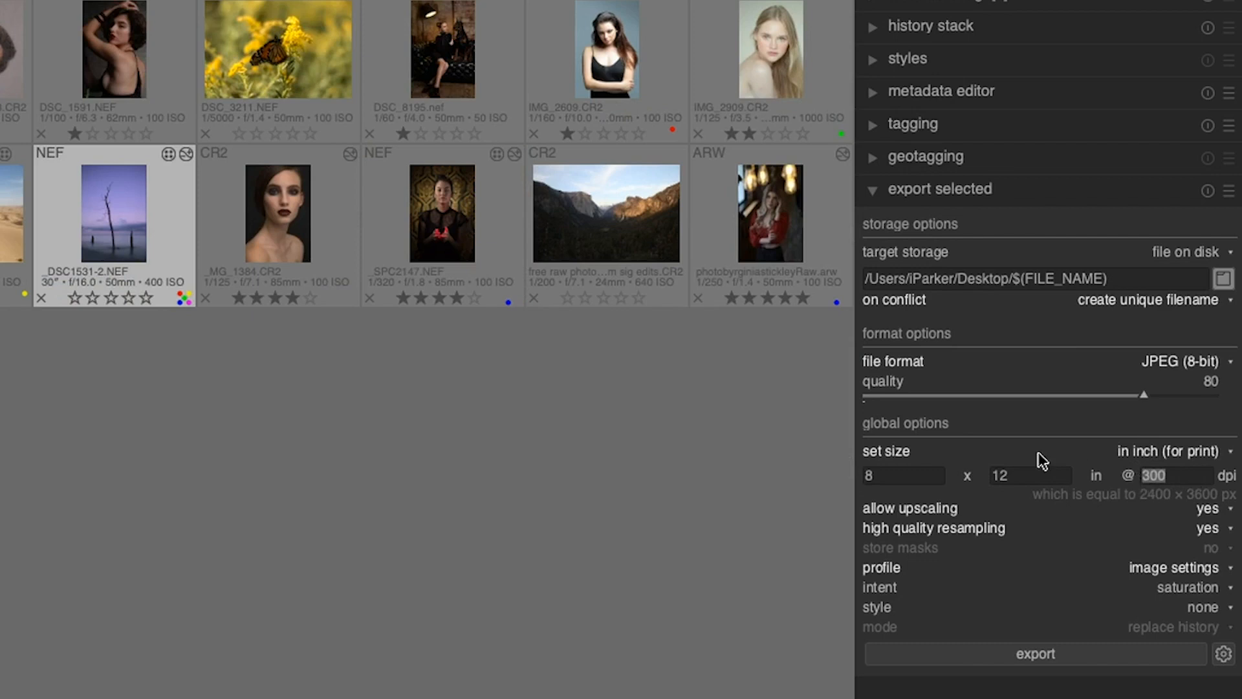
mouse_move(1192, 497)
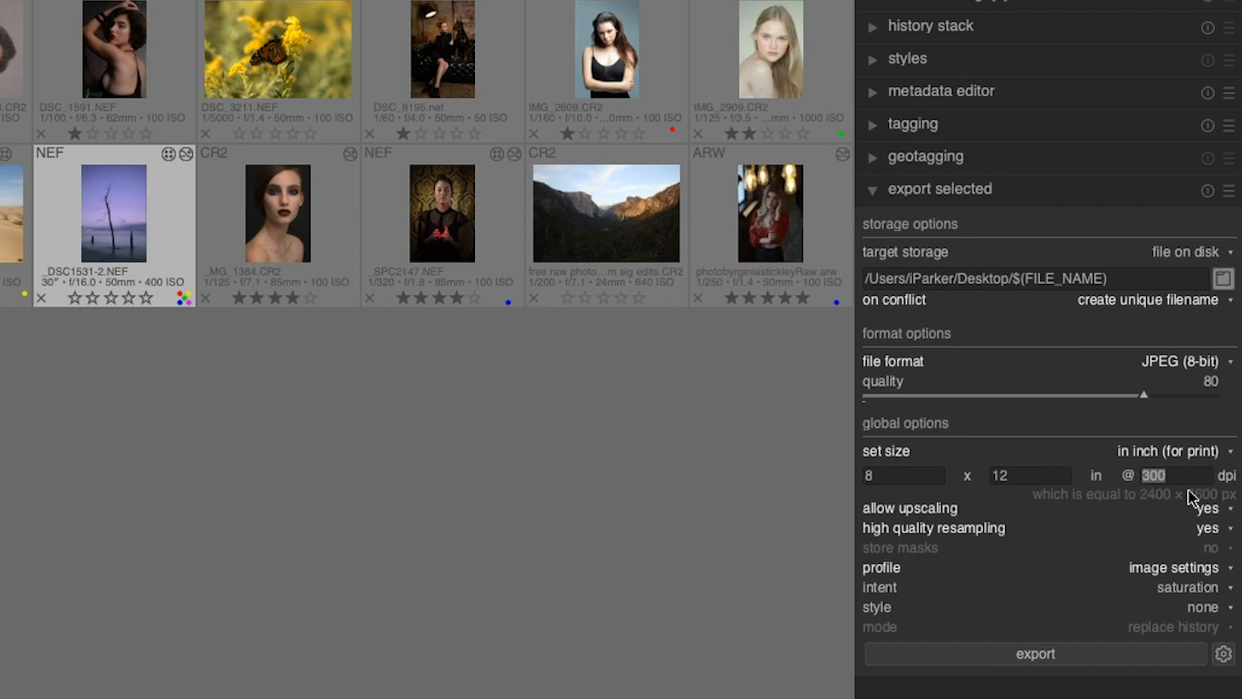
mouse_move(1177, 520)
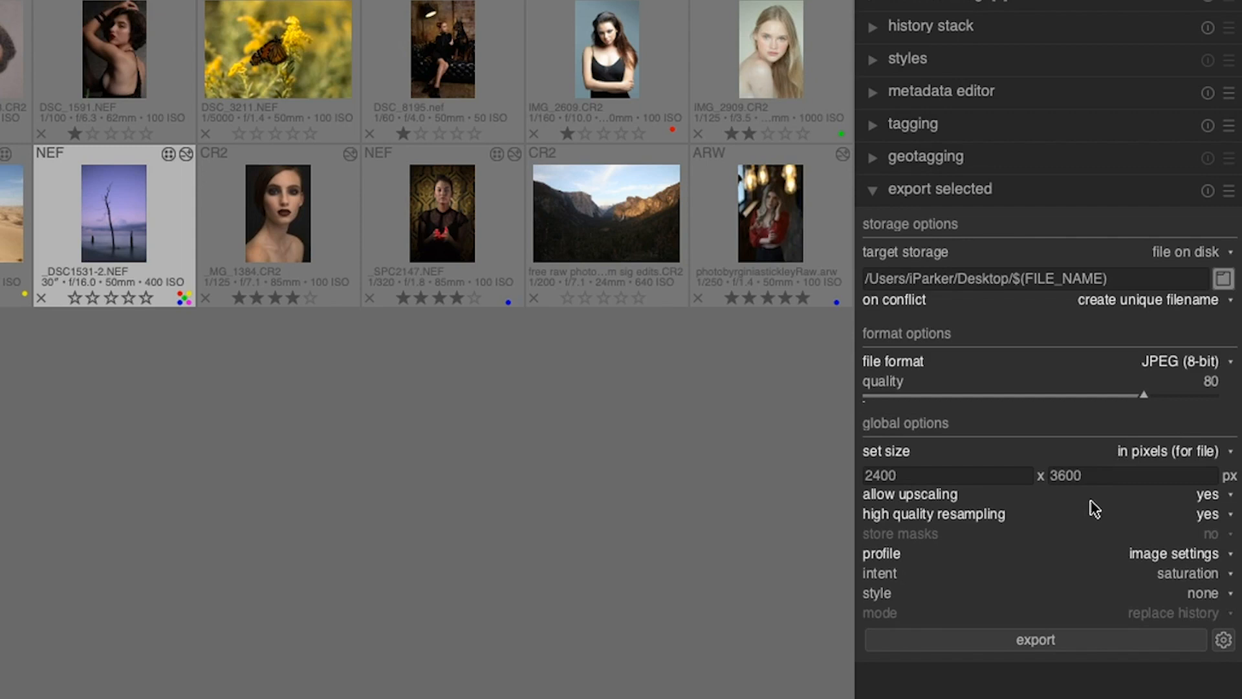
mouse_move(950, 475)
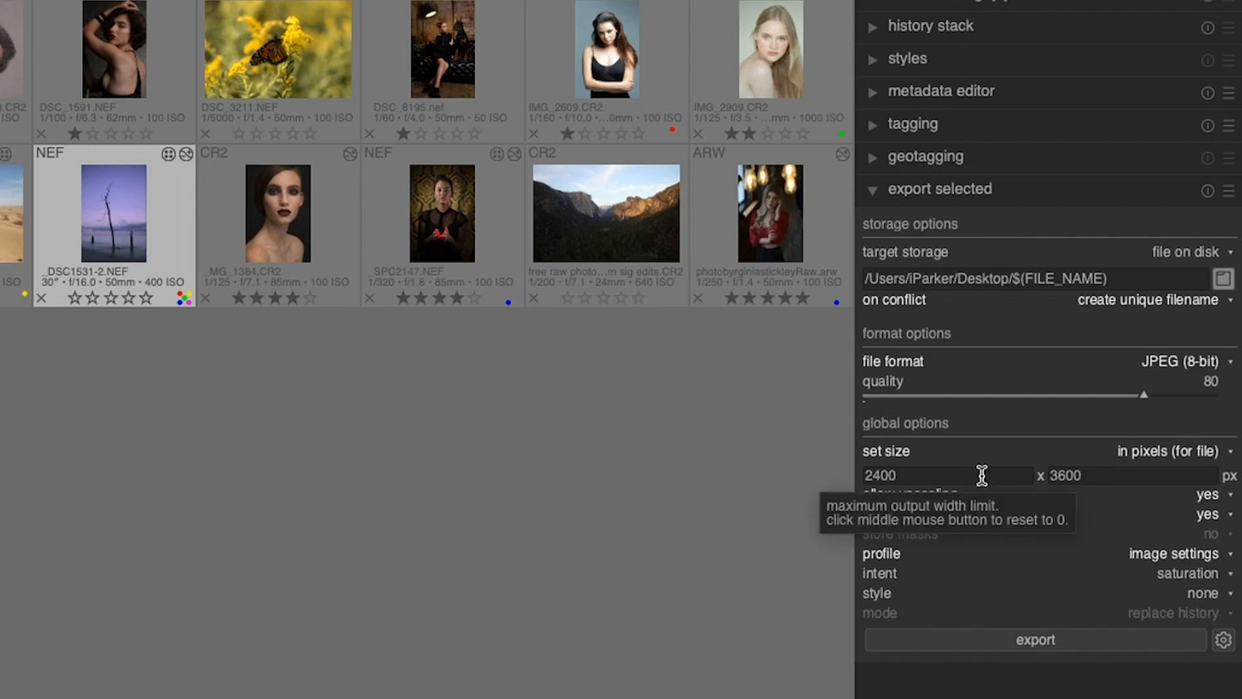
mouse_move(1089, 475)
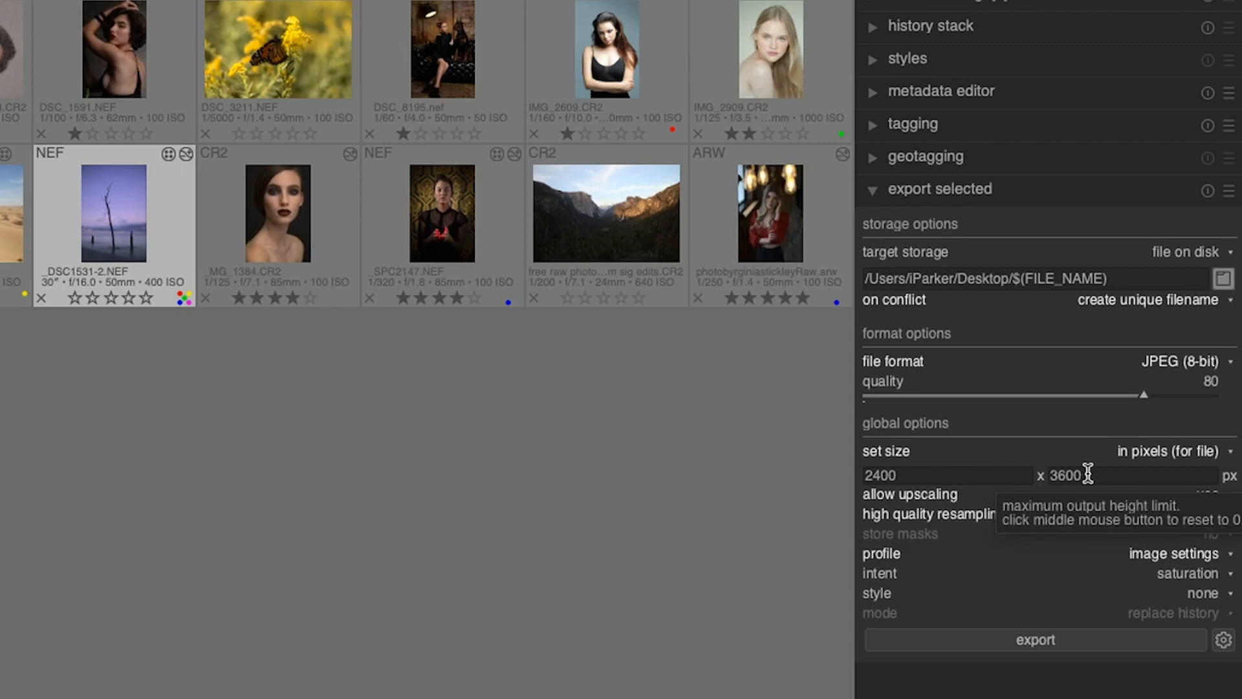
mouse_move(1224, 491)
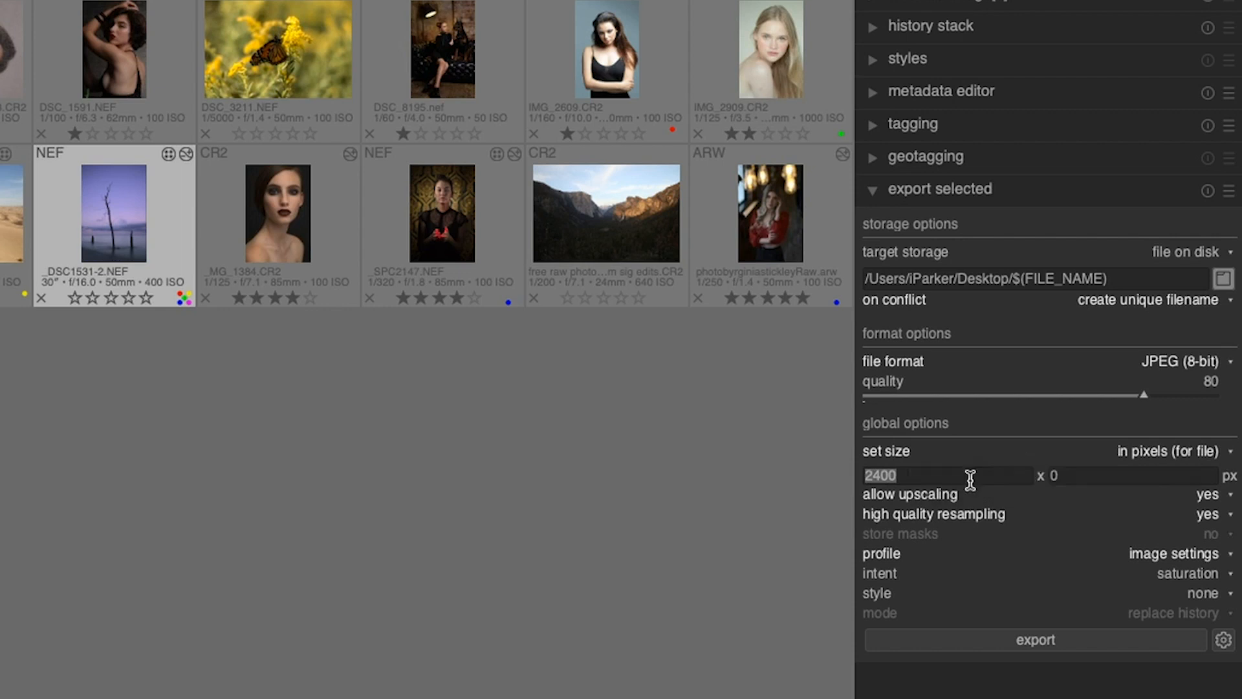
mouse_move(1057, 519)
text(8)
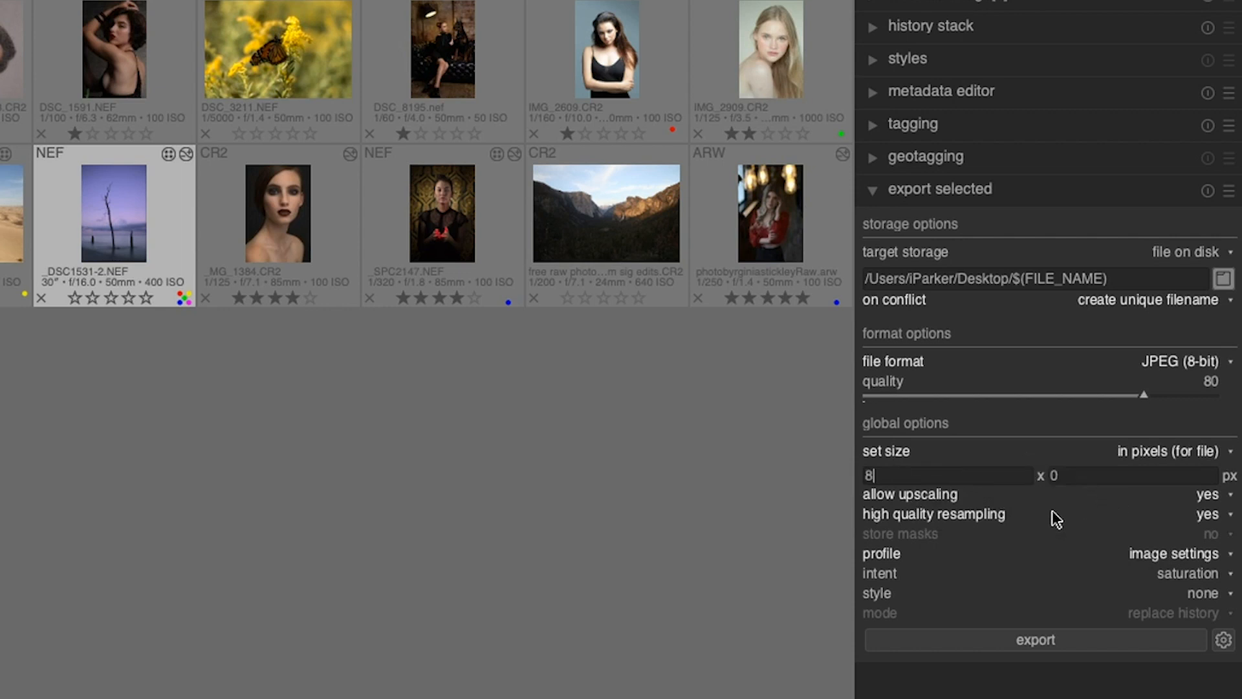
text(00)
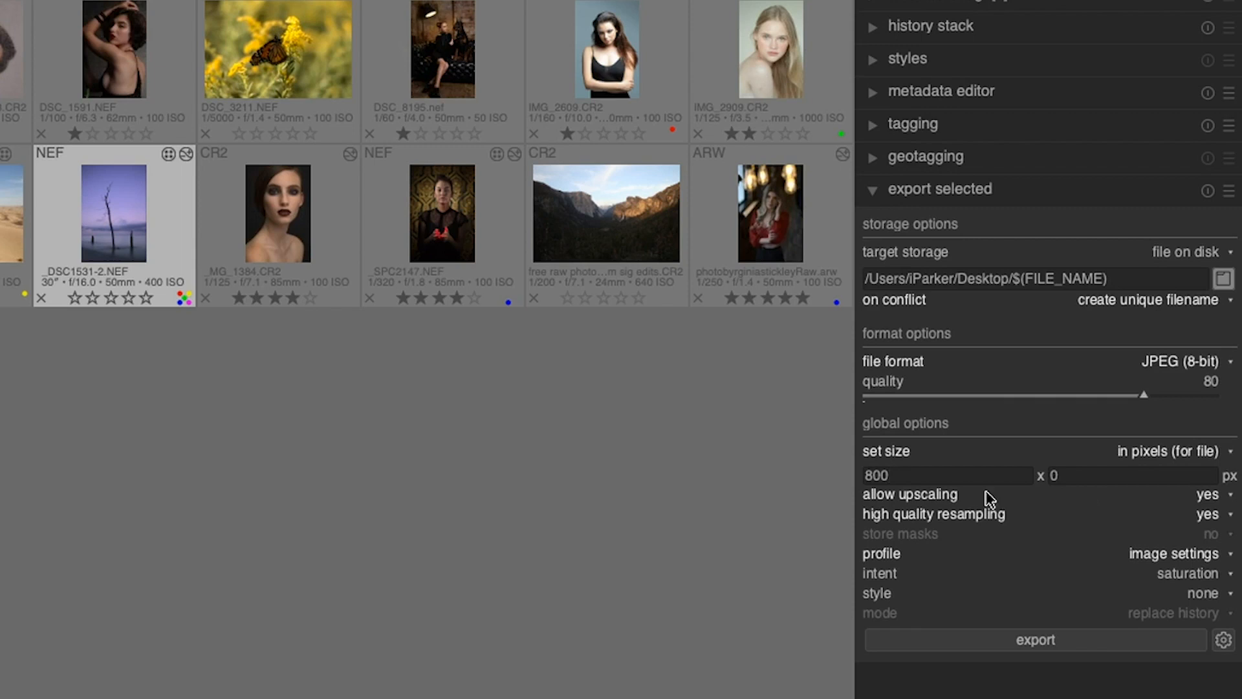
mouse_move(909, 521)
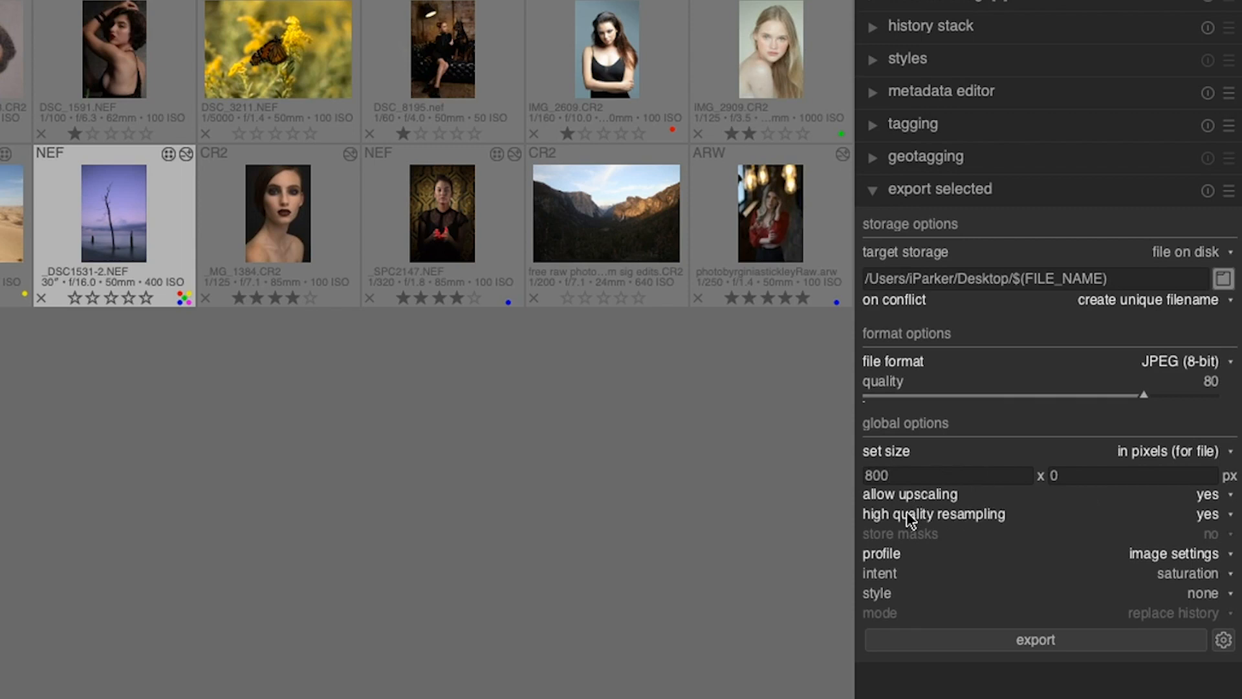
mouse_move(973, 507)
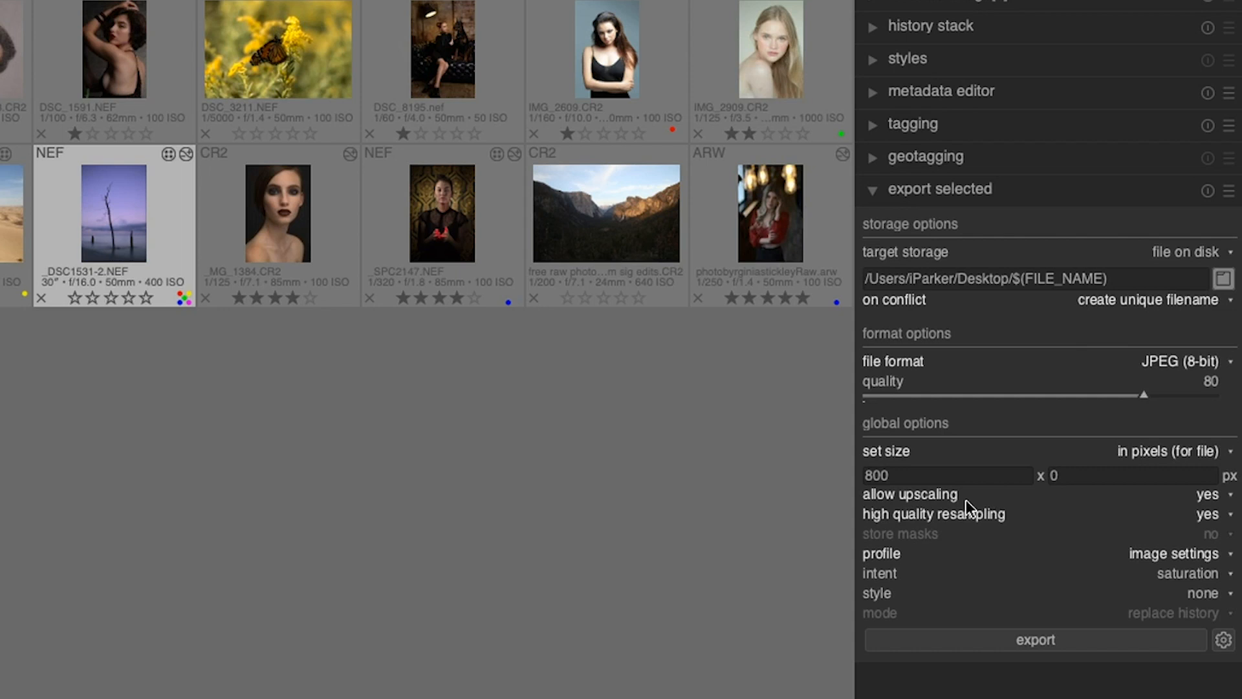
mouse_move(873, 460)
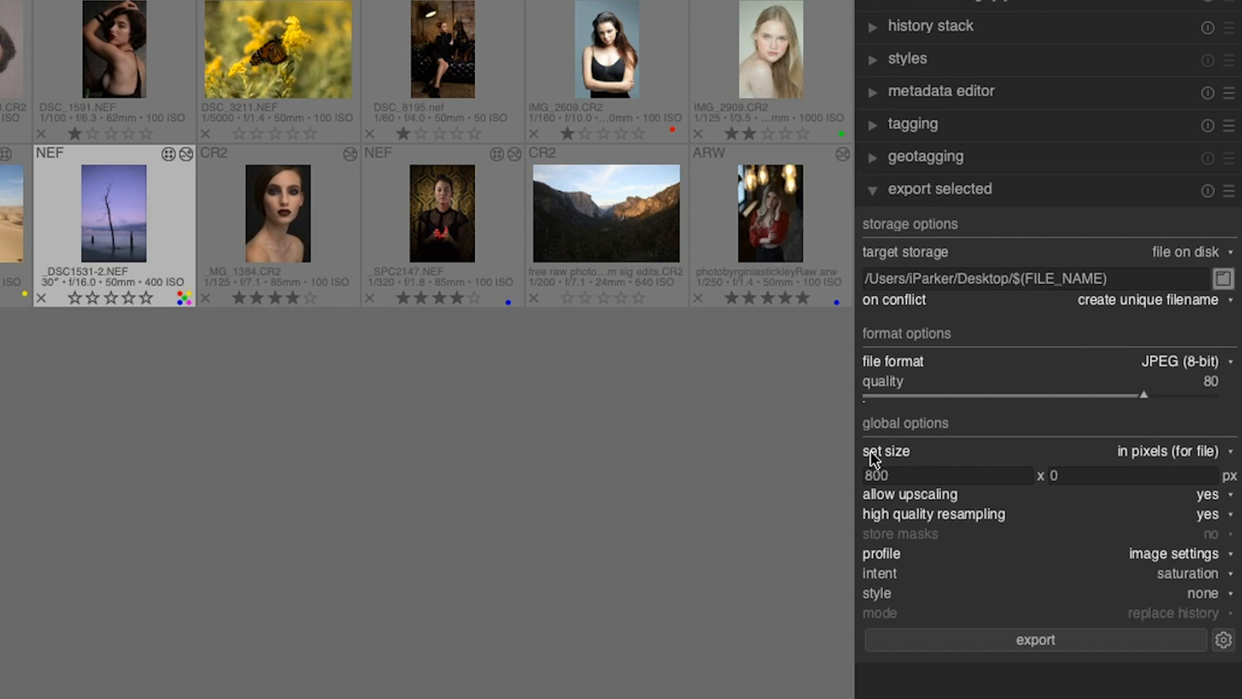
mouse_move(1014, 475)
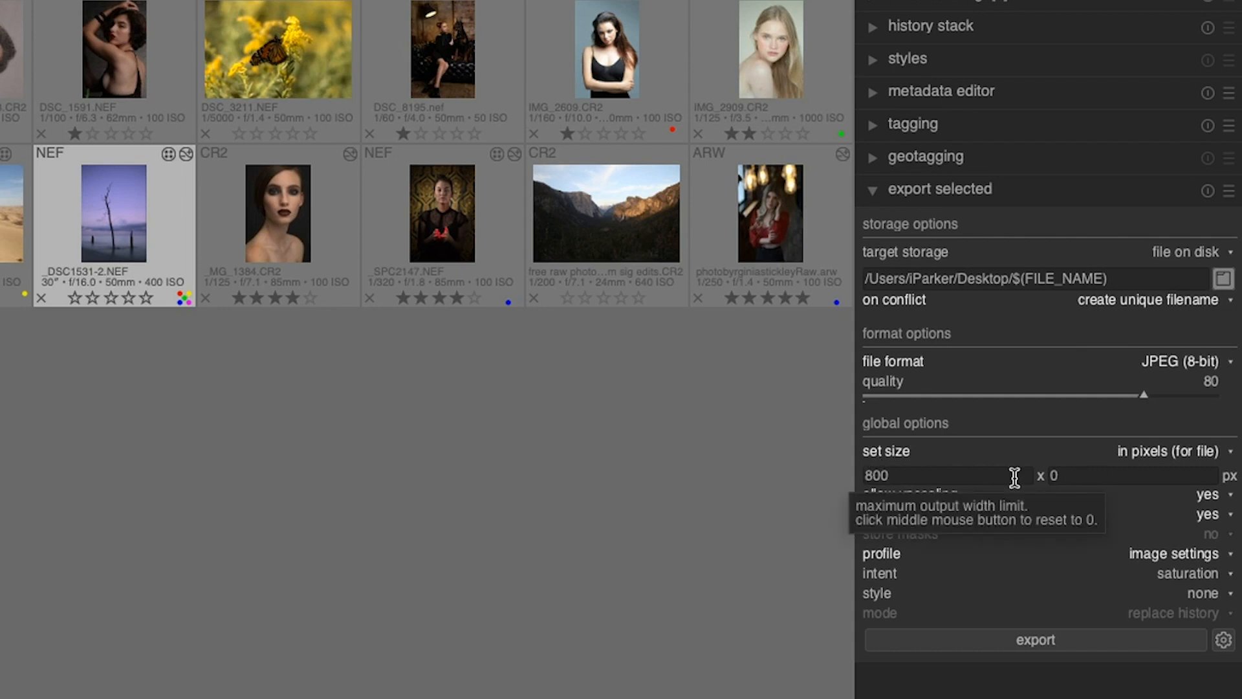
mouse_move(1017, 507)
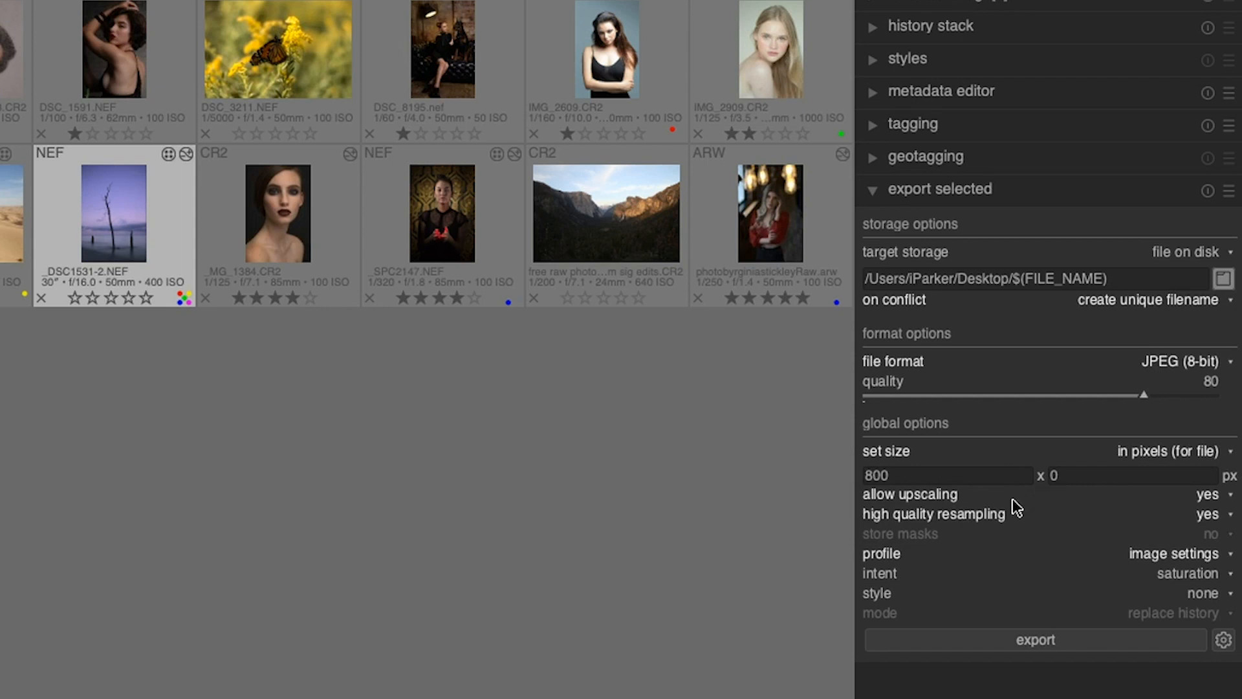
click(1207, 493)
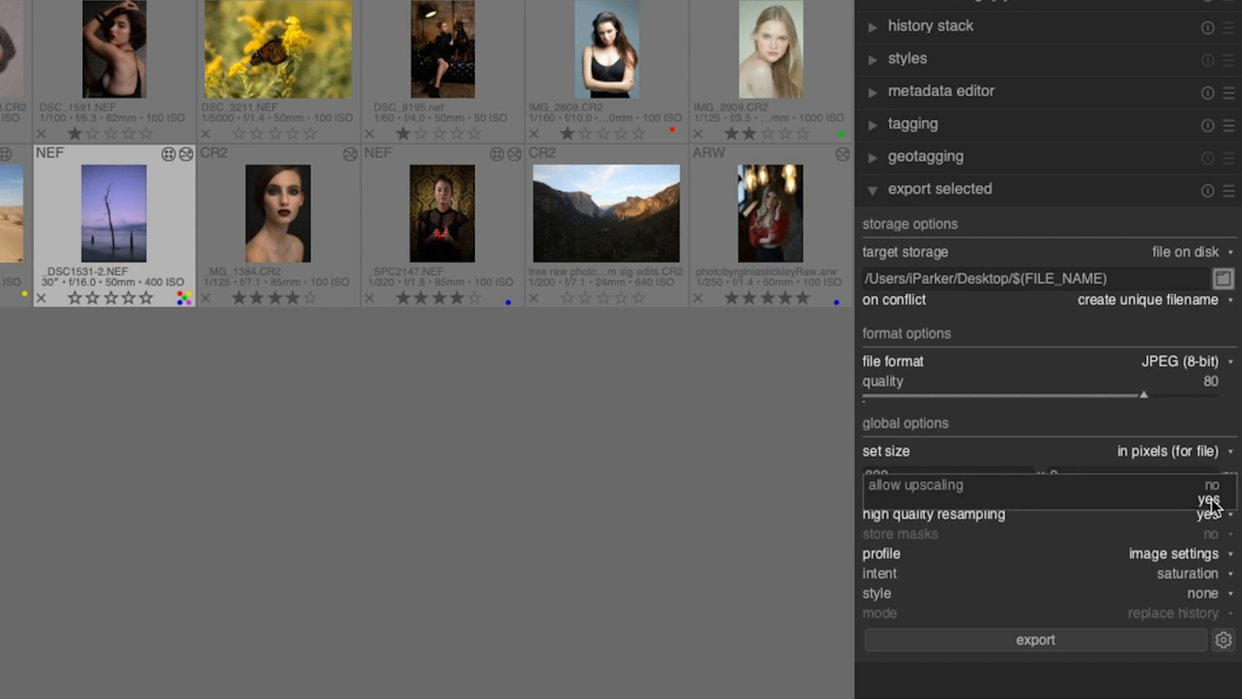
click(1209, 499)
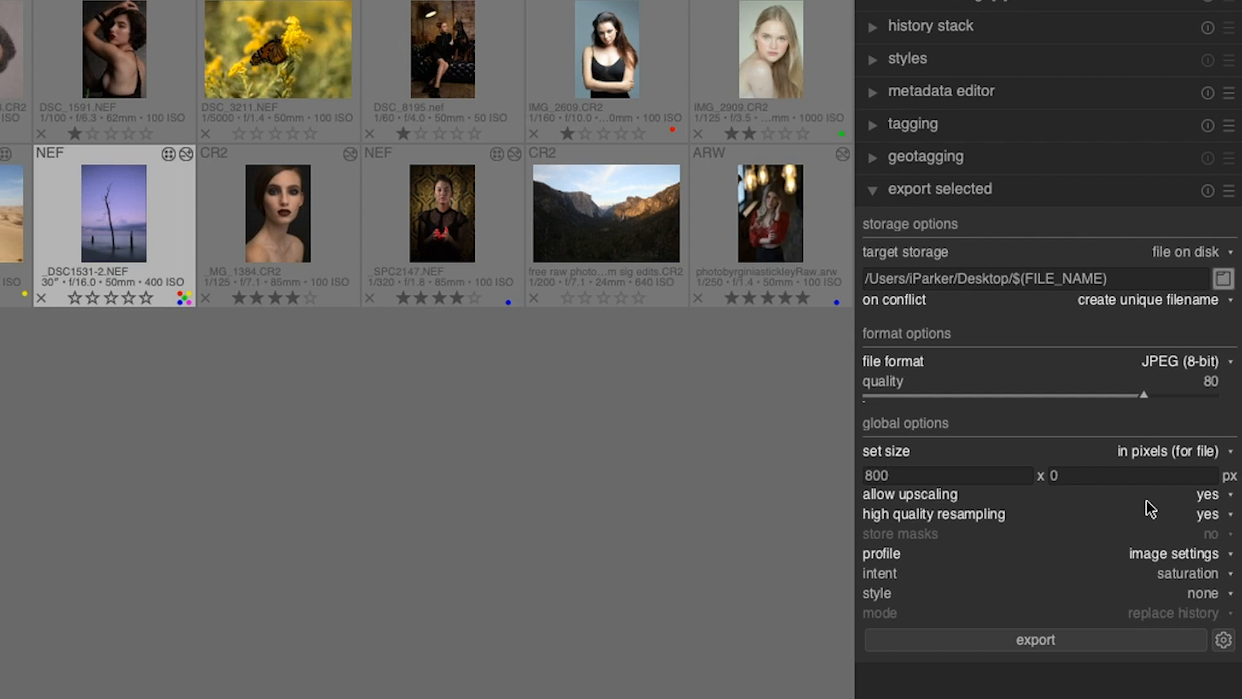
mouse_move(1187, 502)
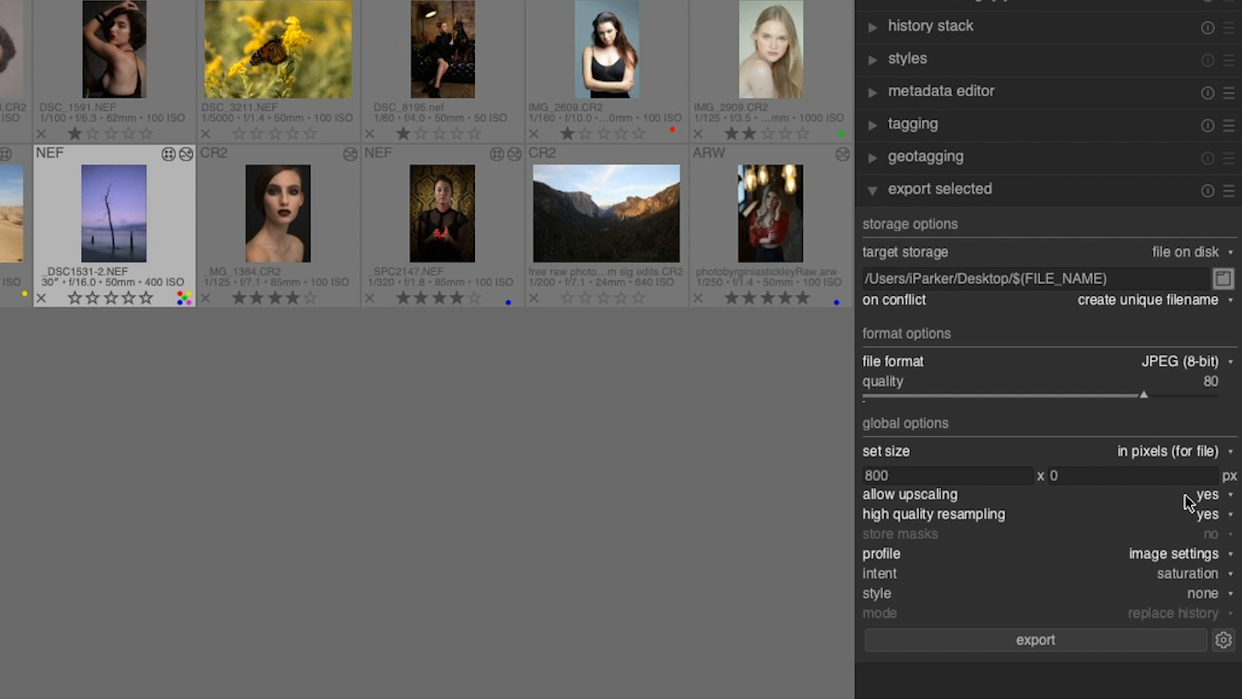
mouse_move(1044, 500)
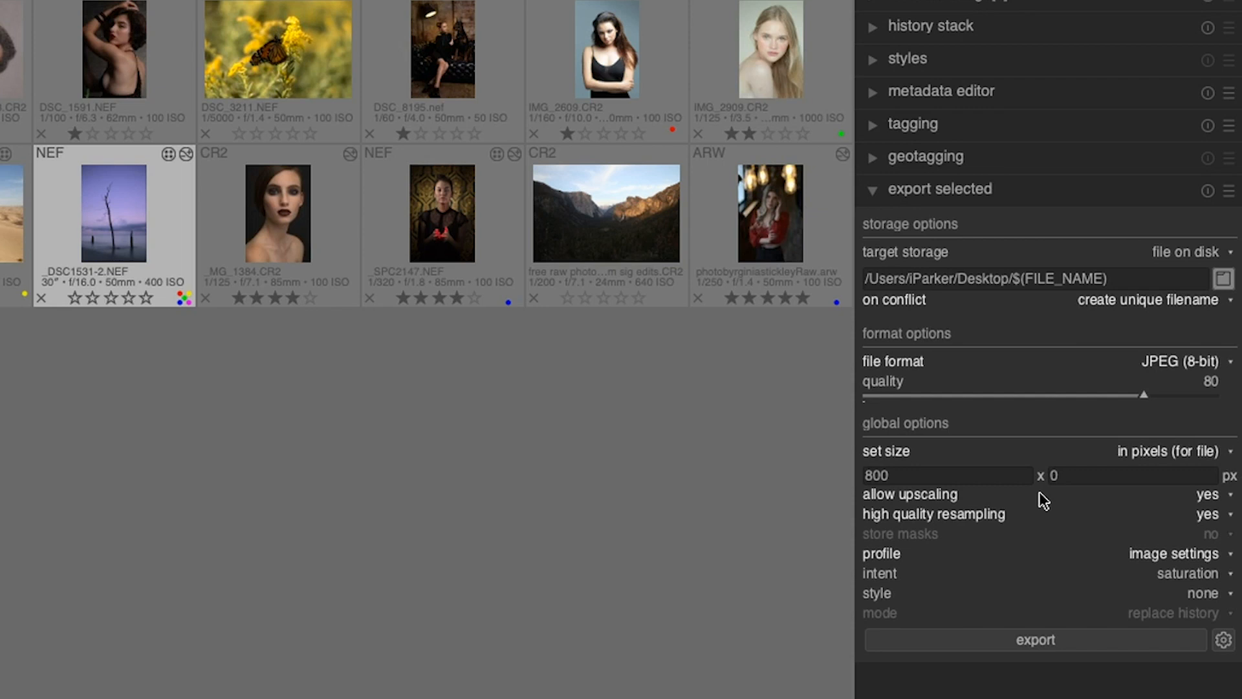
mouse_move(875, 525)
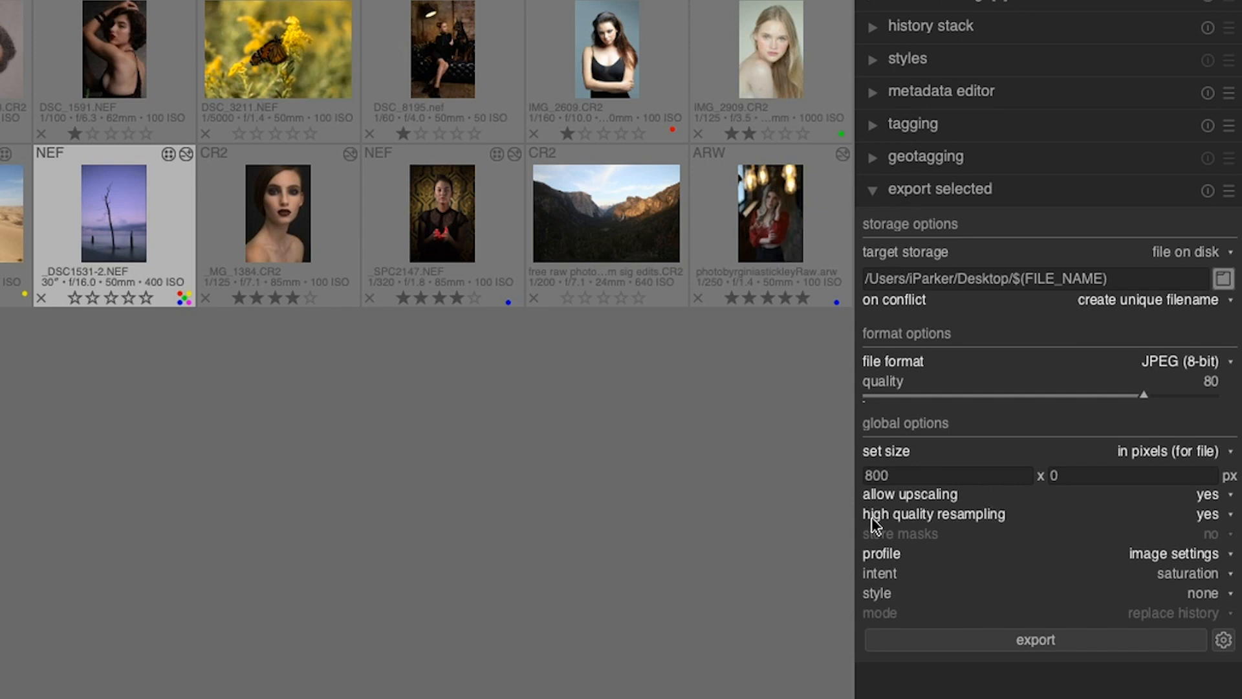
mouse_move(1017, 528)
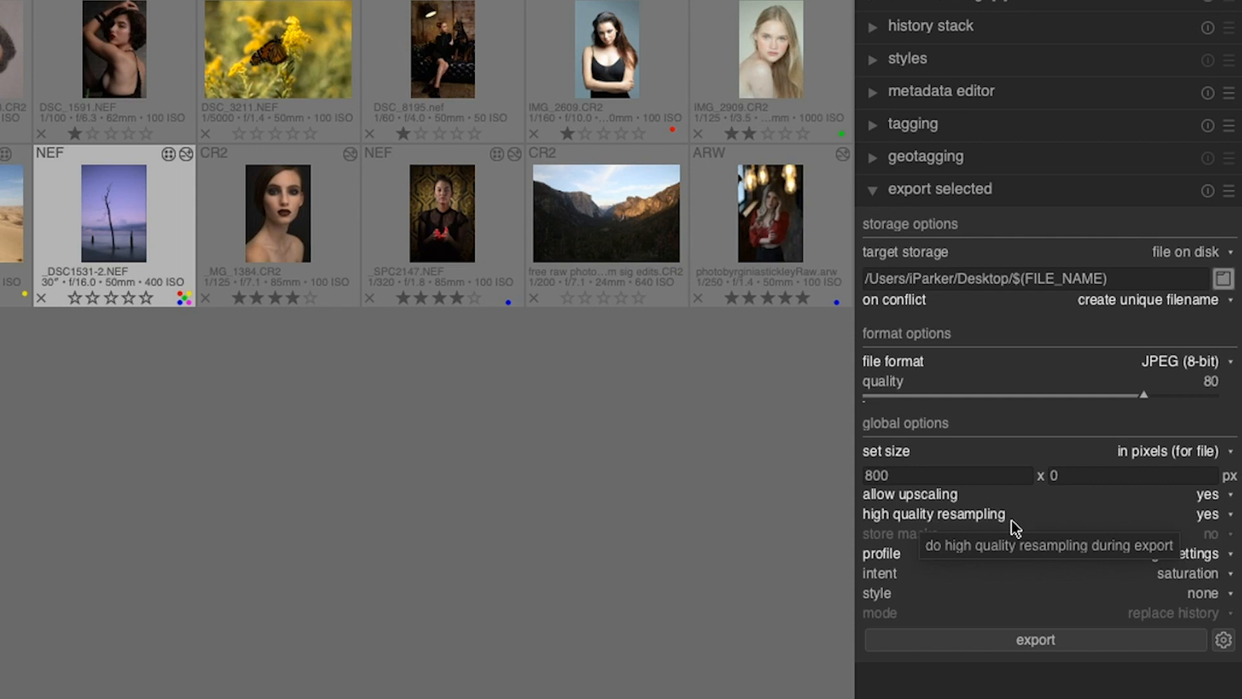
mouse_move(1028, 523)
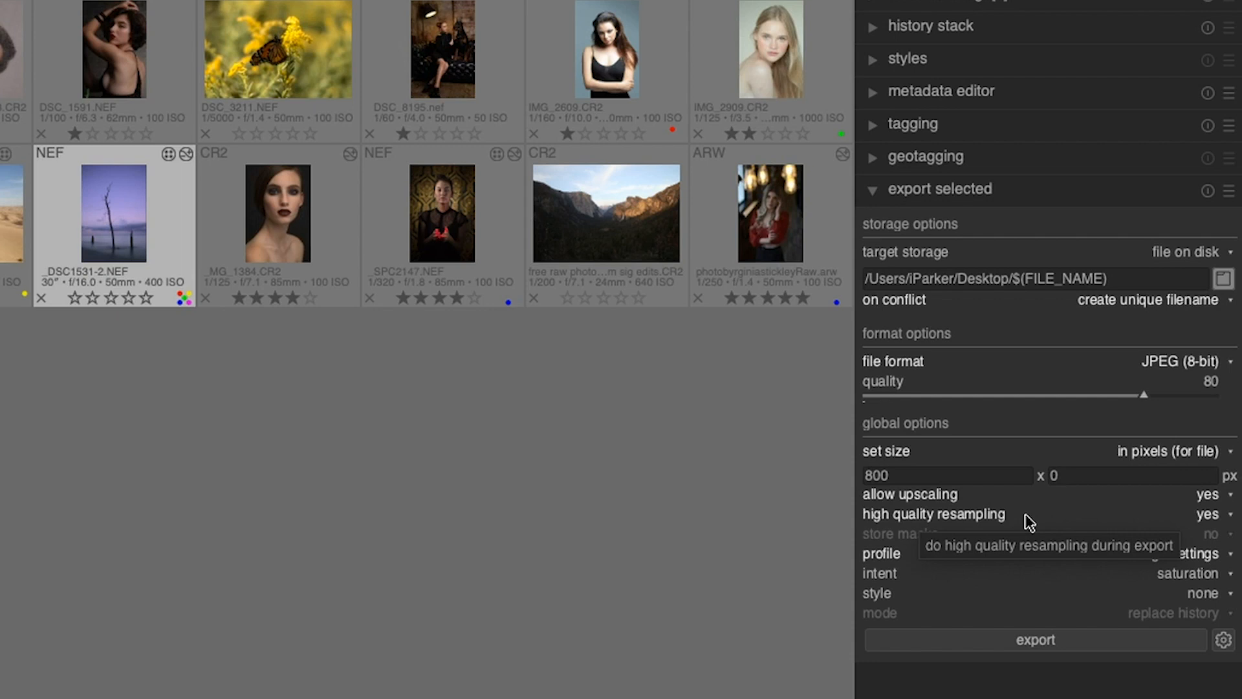
mouse_move(1099, 528)
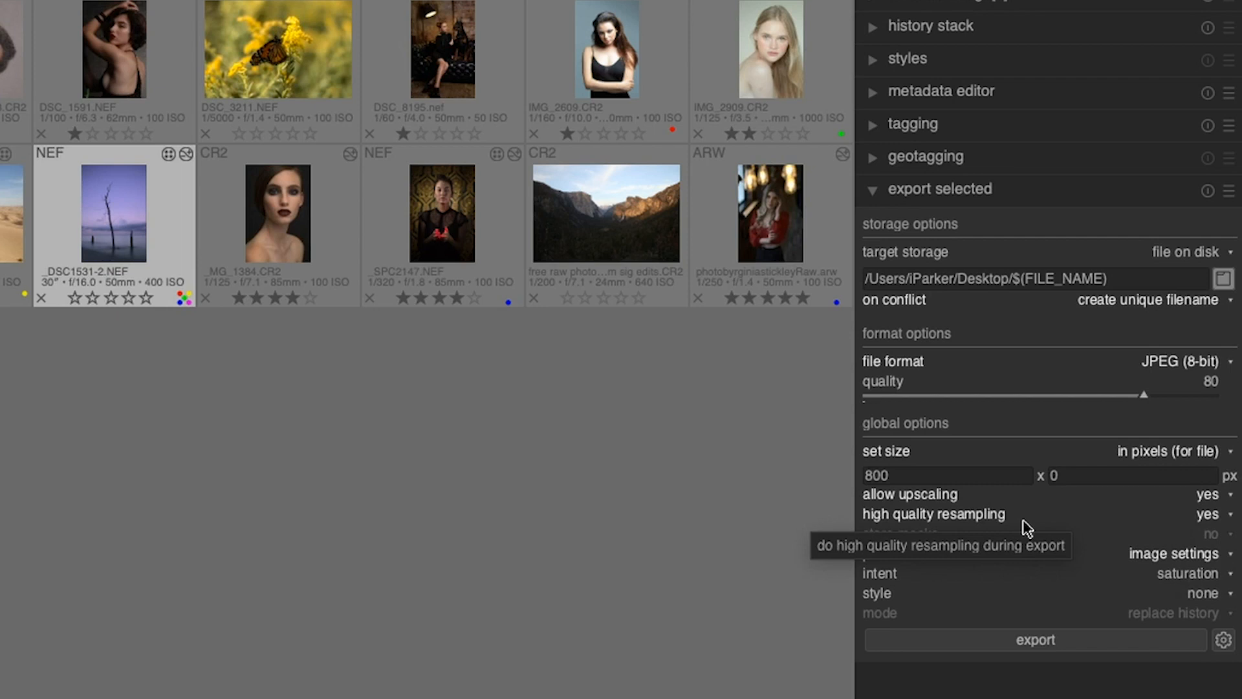
mouse_move(997, 518)
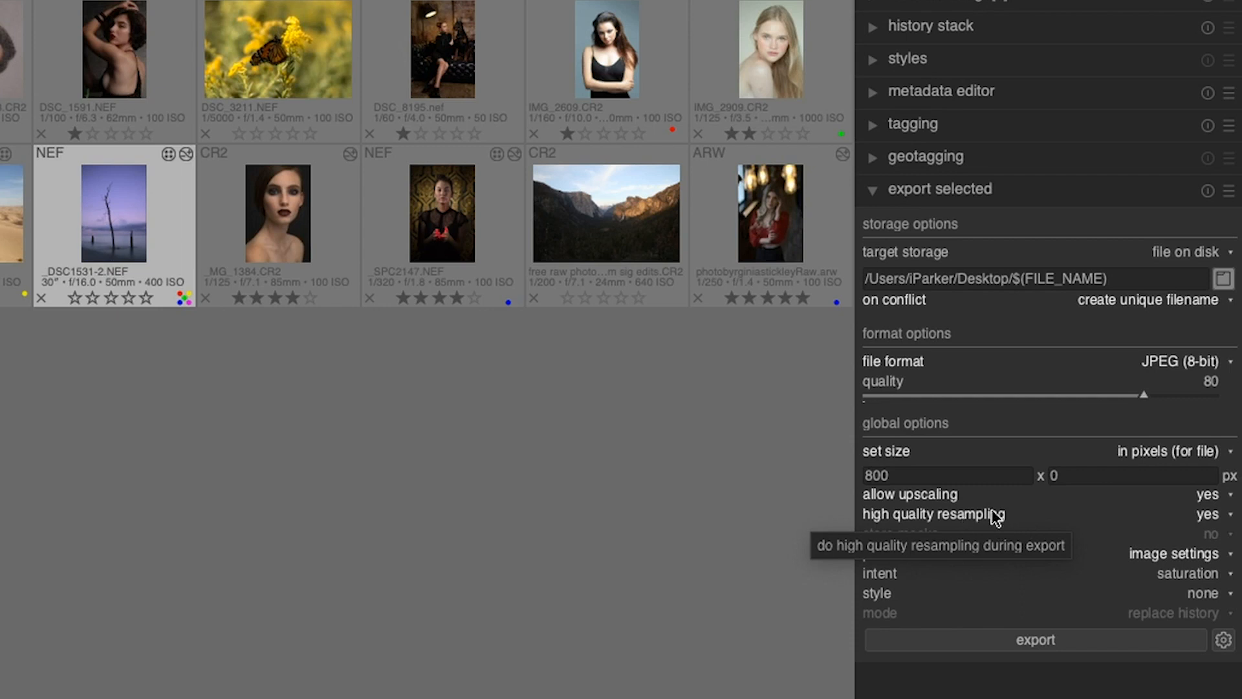
mouse_move(965, 546)
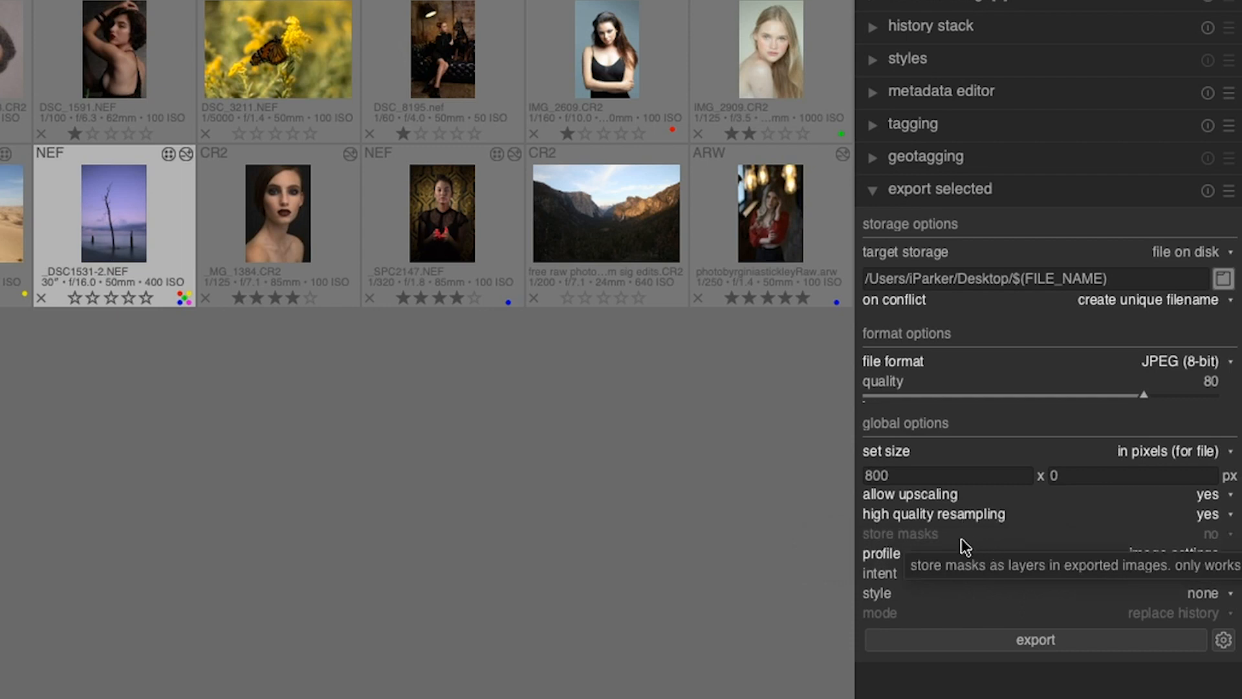
mouse_move(960, 545)
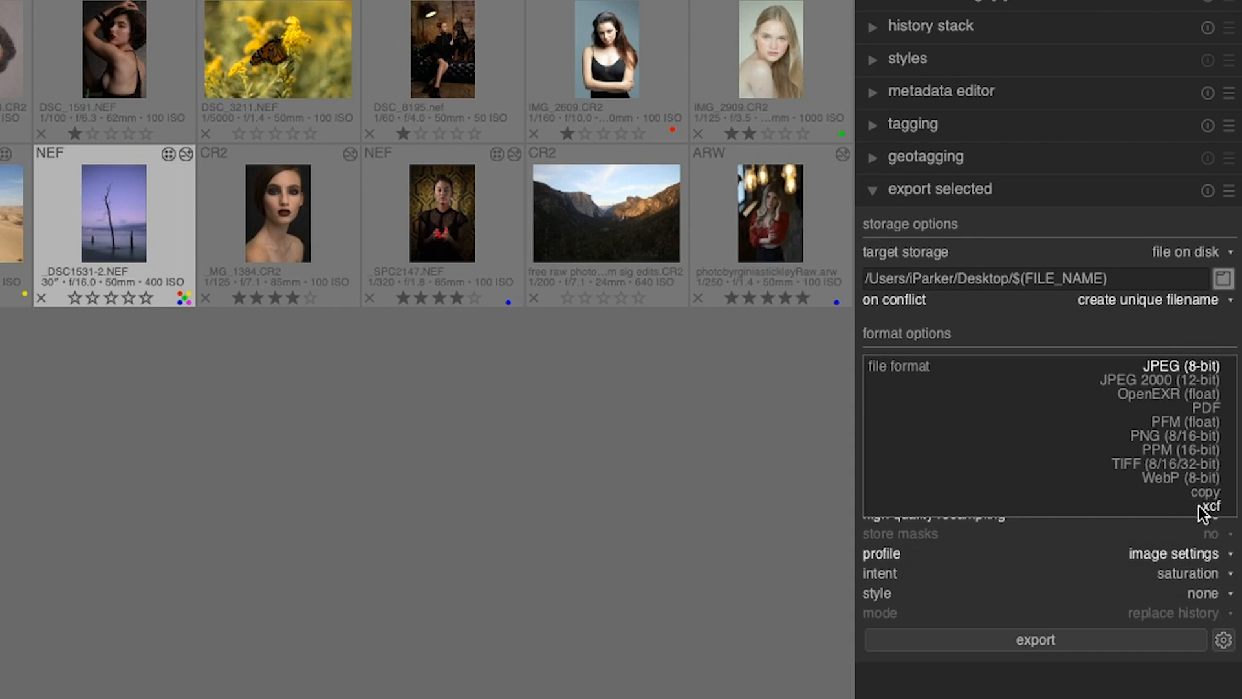
Choose xcf as the export file format, 8-bit with masks stored.
click(1202, 506)
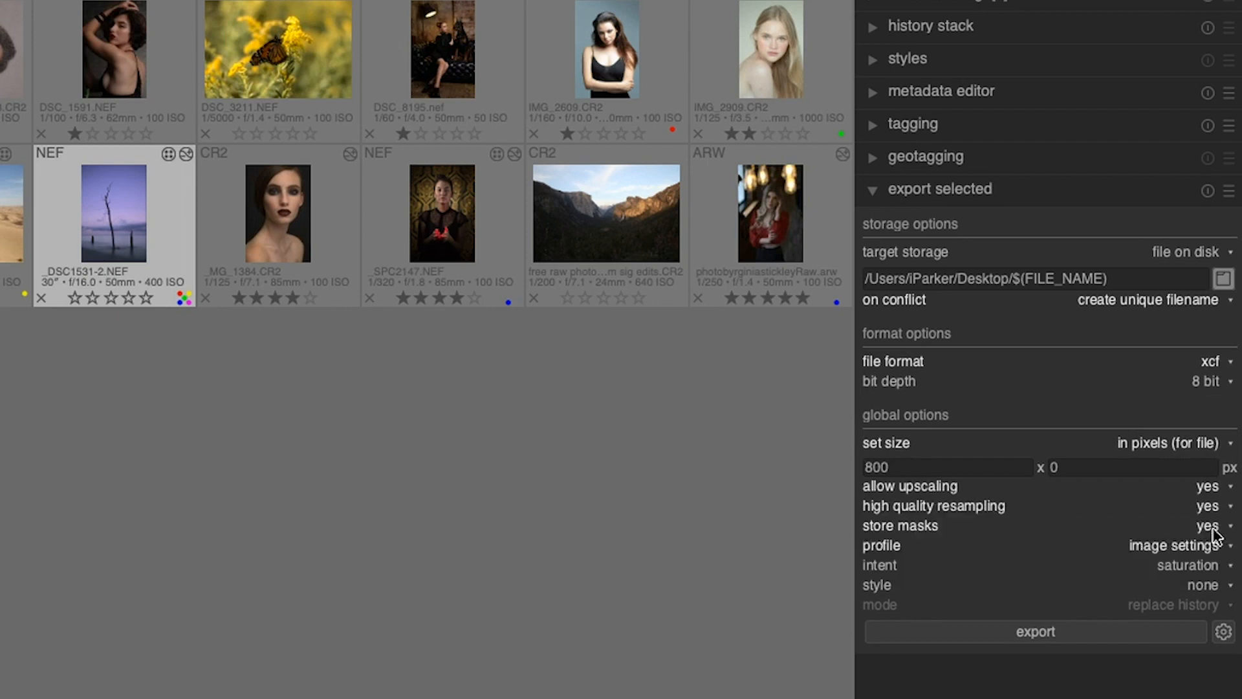
mouse_move(979, 552)
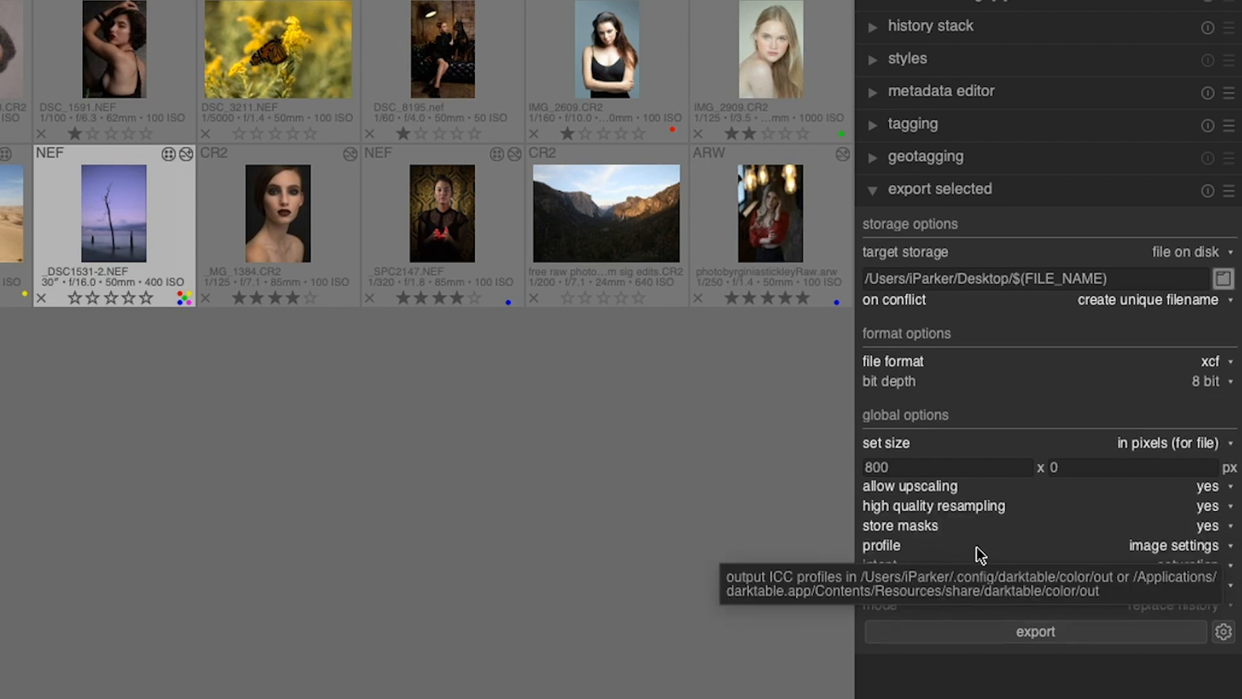
Bring up the output colour profile list to pick sRGB (web-safe).
click(1172, 545)
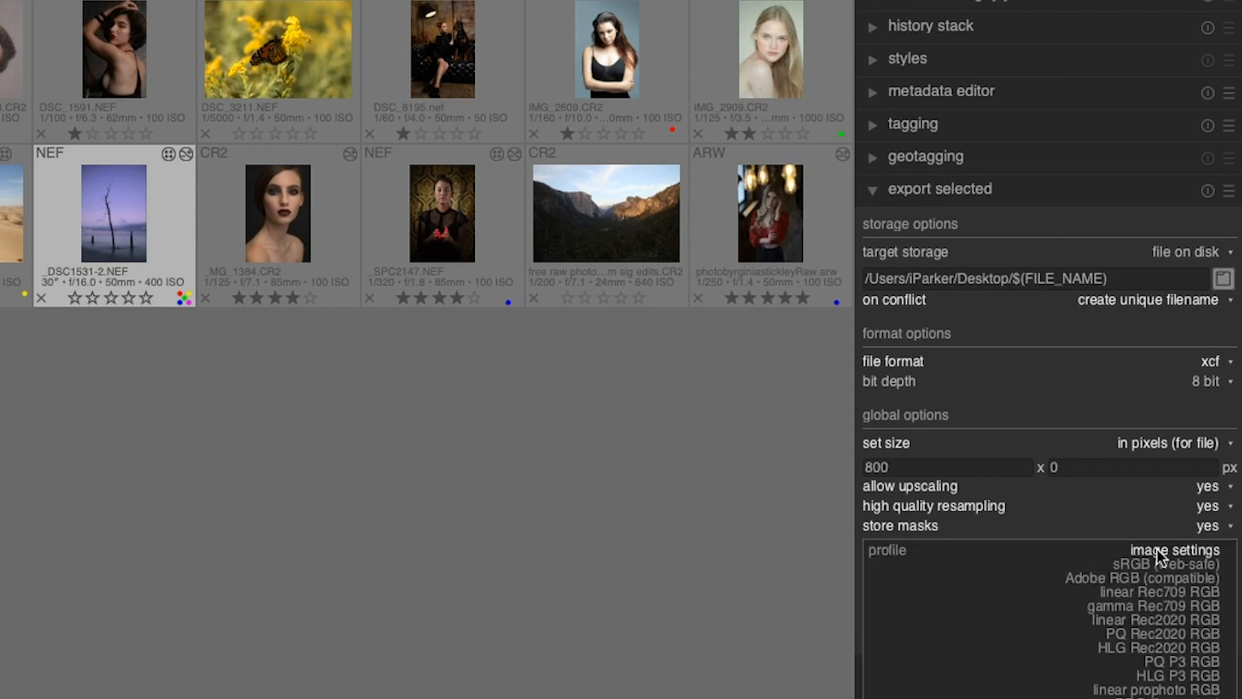
mouse_move(1169, 556)
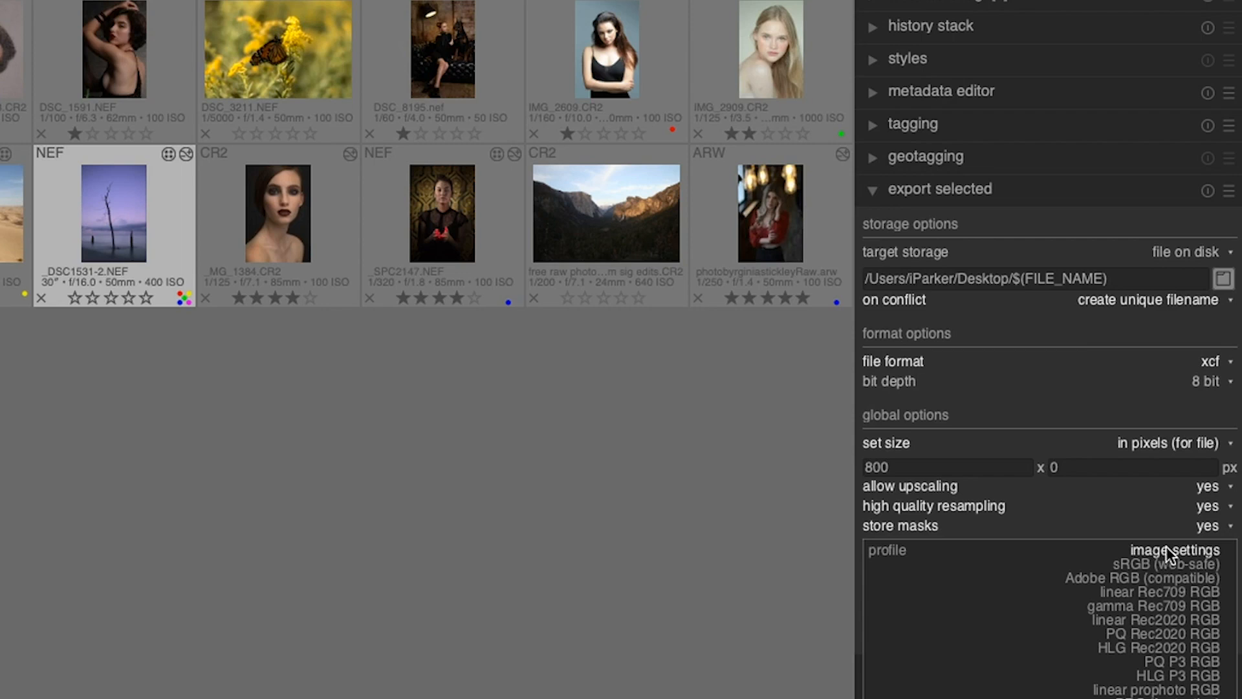
mouse_move(1172, 564)
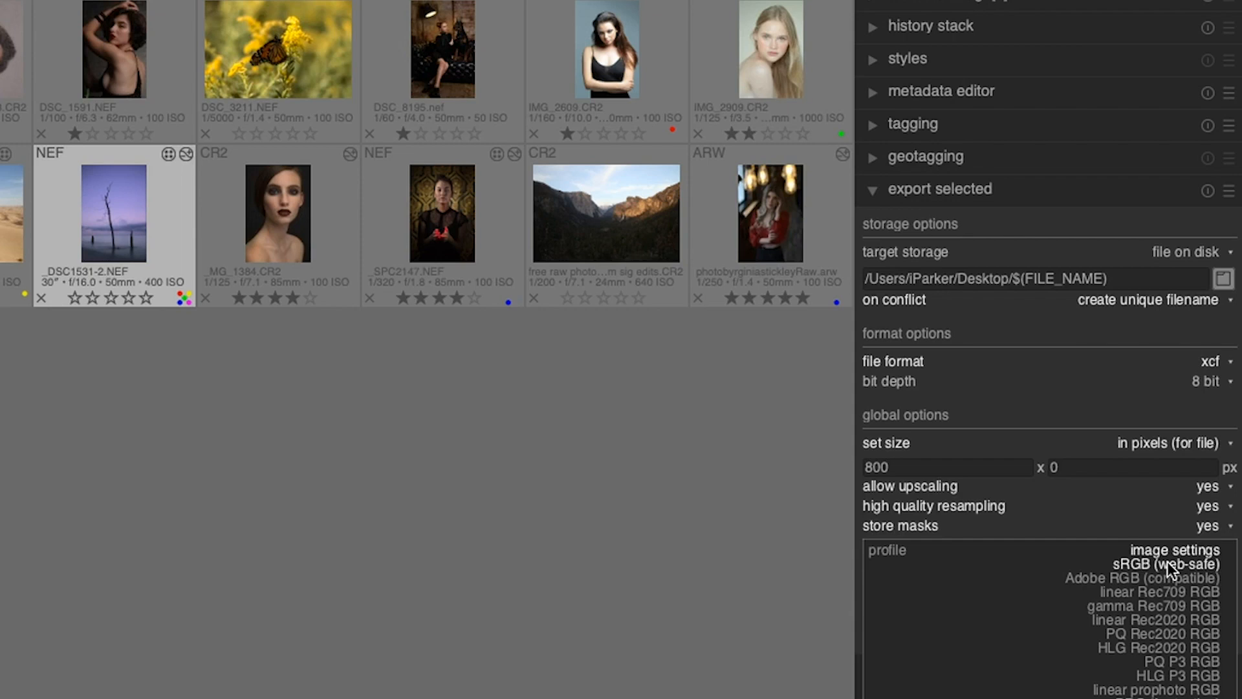
mouse_move(1176, 689)
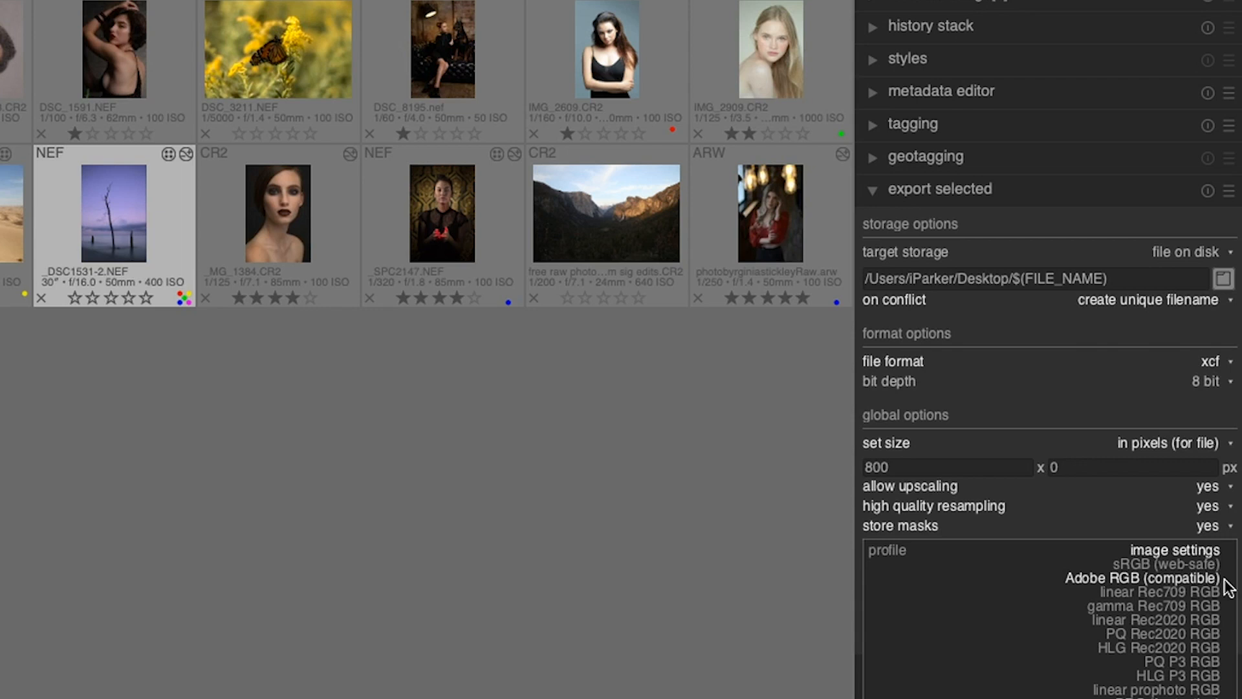
mouse_move(1164, 689)
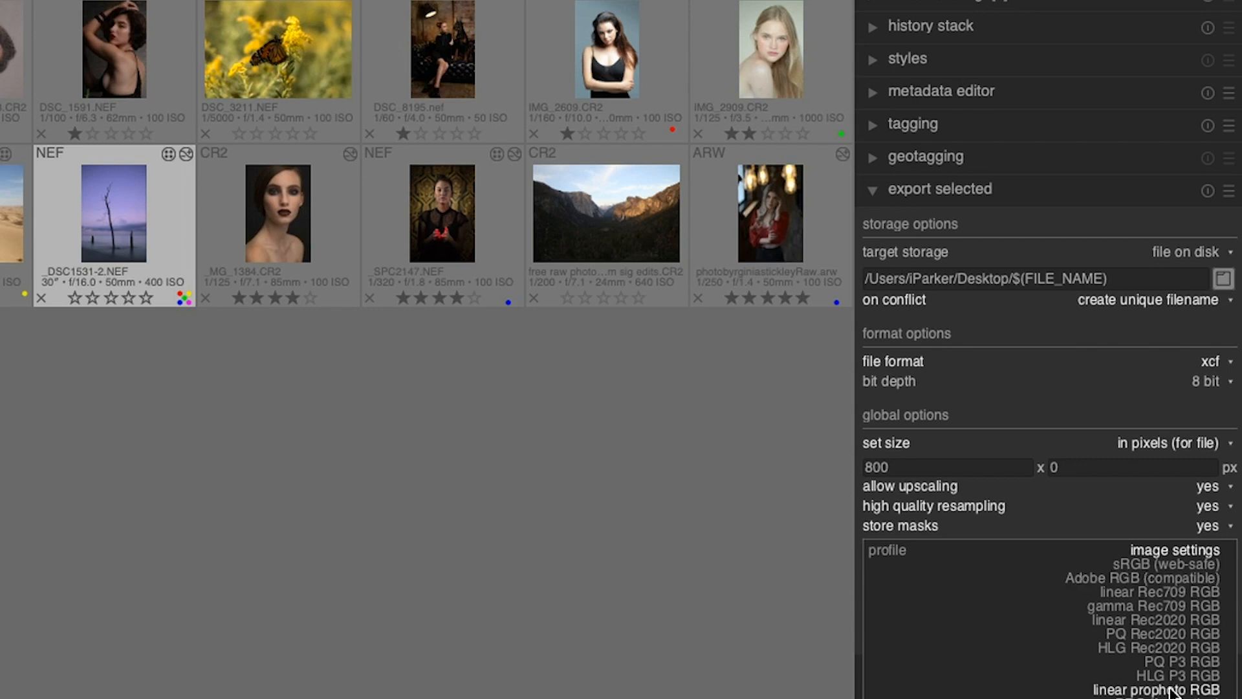
mouse_move(1204, 555)
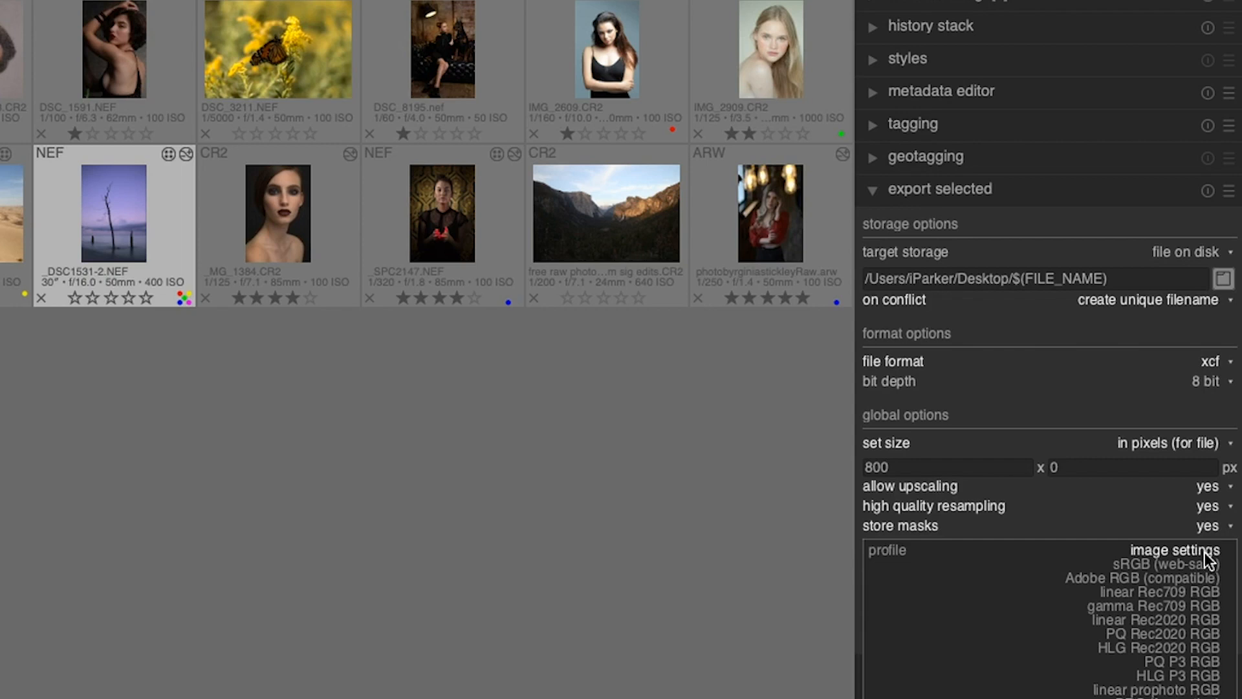
mouse_move(1174, 563)
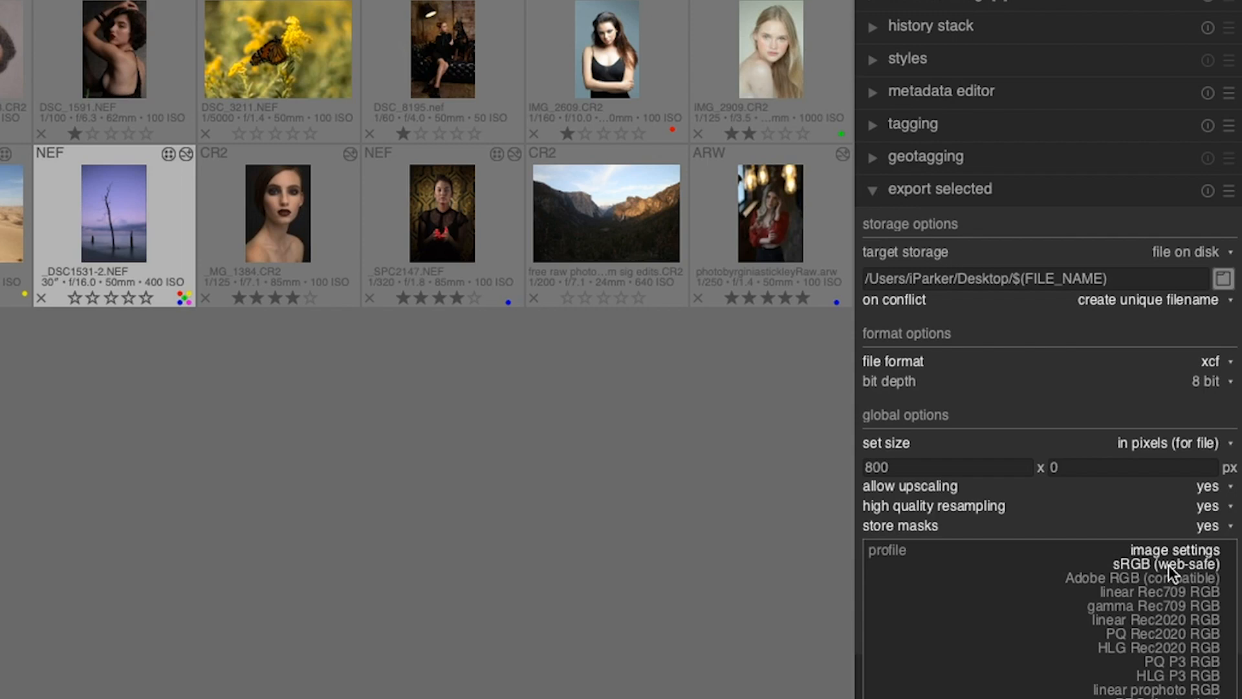
mouse_move(1161, 620)
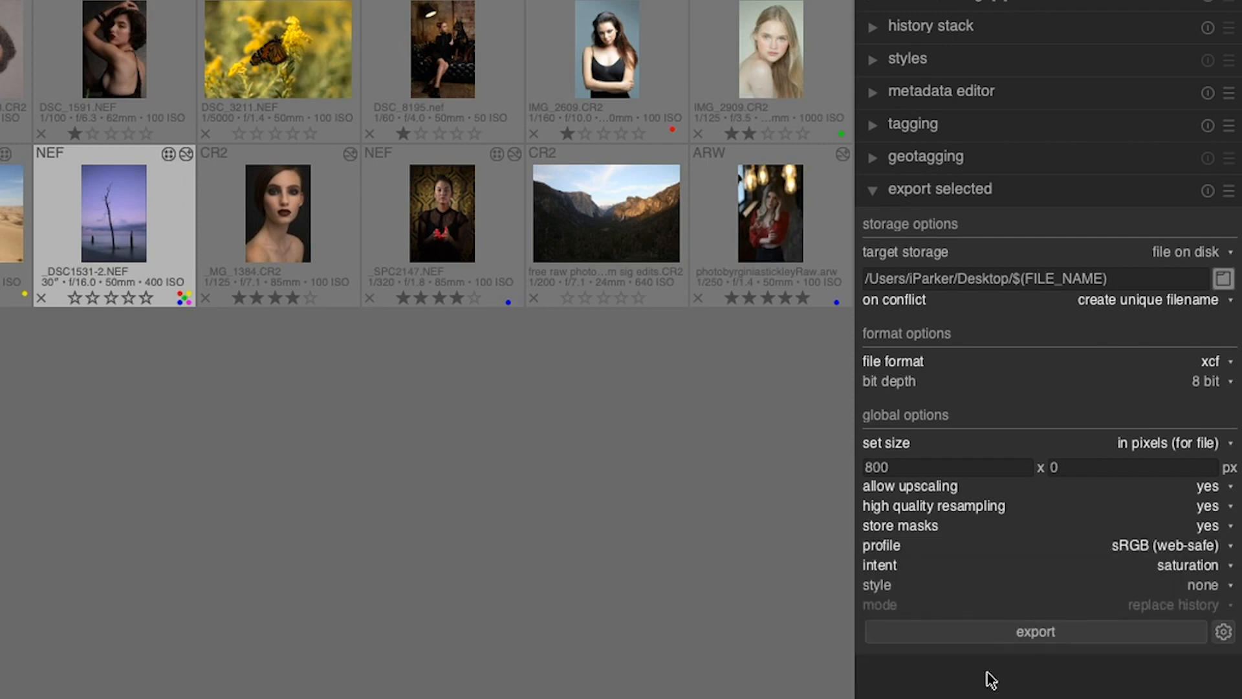
mouse_move(926, 671)
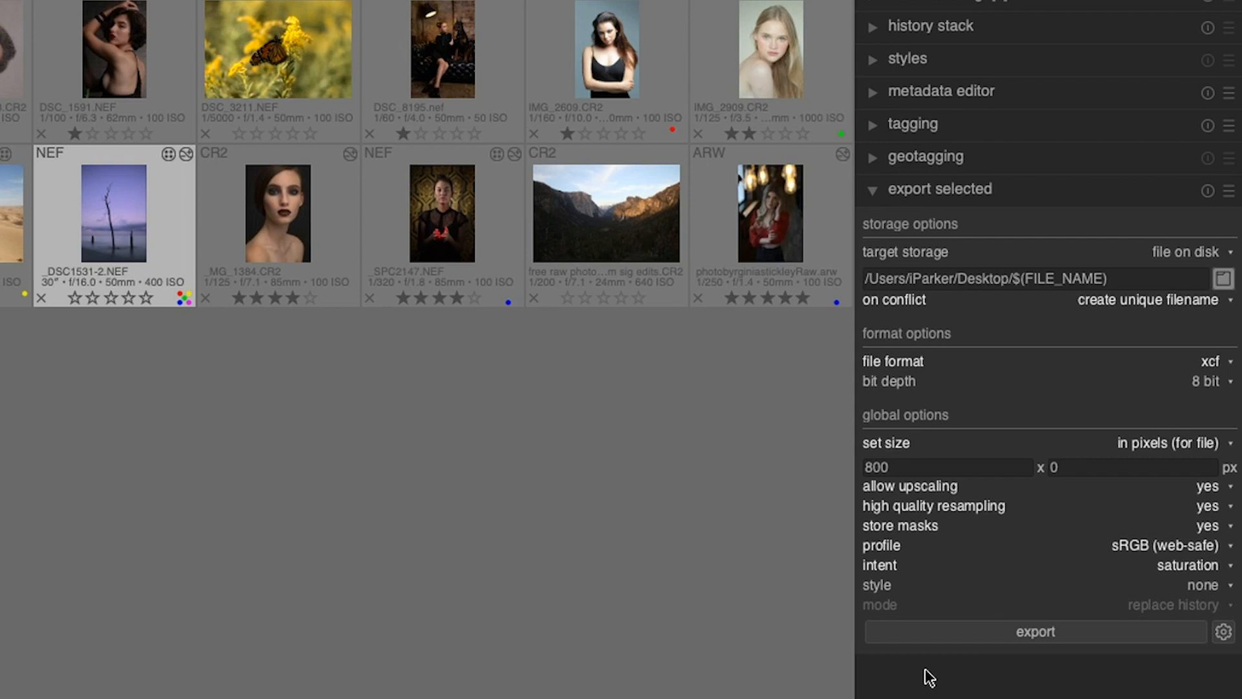
mouse_move(1187, 572)
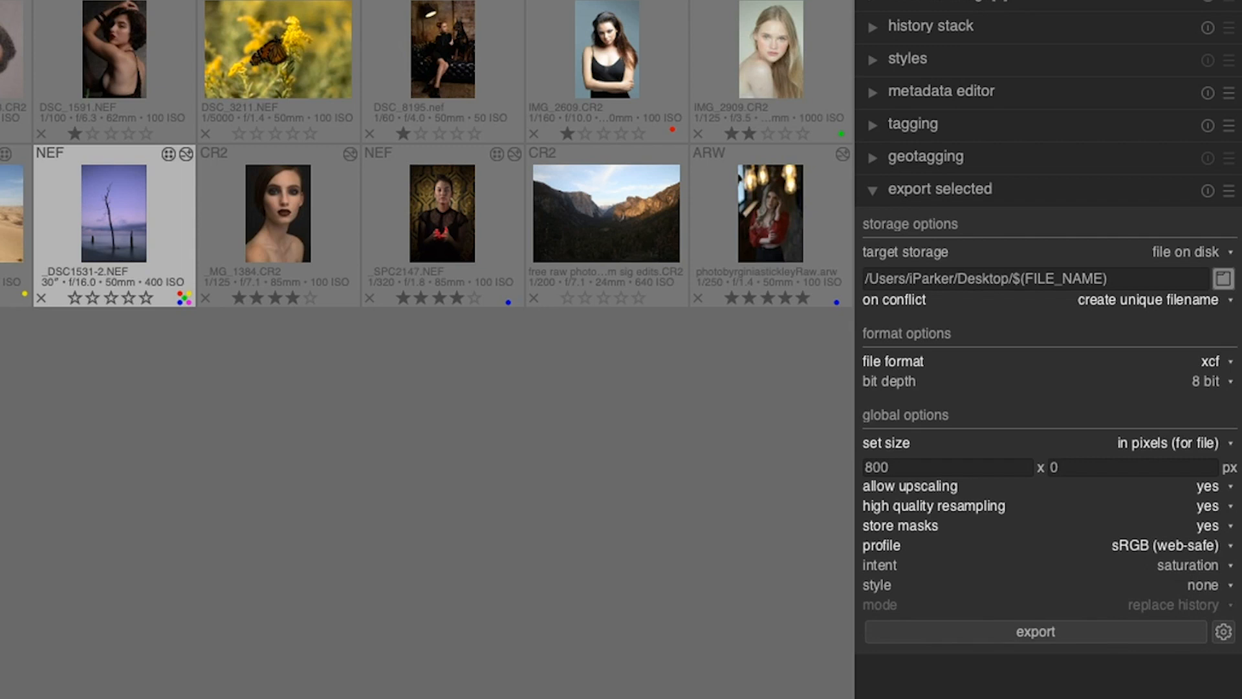
mouse_move(1078, 588)
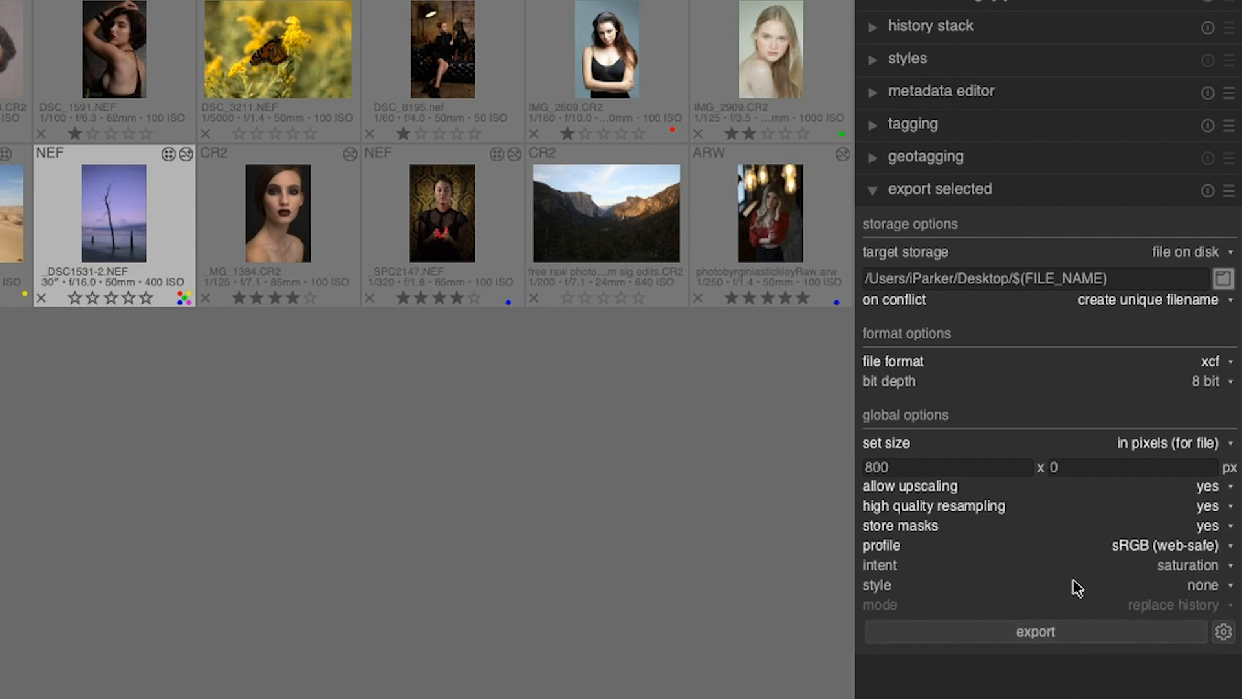
mouse_move(1078, 587)
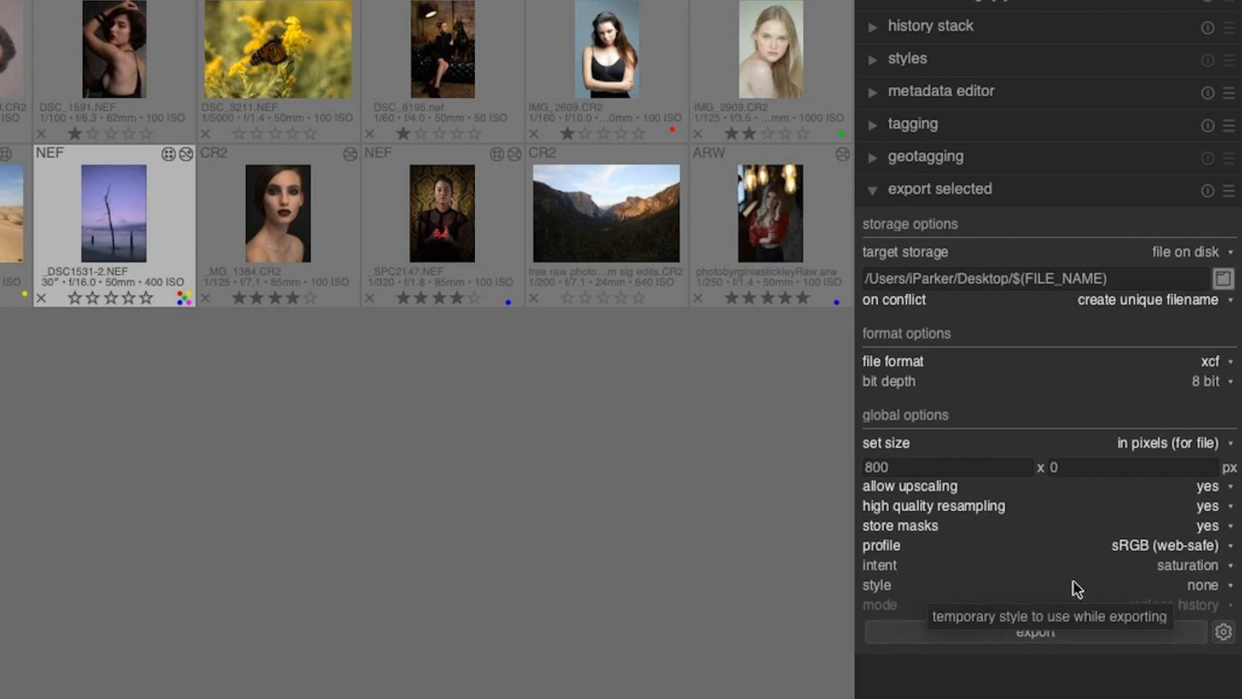
mouse_move(1078, 594)
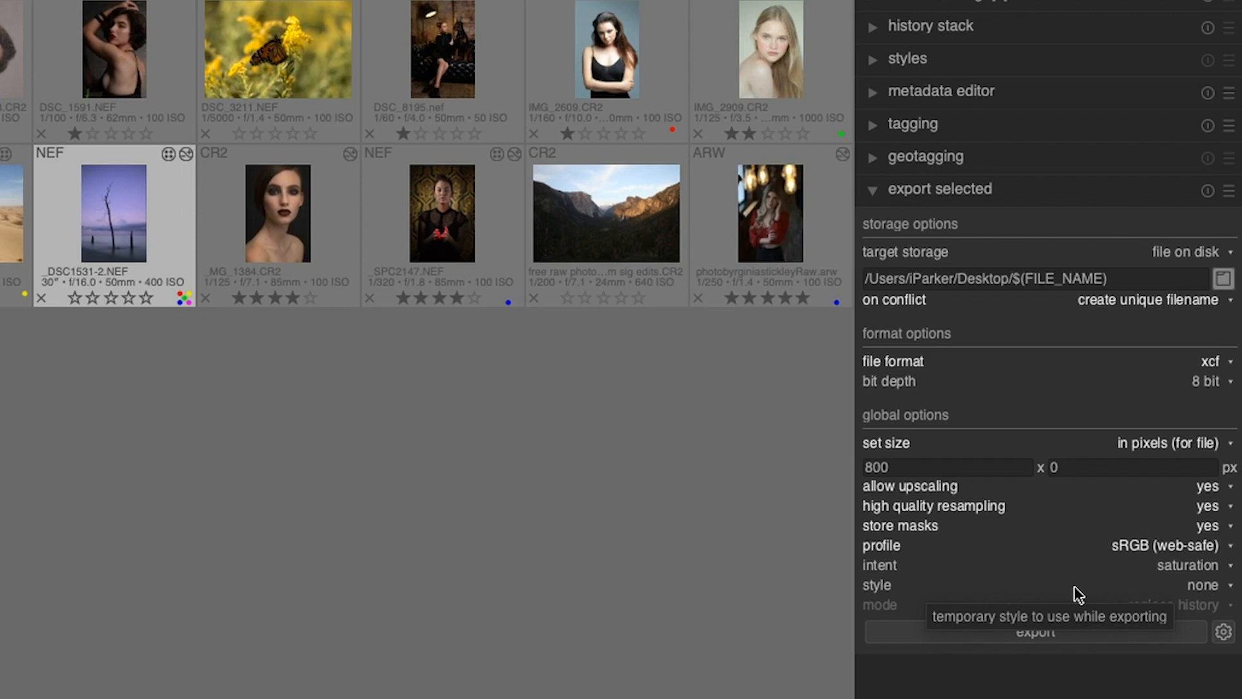
mouse_move(1078, 594)
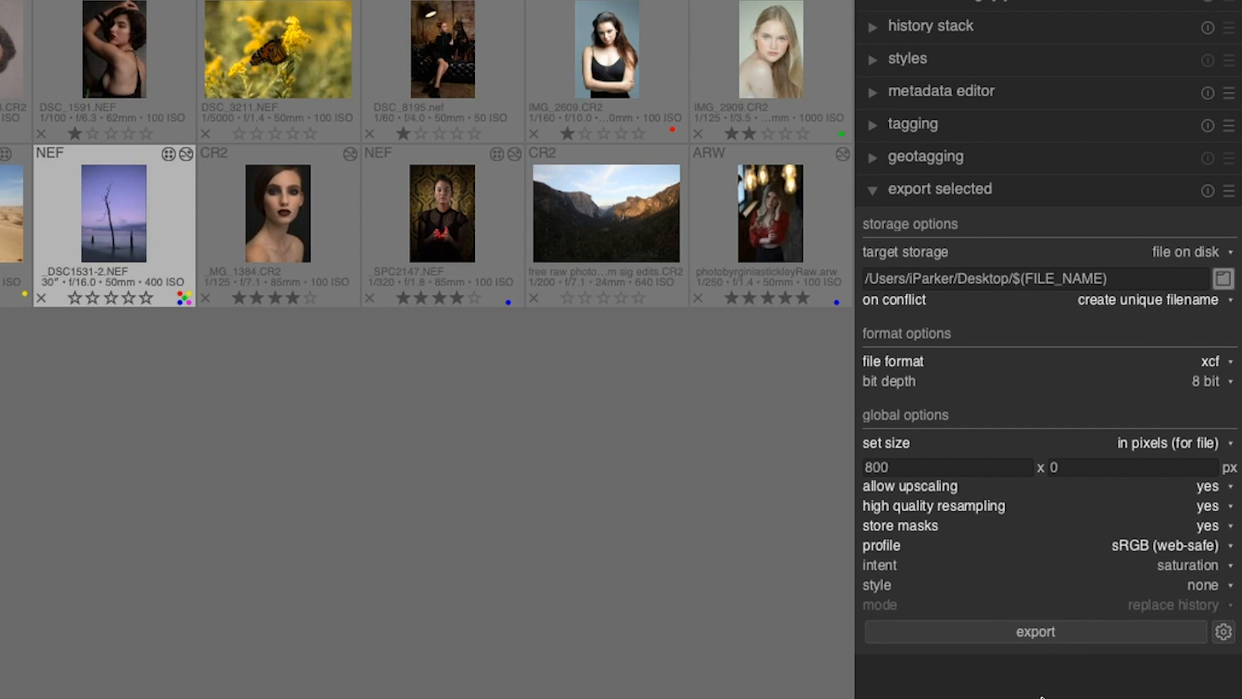
mouse_move(895, 588)
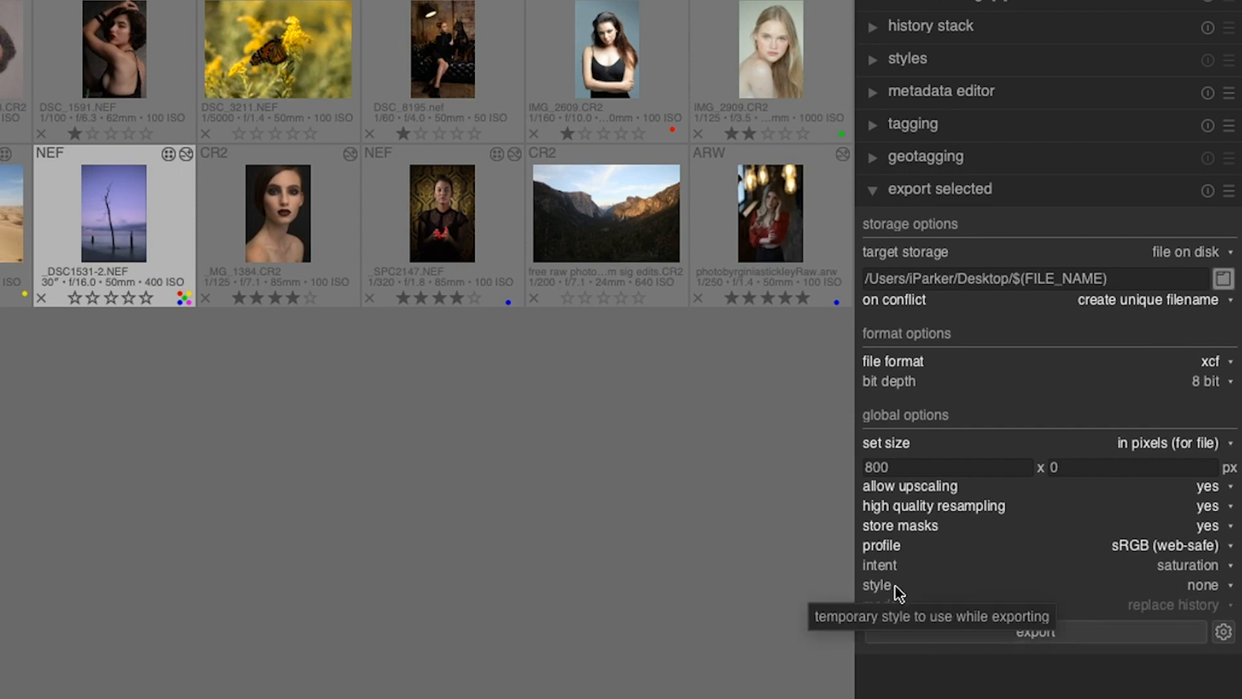
mouse_move(982, 668)
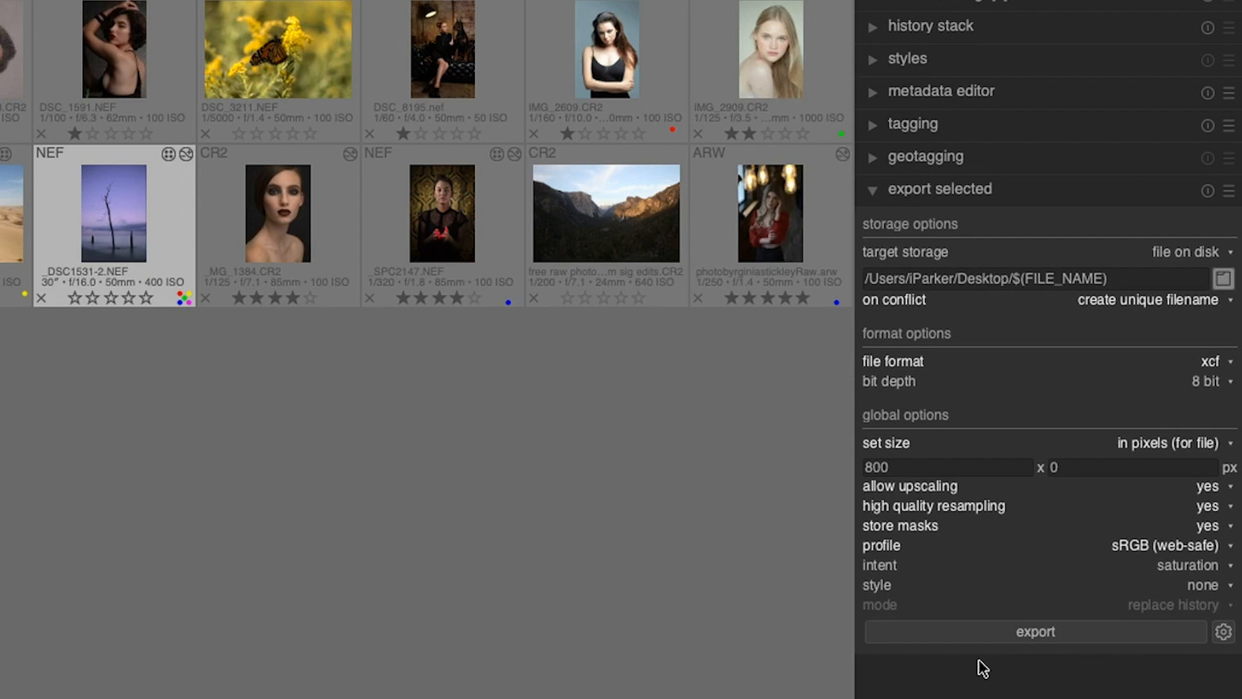
mouse_move(1041, 674)
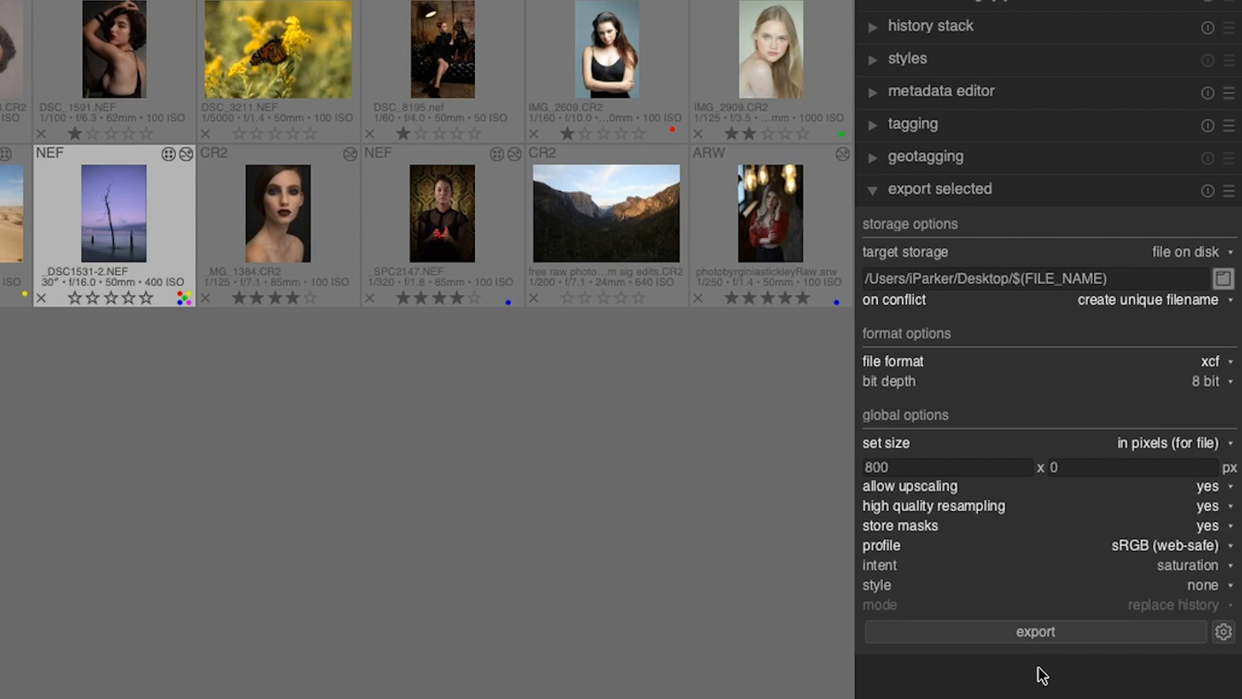
mouse_move(1223, 632)
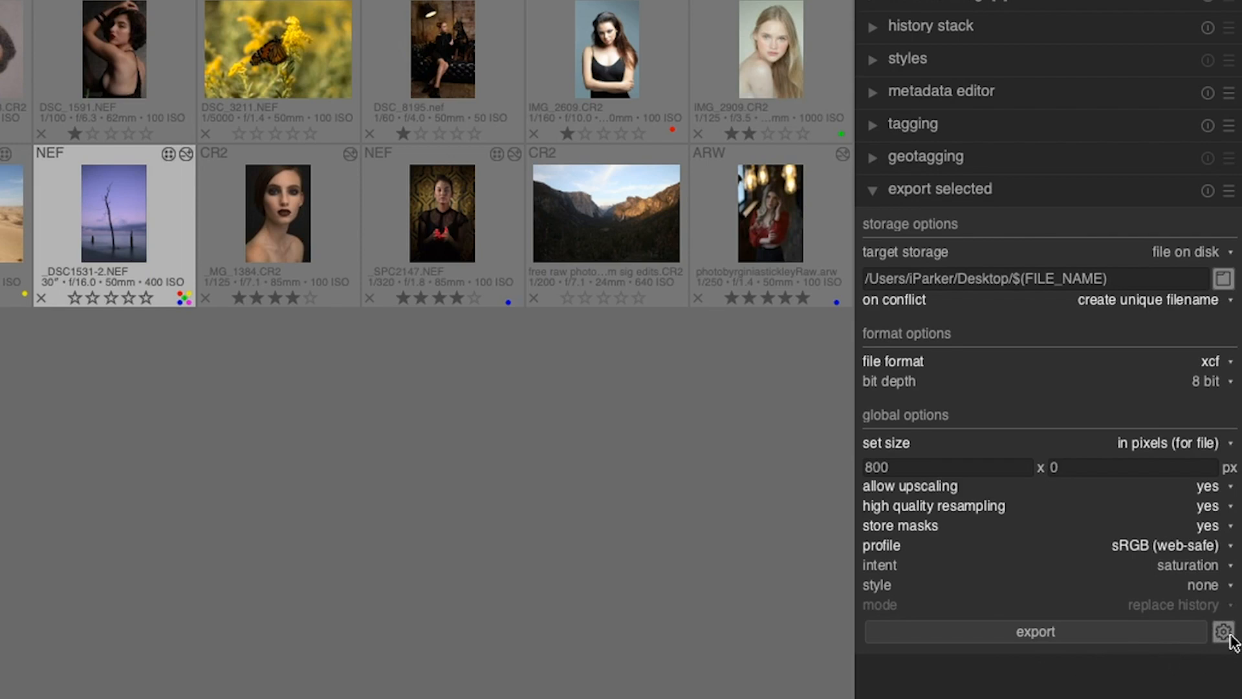
In the metadata export editor, uncheck geo tags, keeping exif data, metadata, tags and develop history.
click(1223, 631)
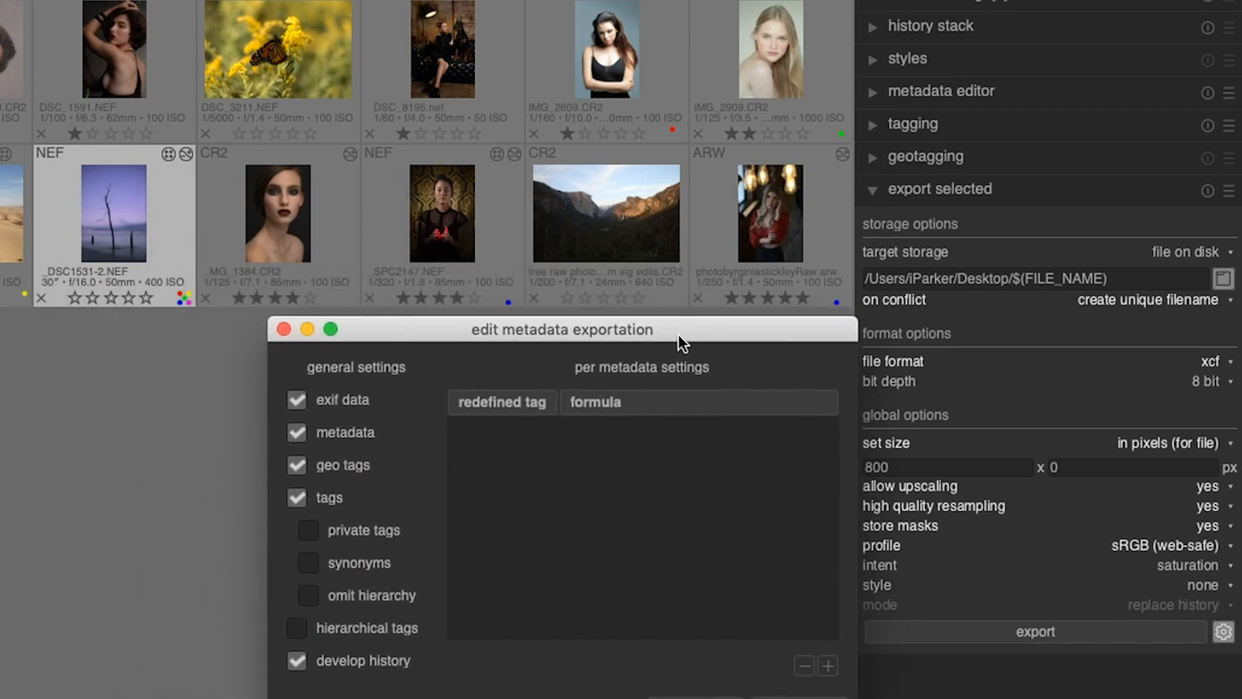
mouse_move(618, 375)
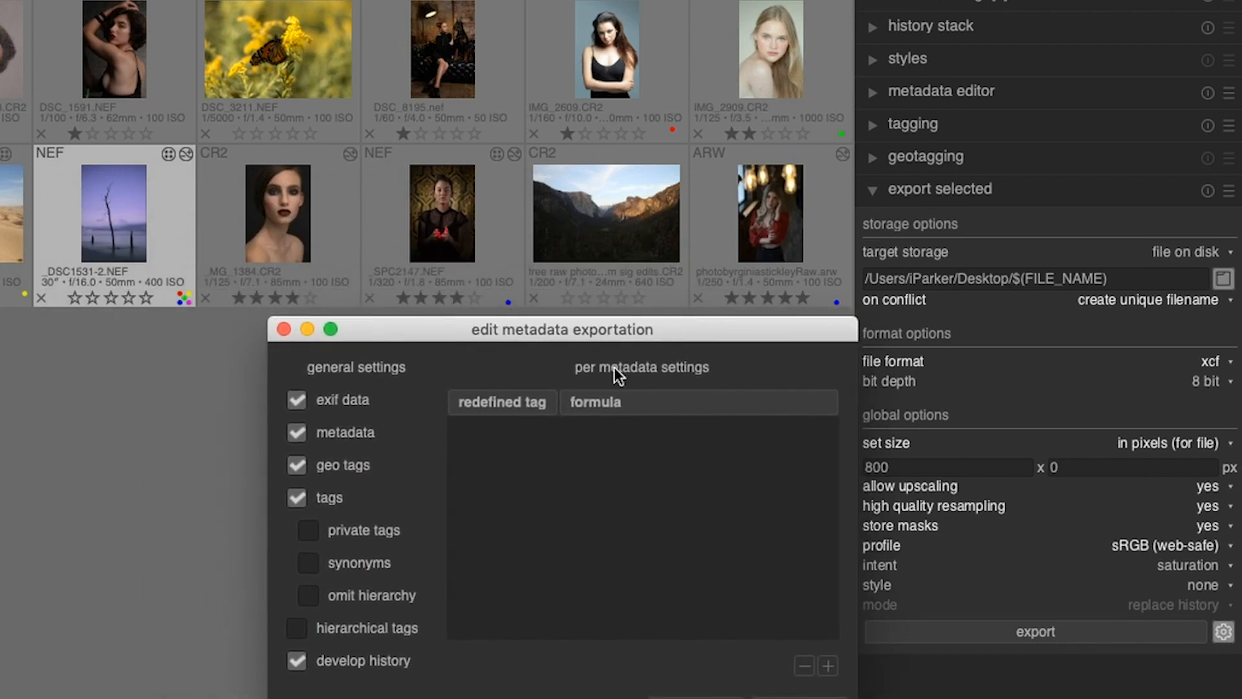
mouse_move(537, 493)
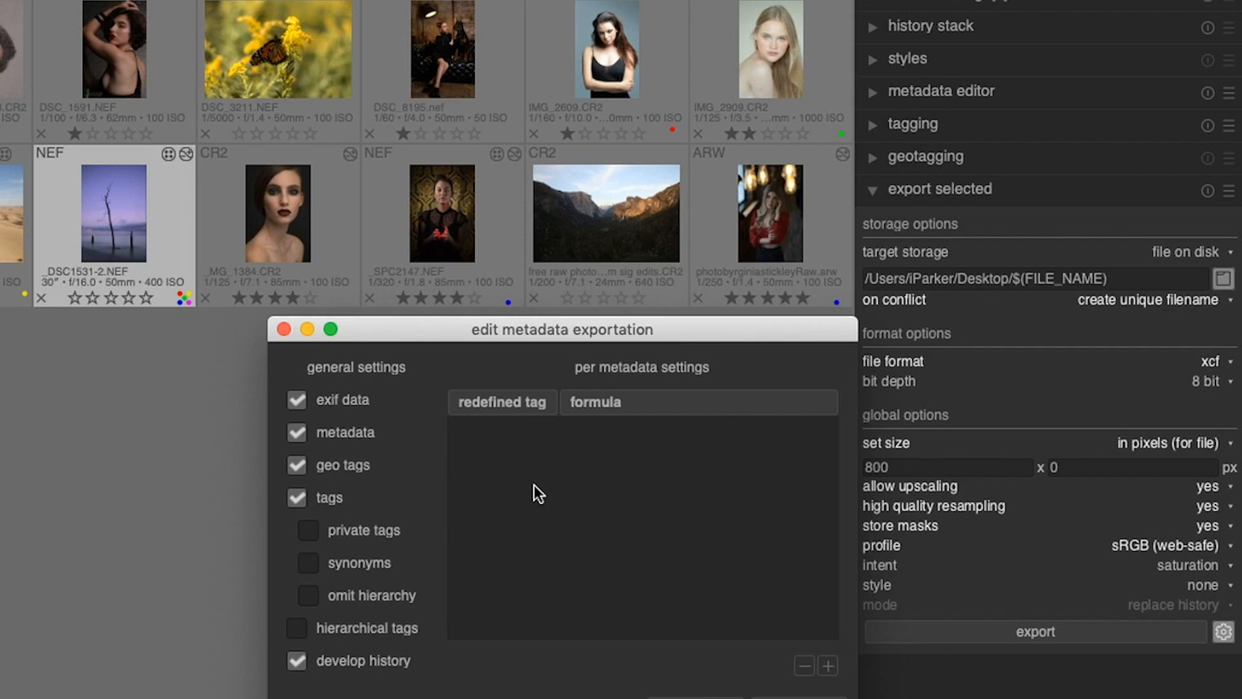
mouse_move(542, 359)
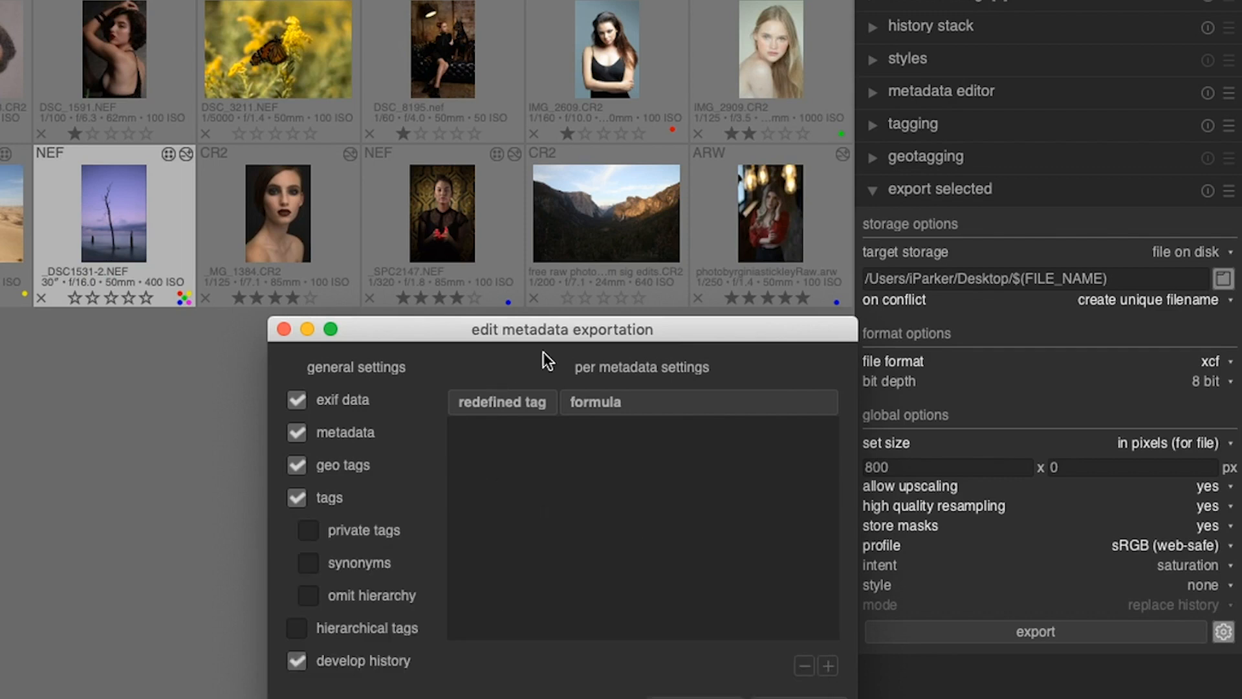
mouse_move(546, 357)
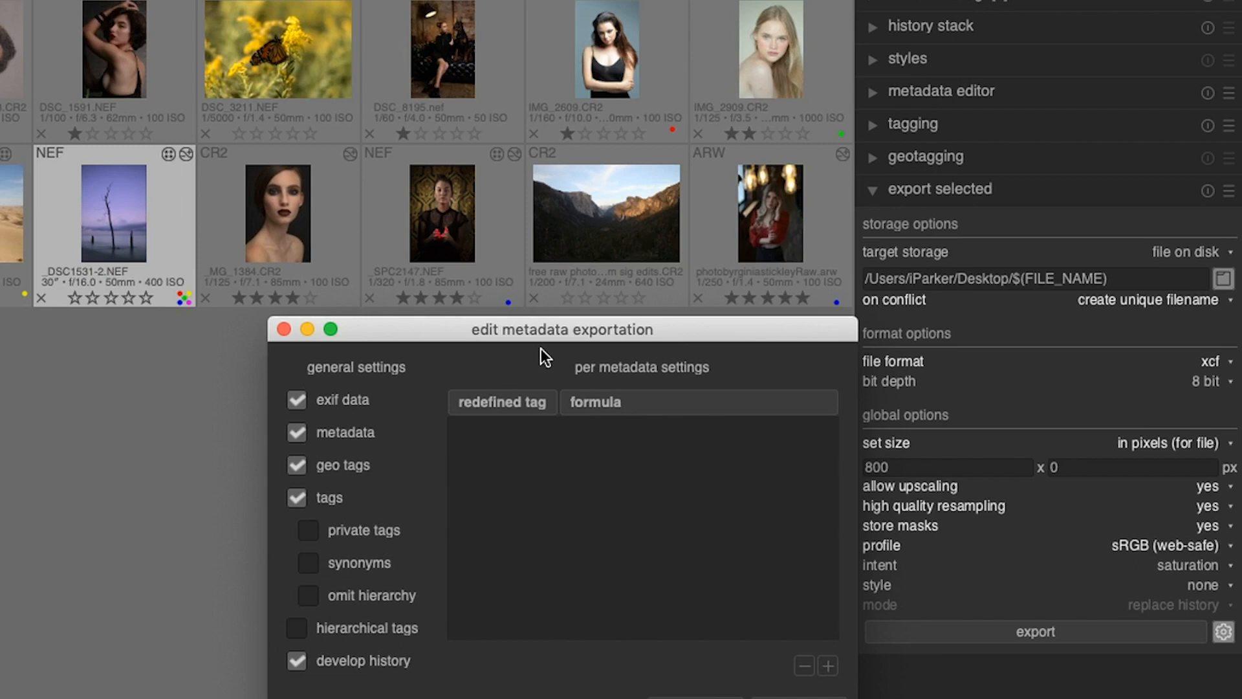
click(297, 659)
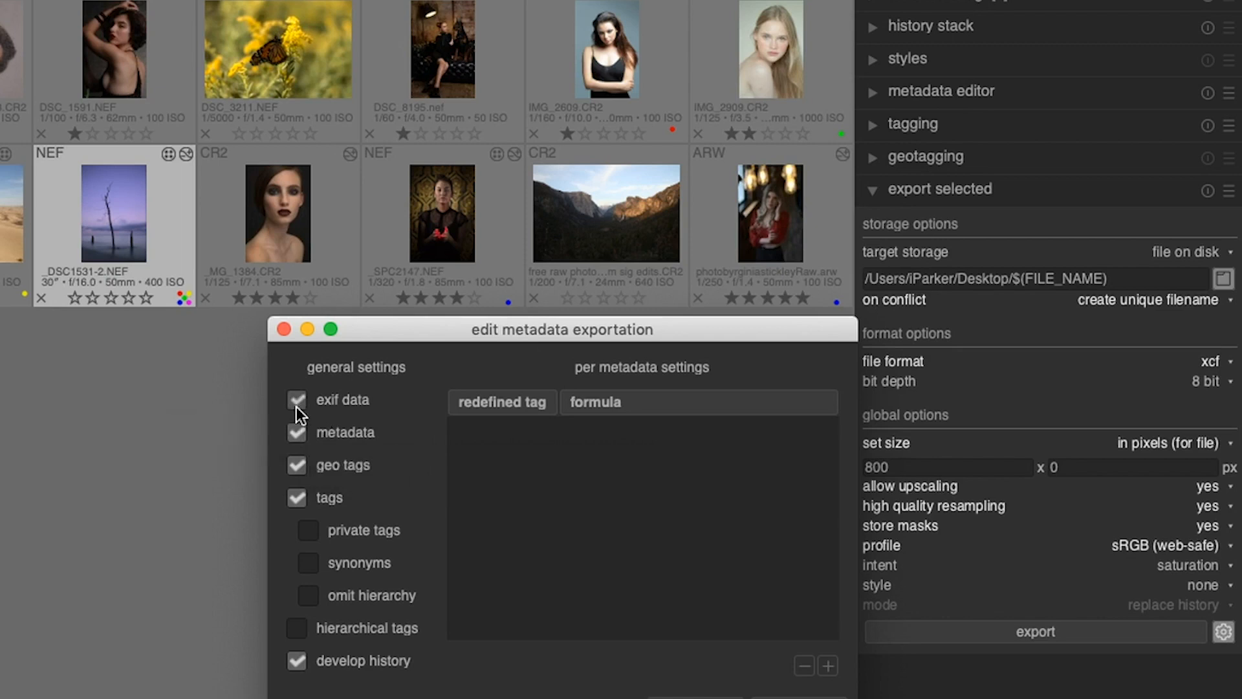
click(297, 465)
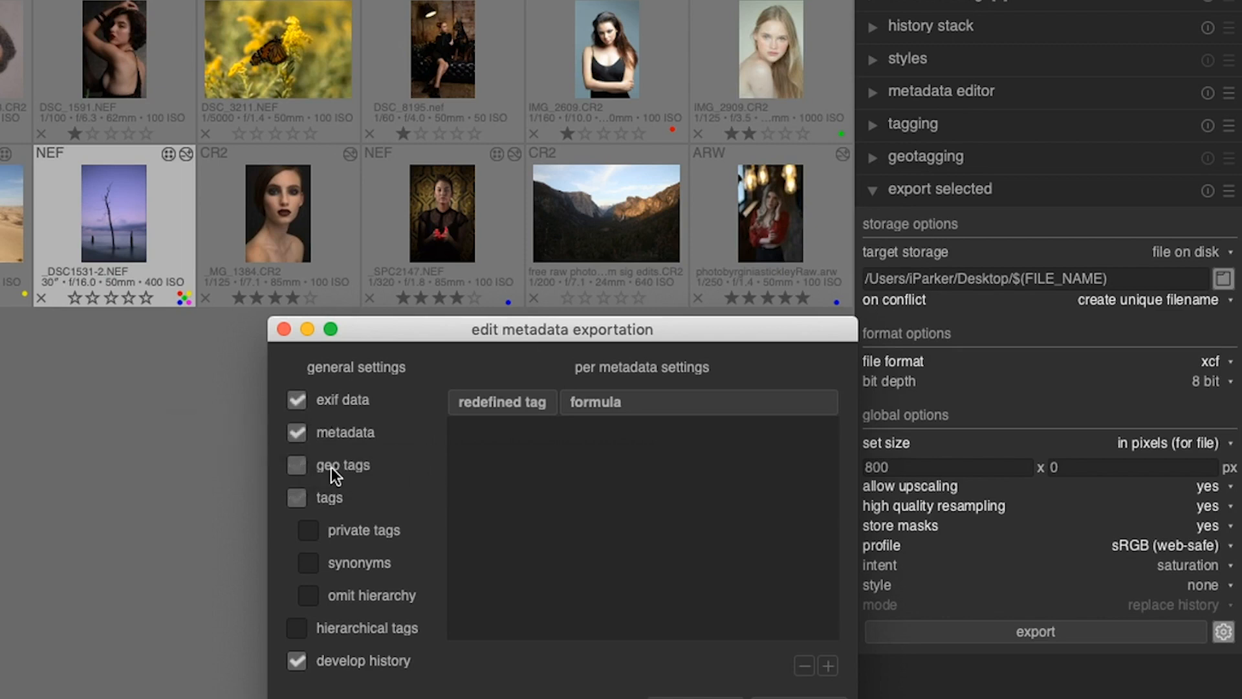
click(296, 497)
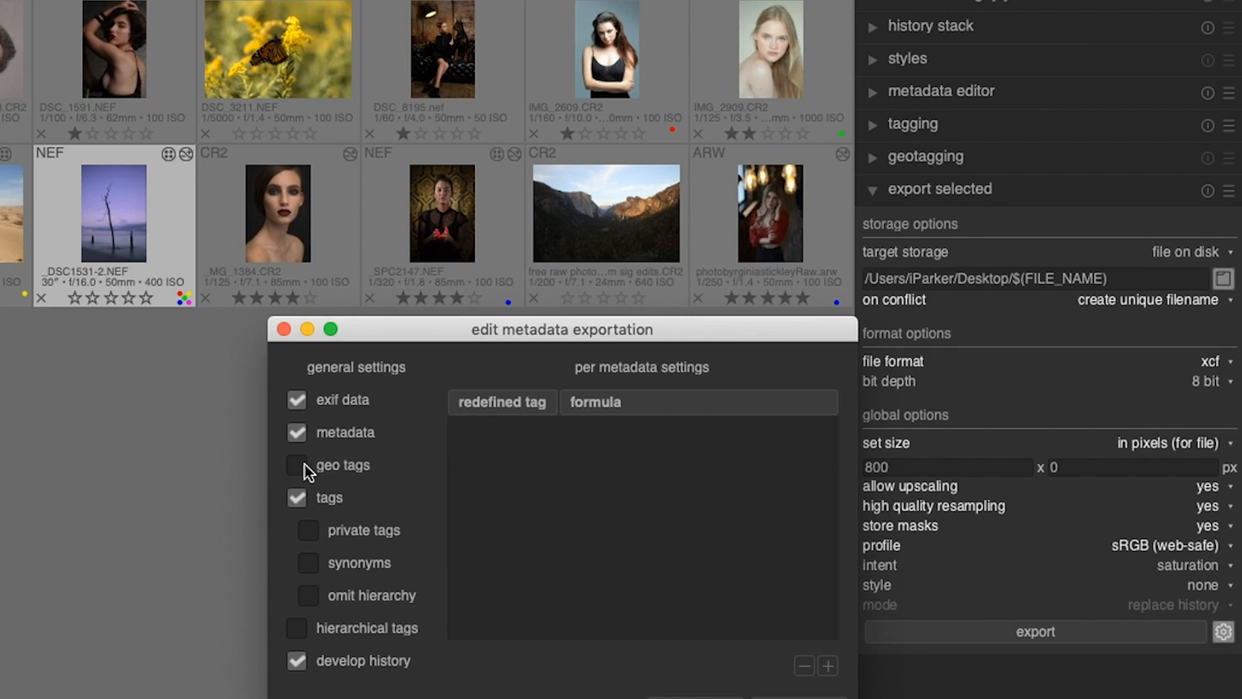
click(297, 465)
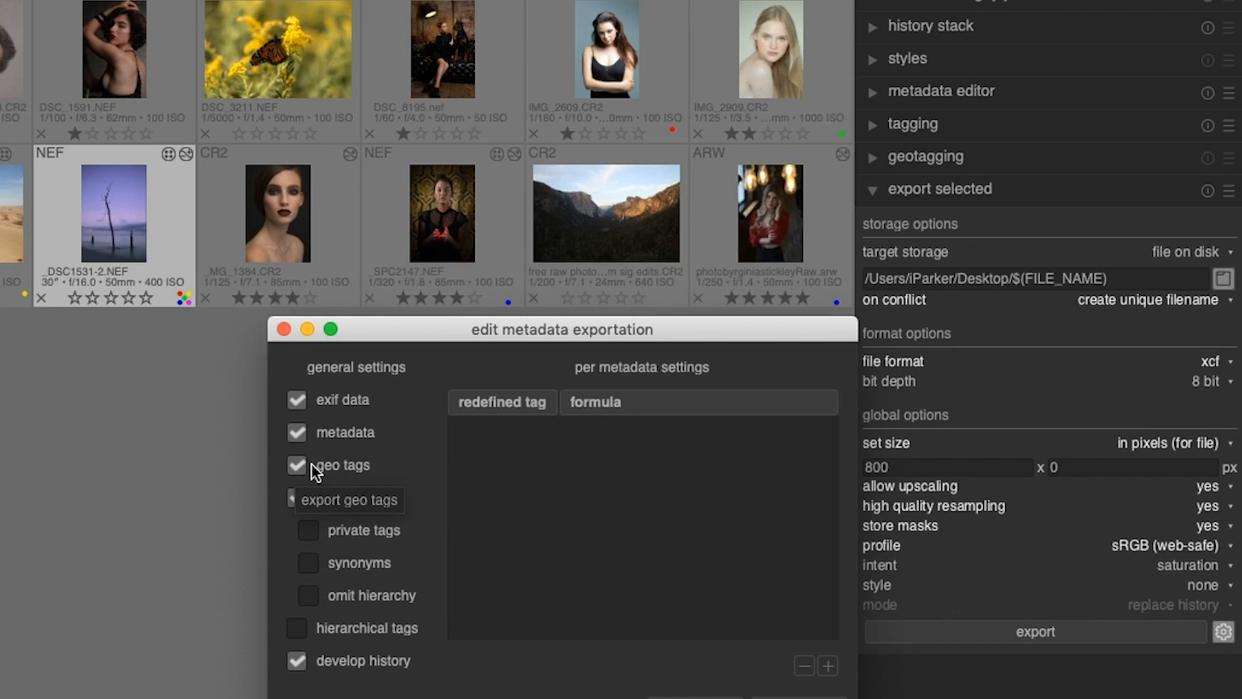
mouse_move(415, 475)
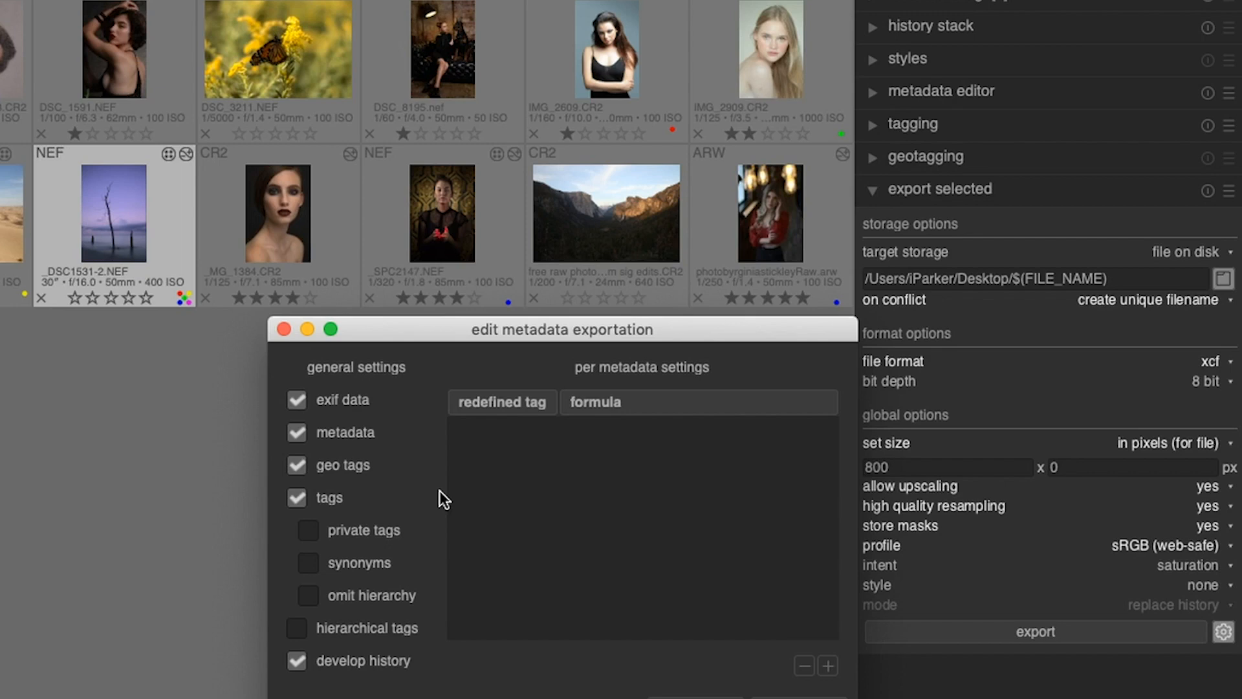
click(296, 464)
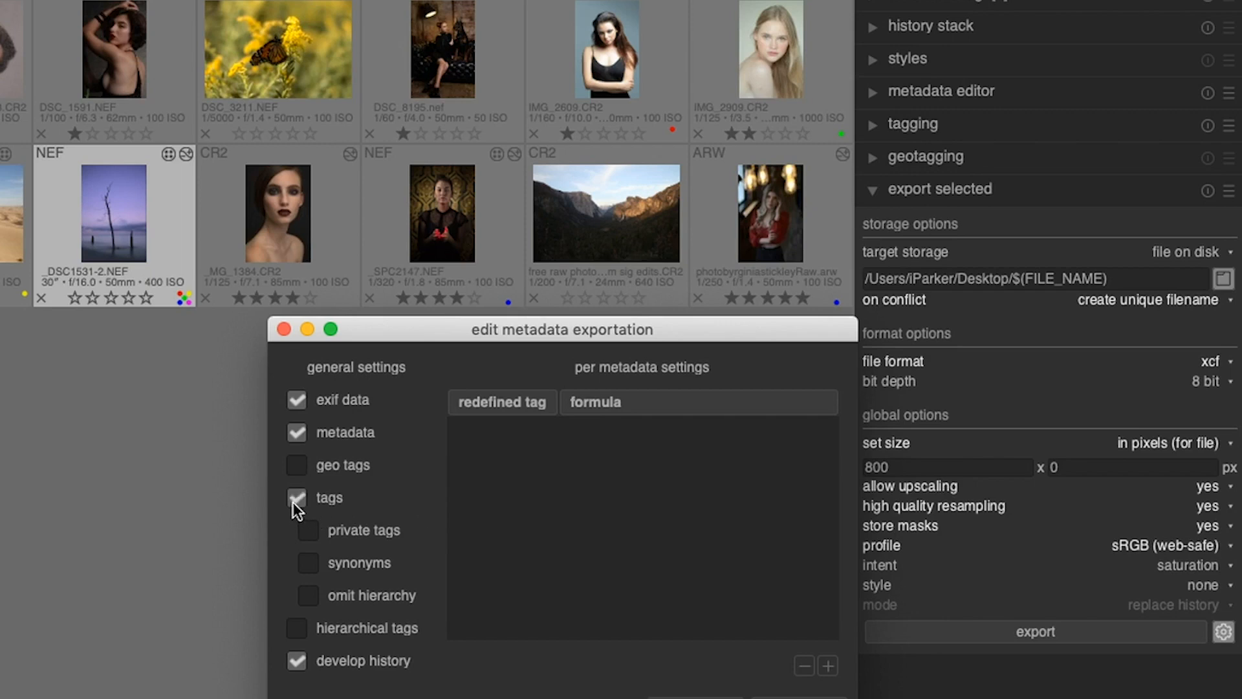
mouse_move(388, 508)
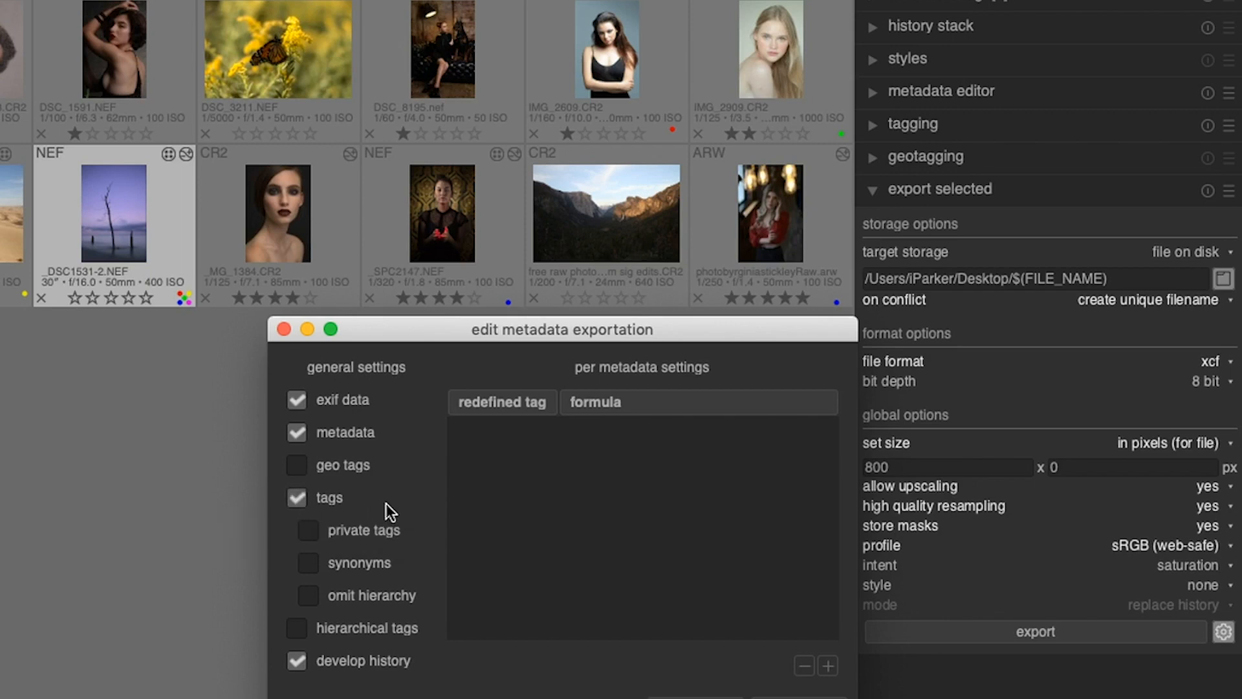
mouse_move(425, 505)
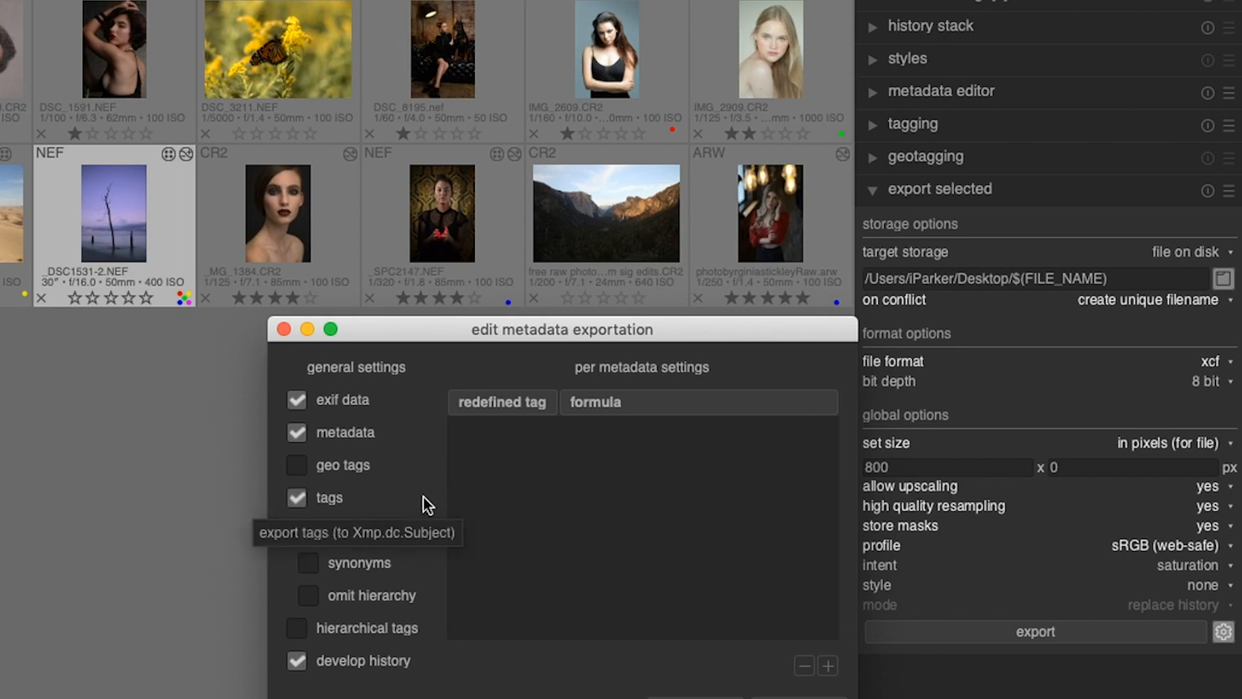
mouse_move(435, 505)
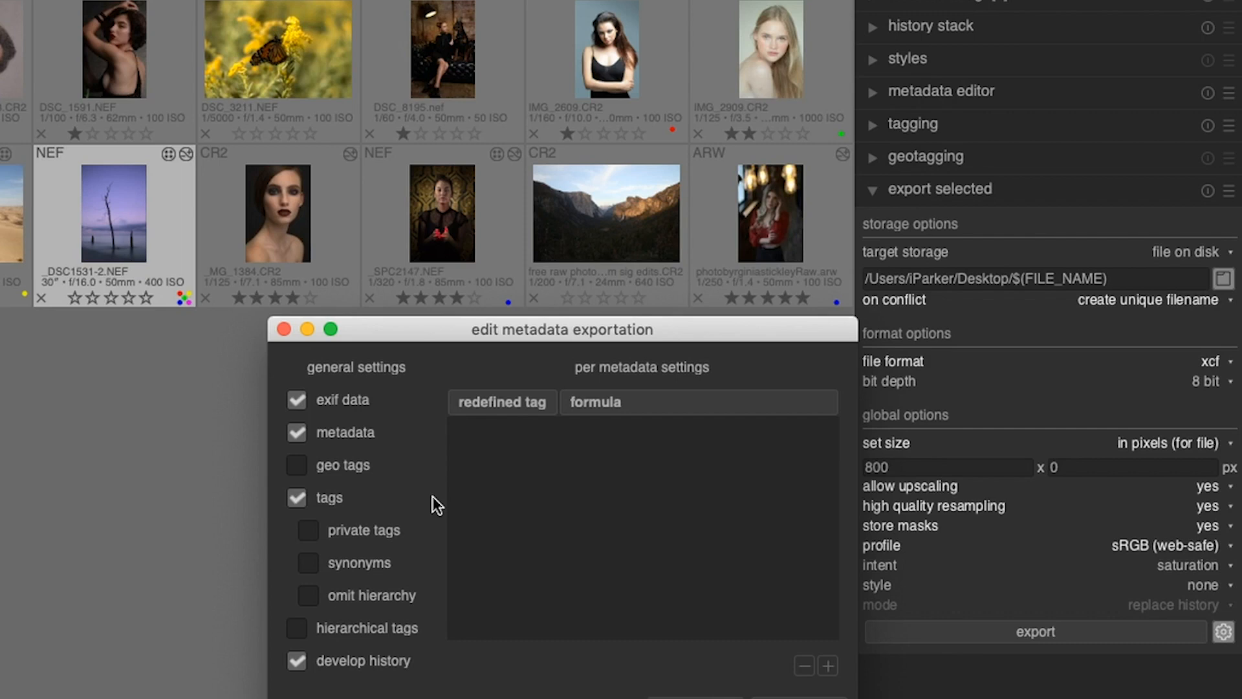
click(296, 497)
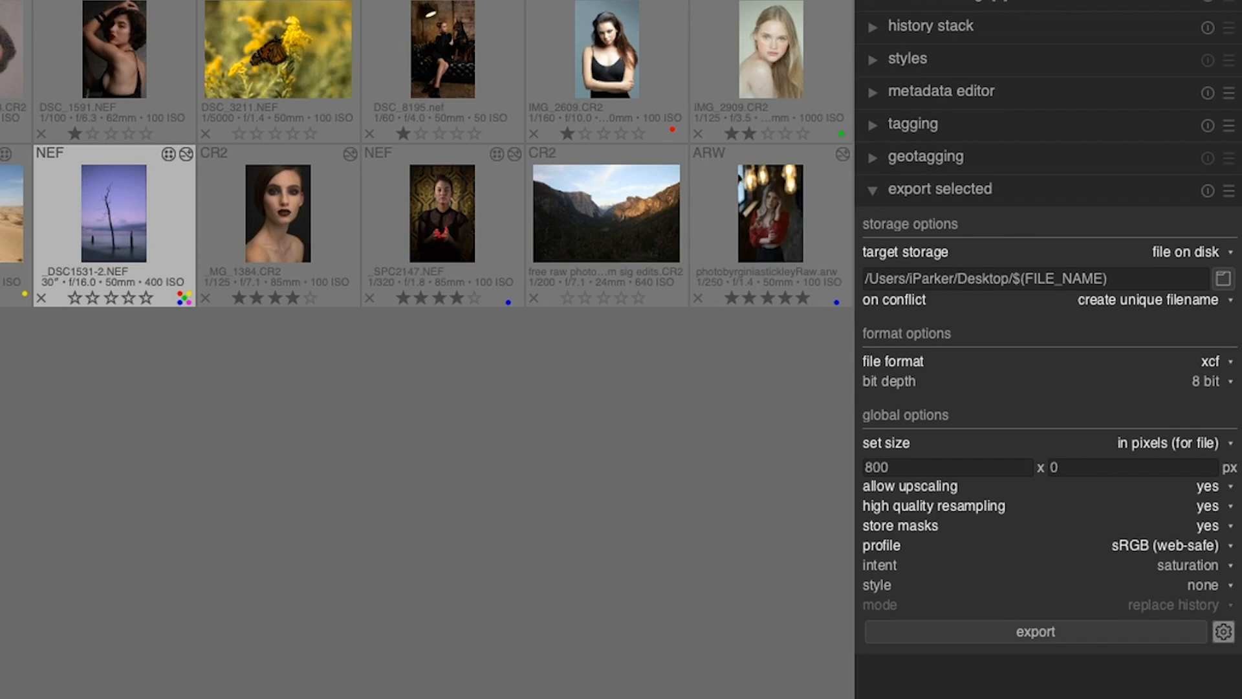
mouse_move(1186, 402)
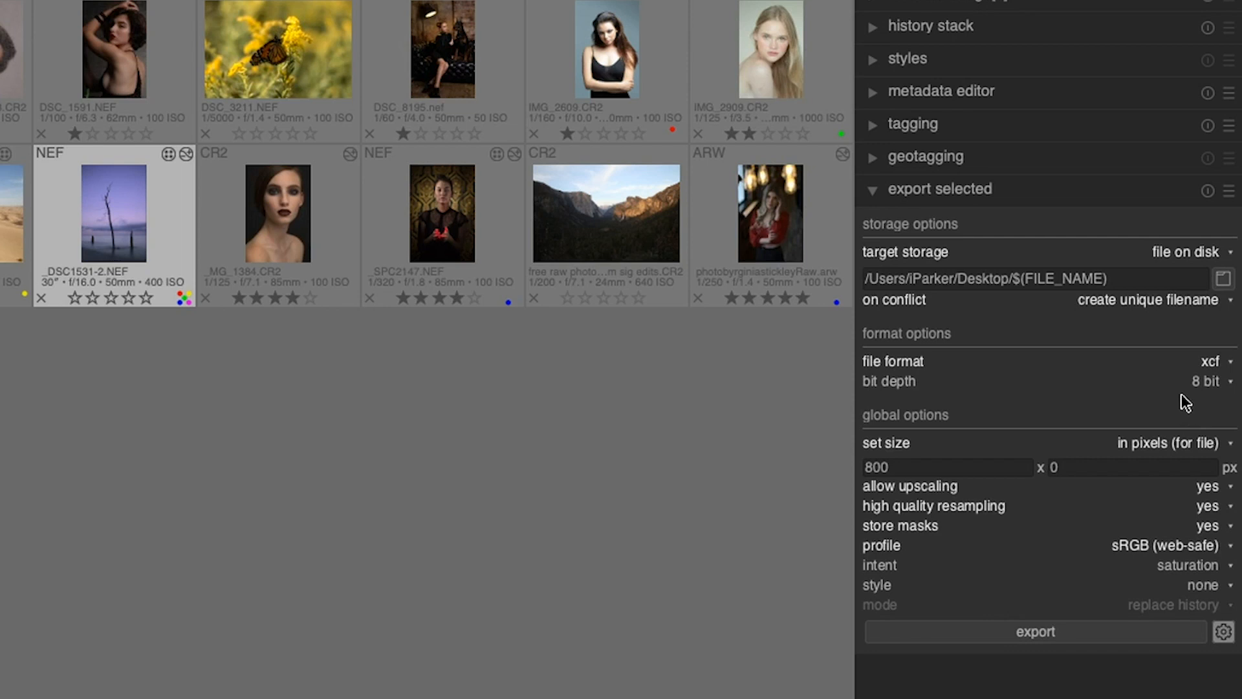
mouse_move(1171, 399)
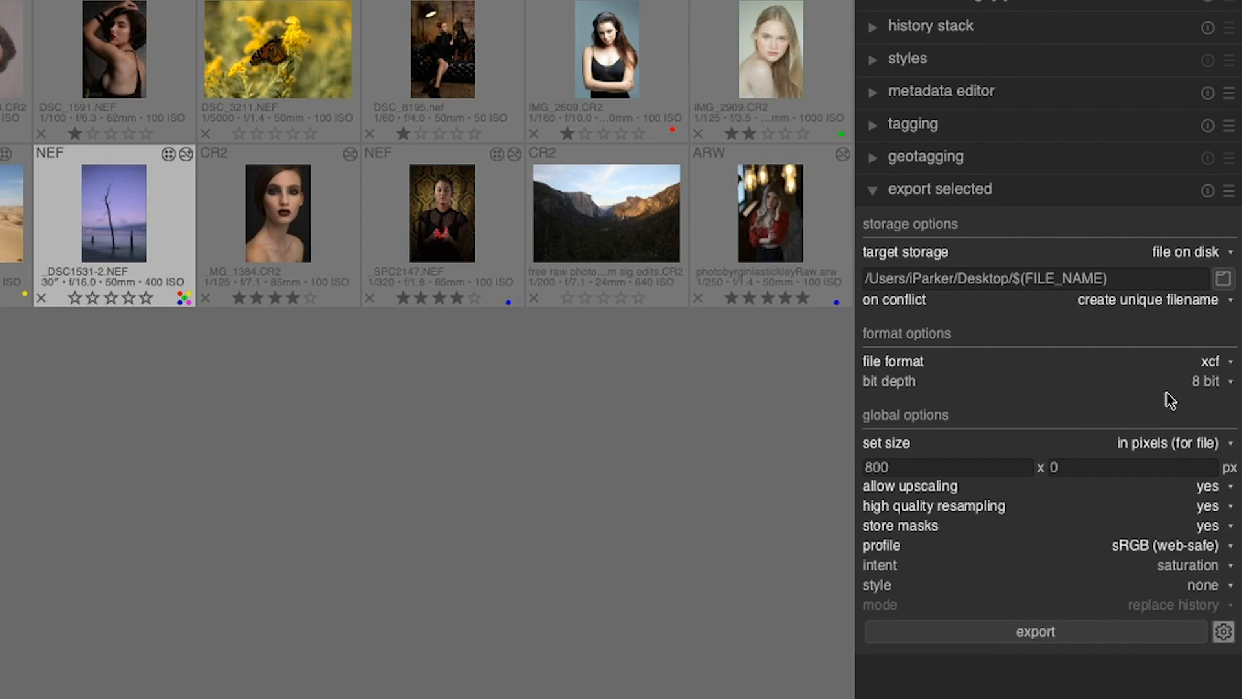
mouse_move(1118, 375)
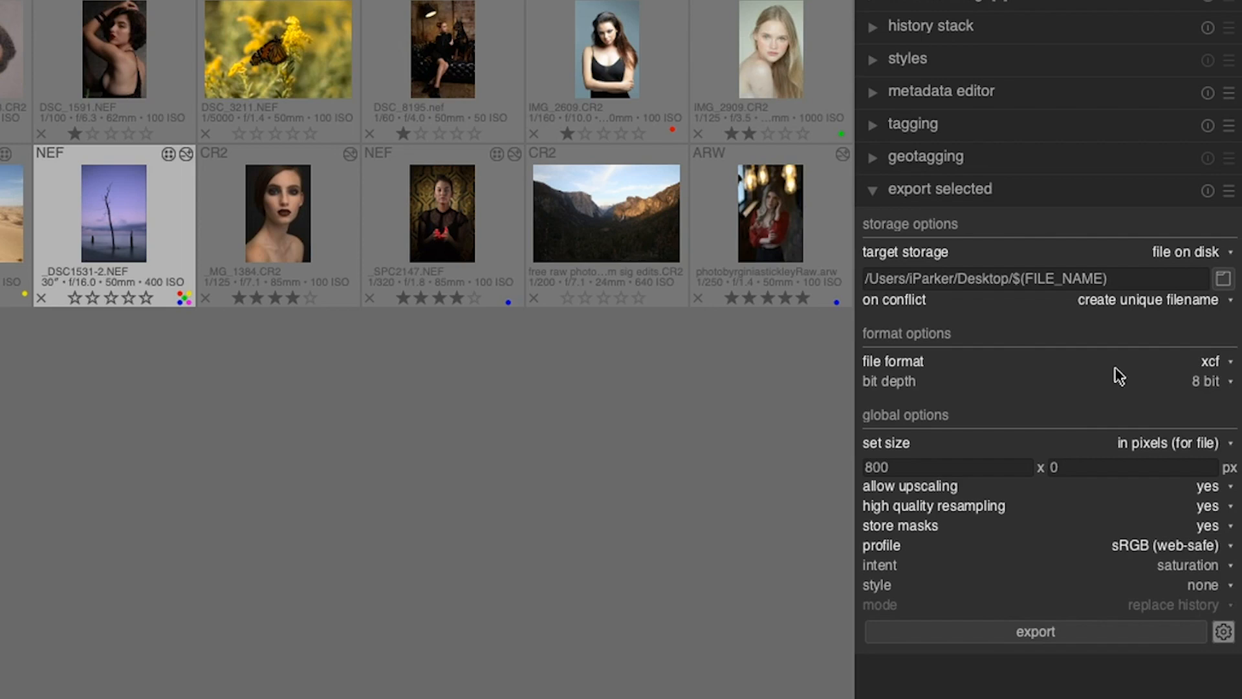
mouse_move(1052, 604)
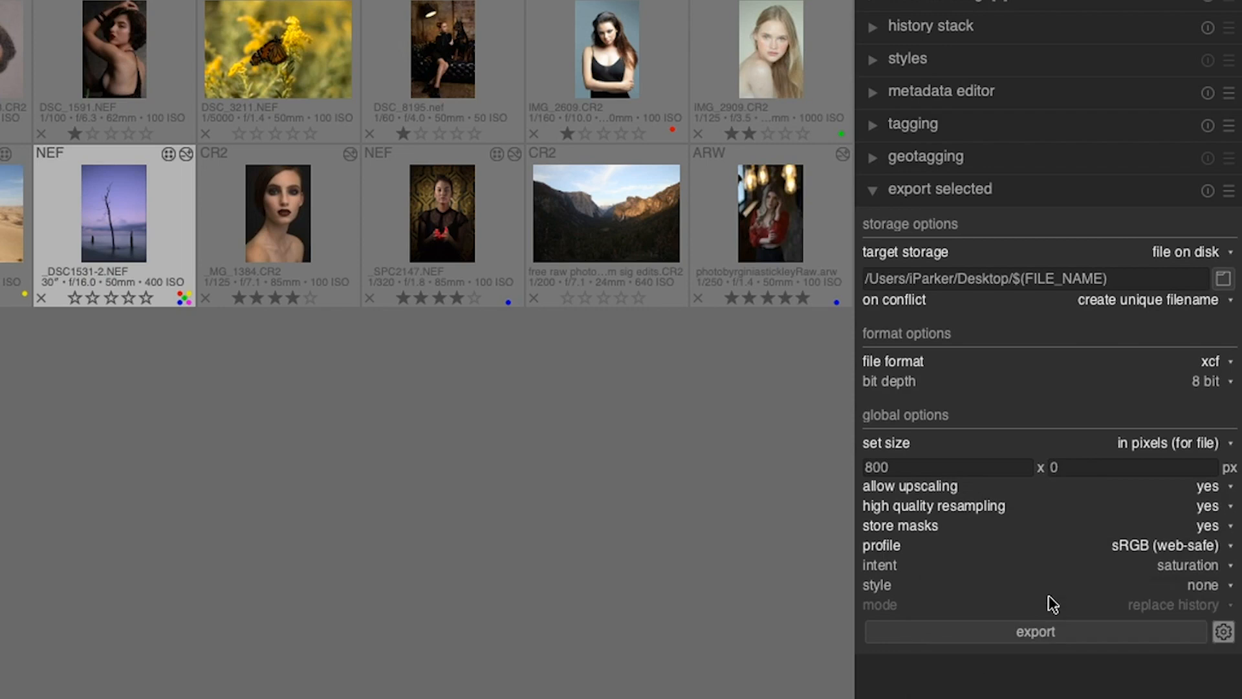
mouse_move(1057, 697)
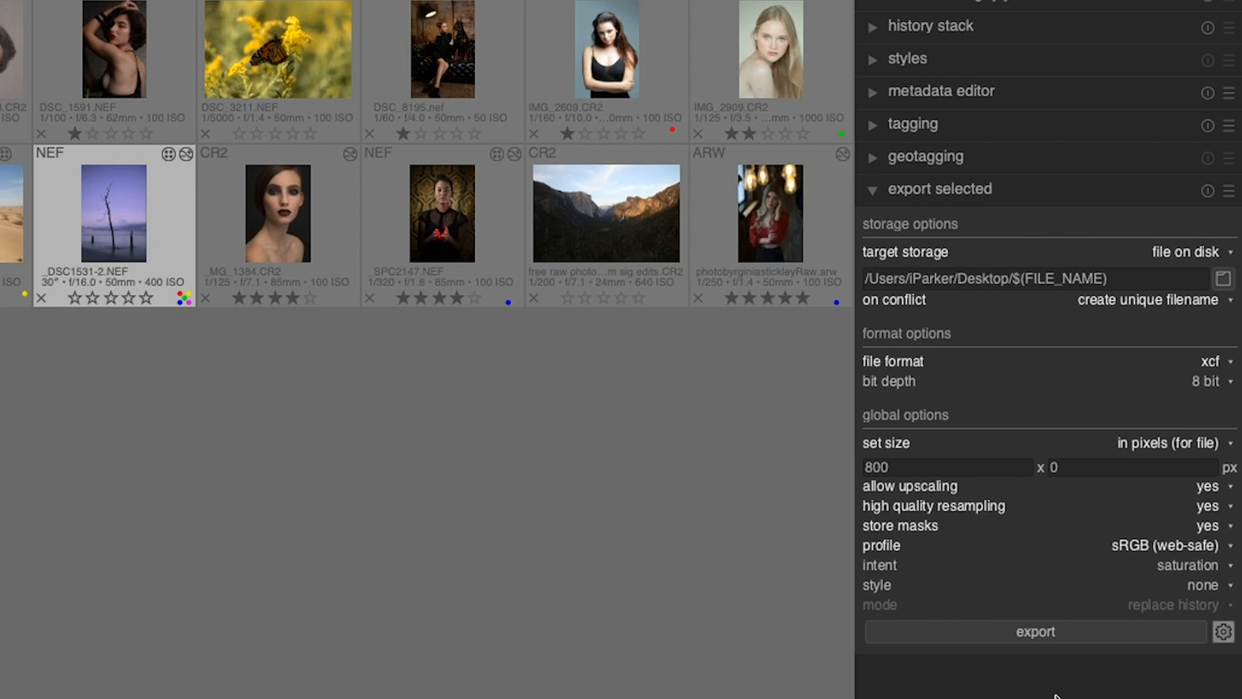
mouse_move(1230, 190)
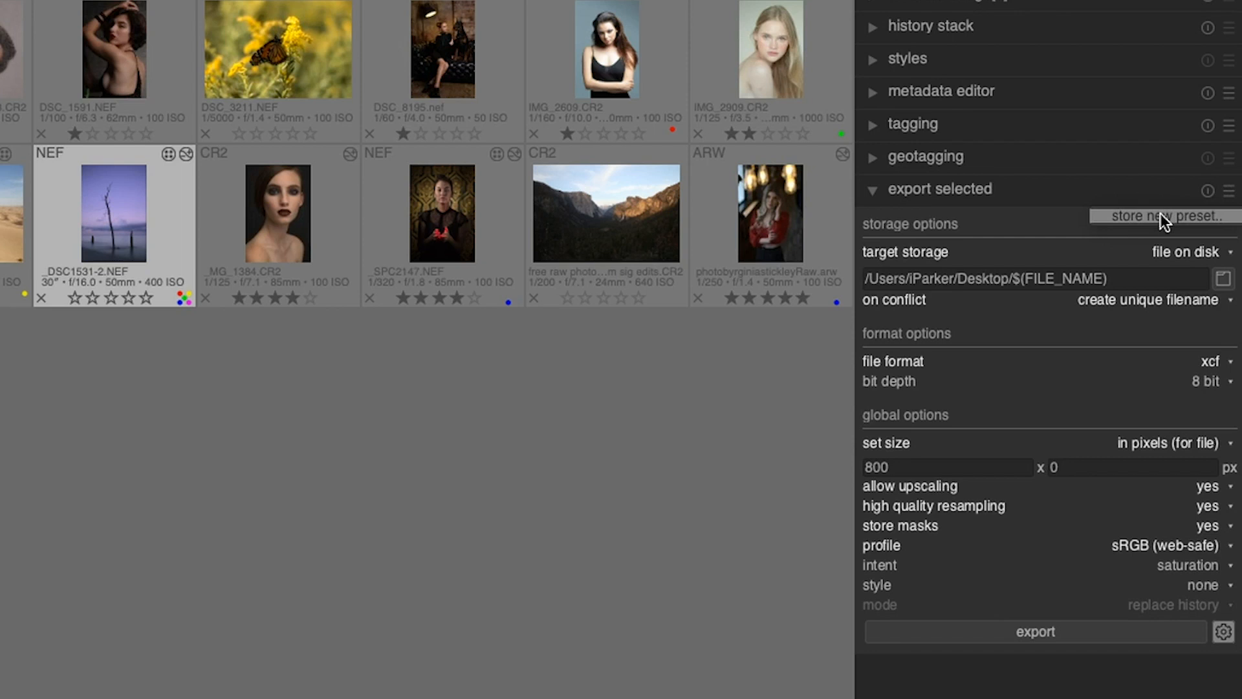
Store the export settings as a new preset named 'Facebook'.
click(1163, 216)
text(Fa)
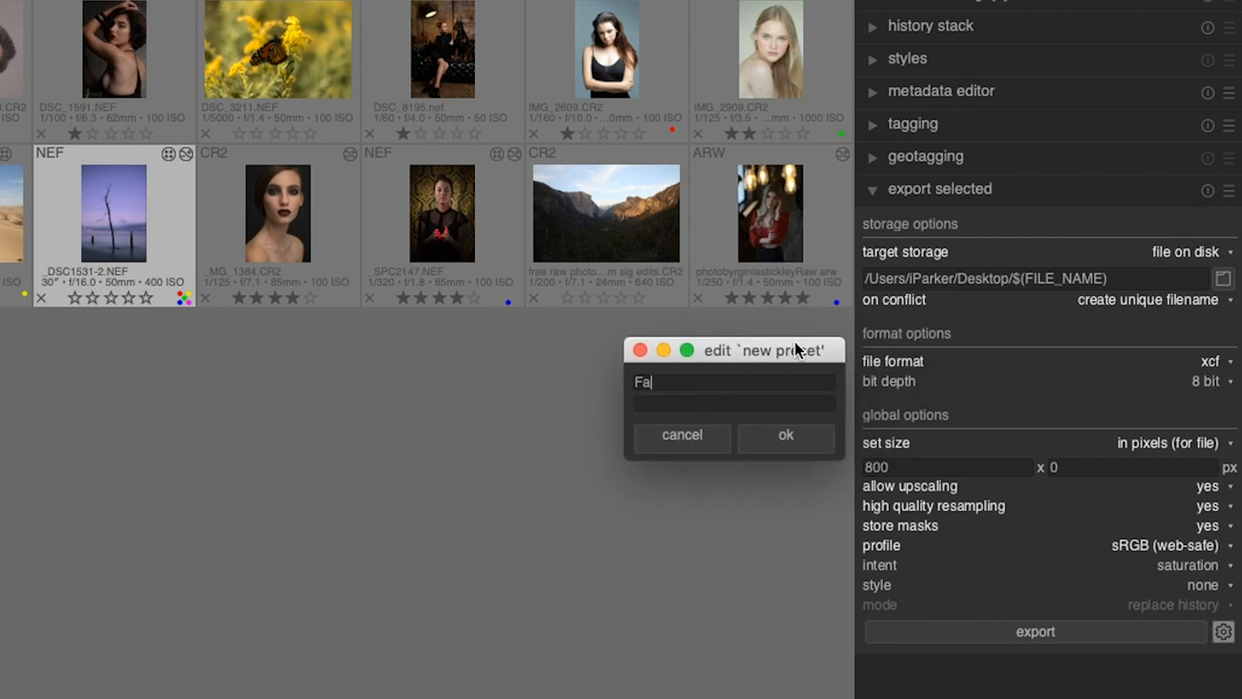
text(cebook)
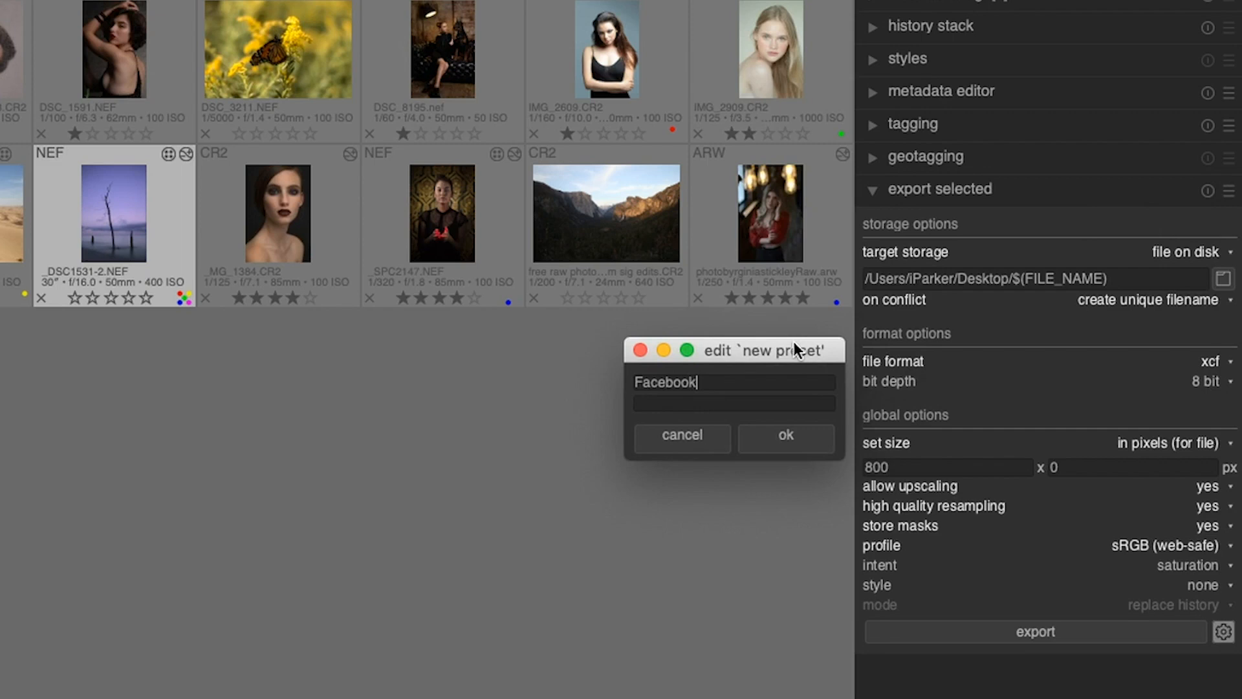
click(785, 436)
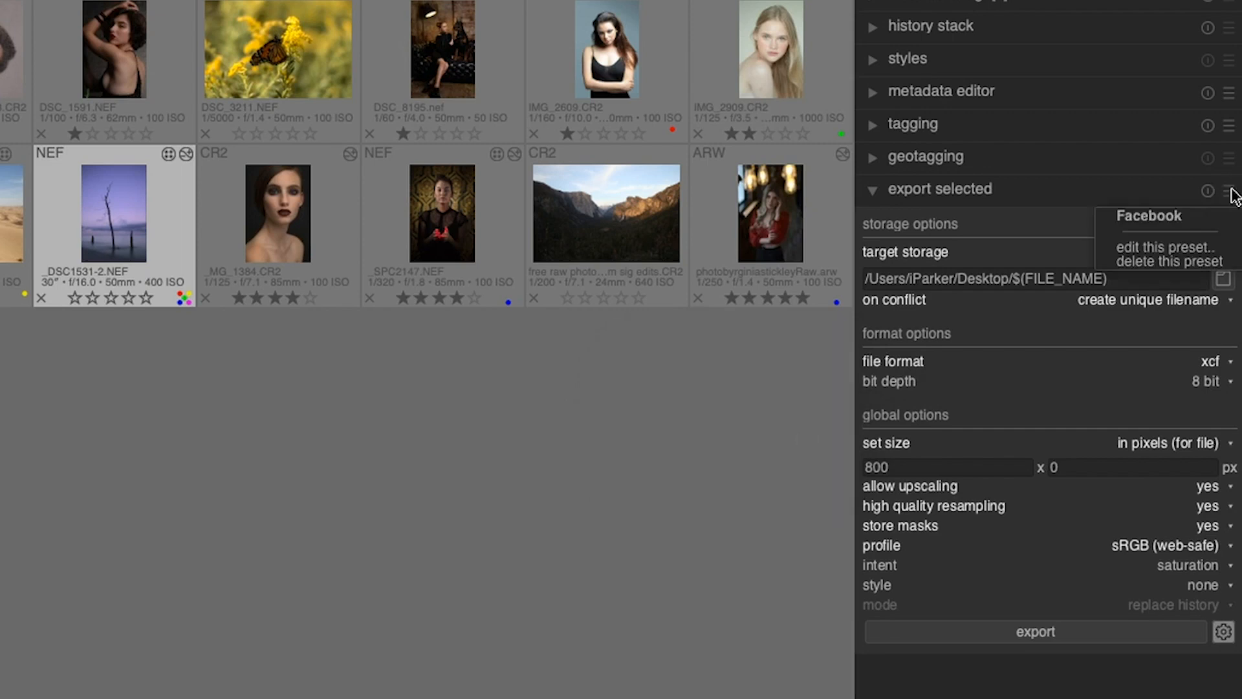
mouse_move(1044, 325)
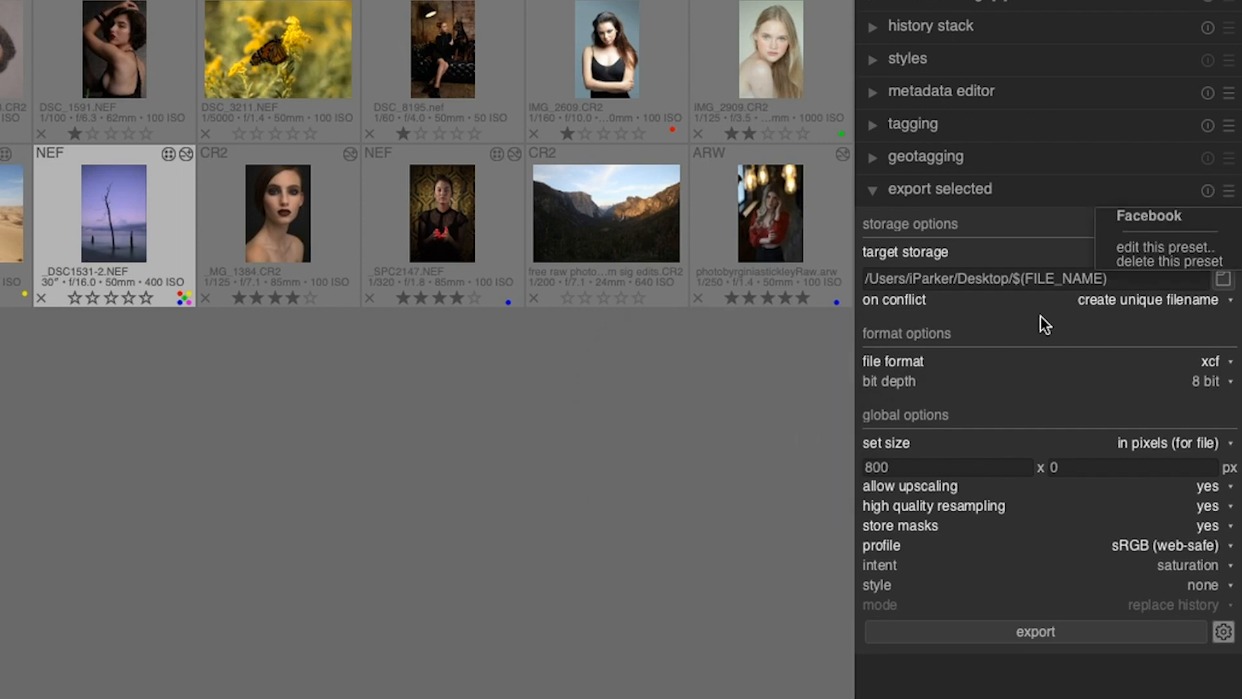
mouse_move(941, 565)
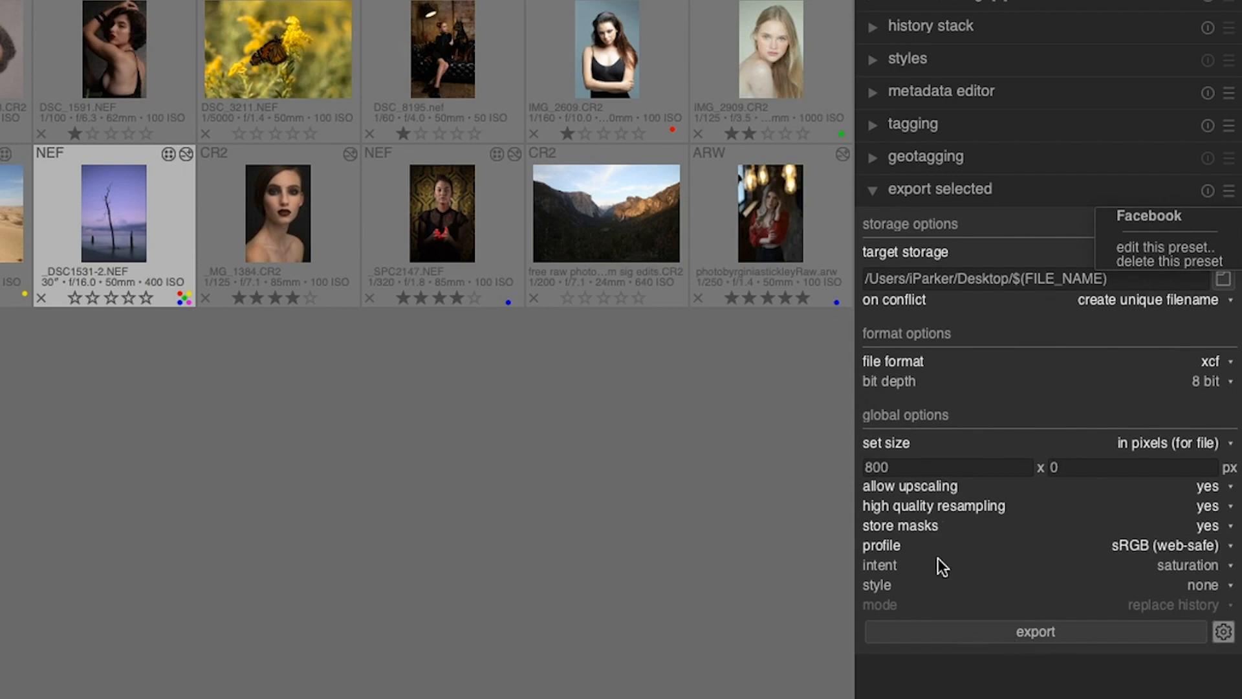
mouse_move(1012, 572)
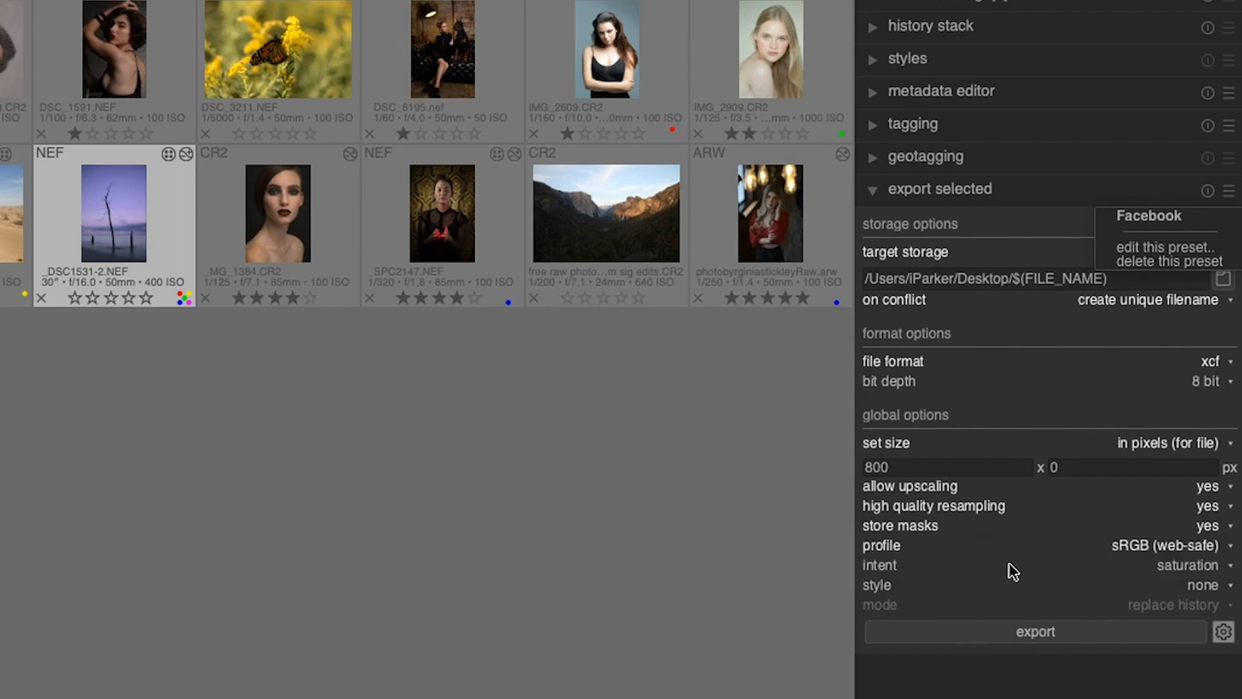
mouse_move(1044, 683)
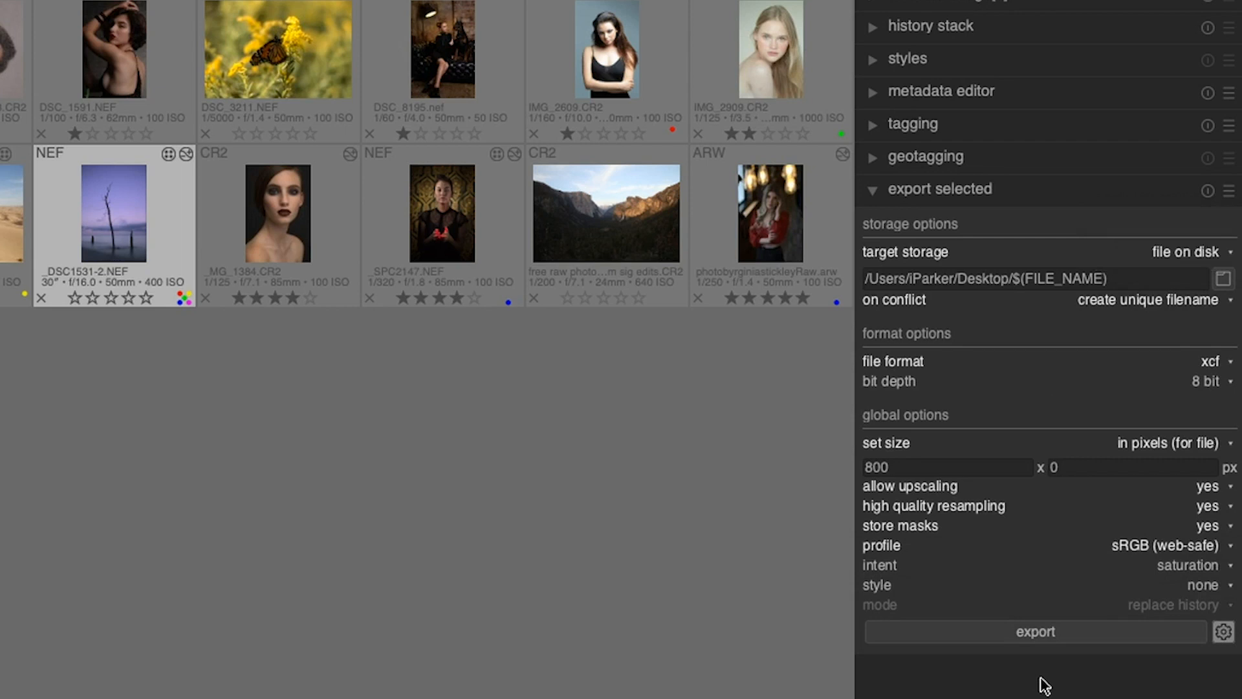
mouse_move(1035, 631)
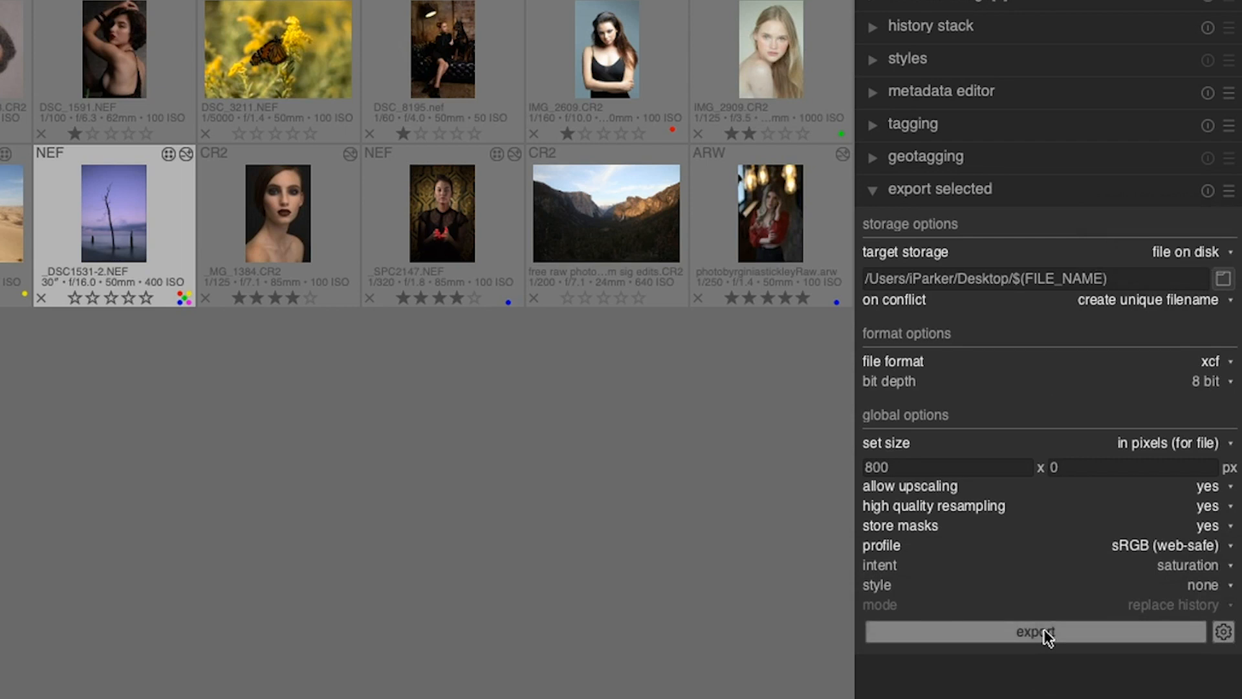
Export the selected image with the xcf, 800-pixel, sRGB settings.
click(1034, 631)
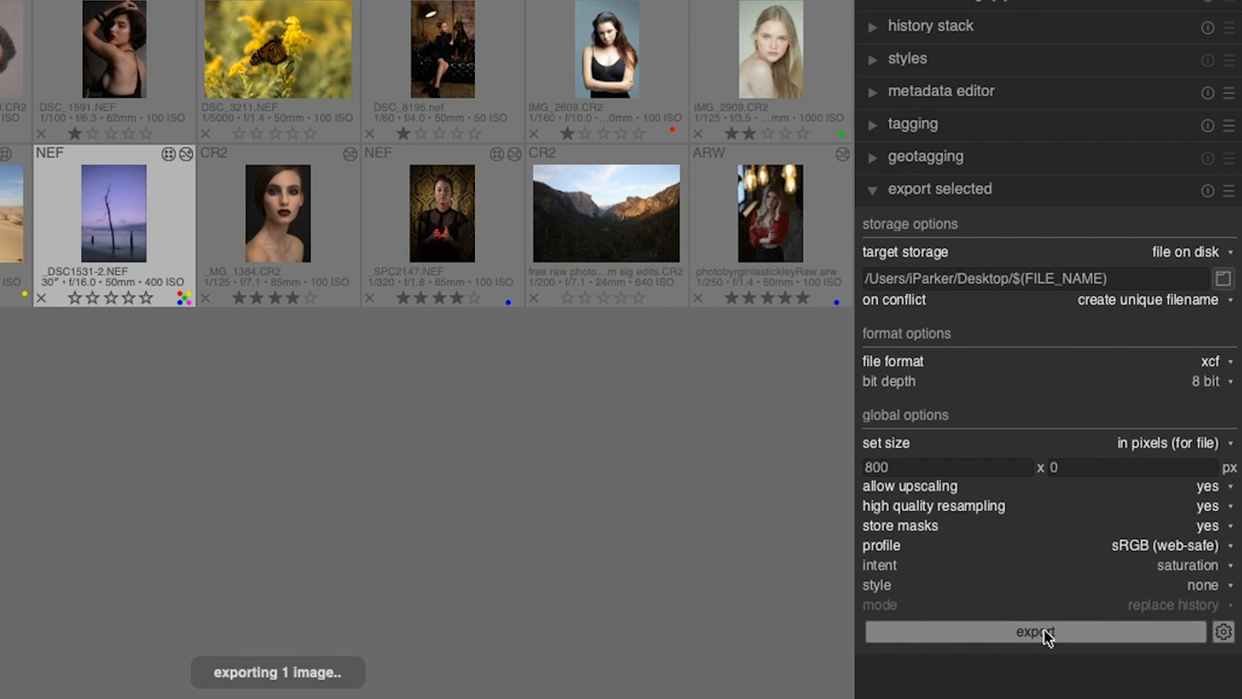